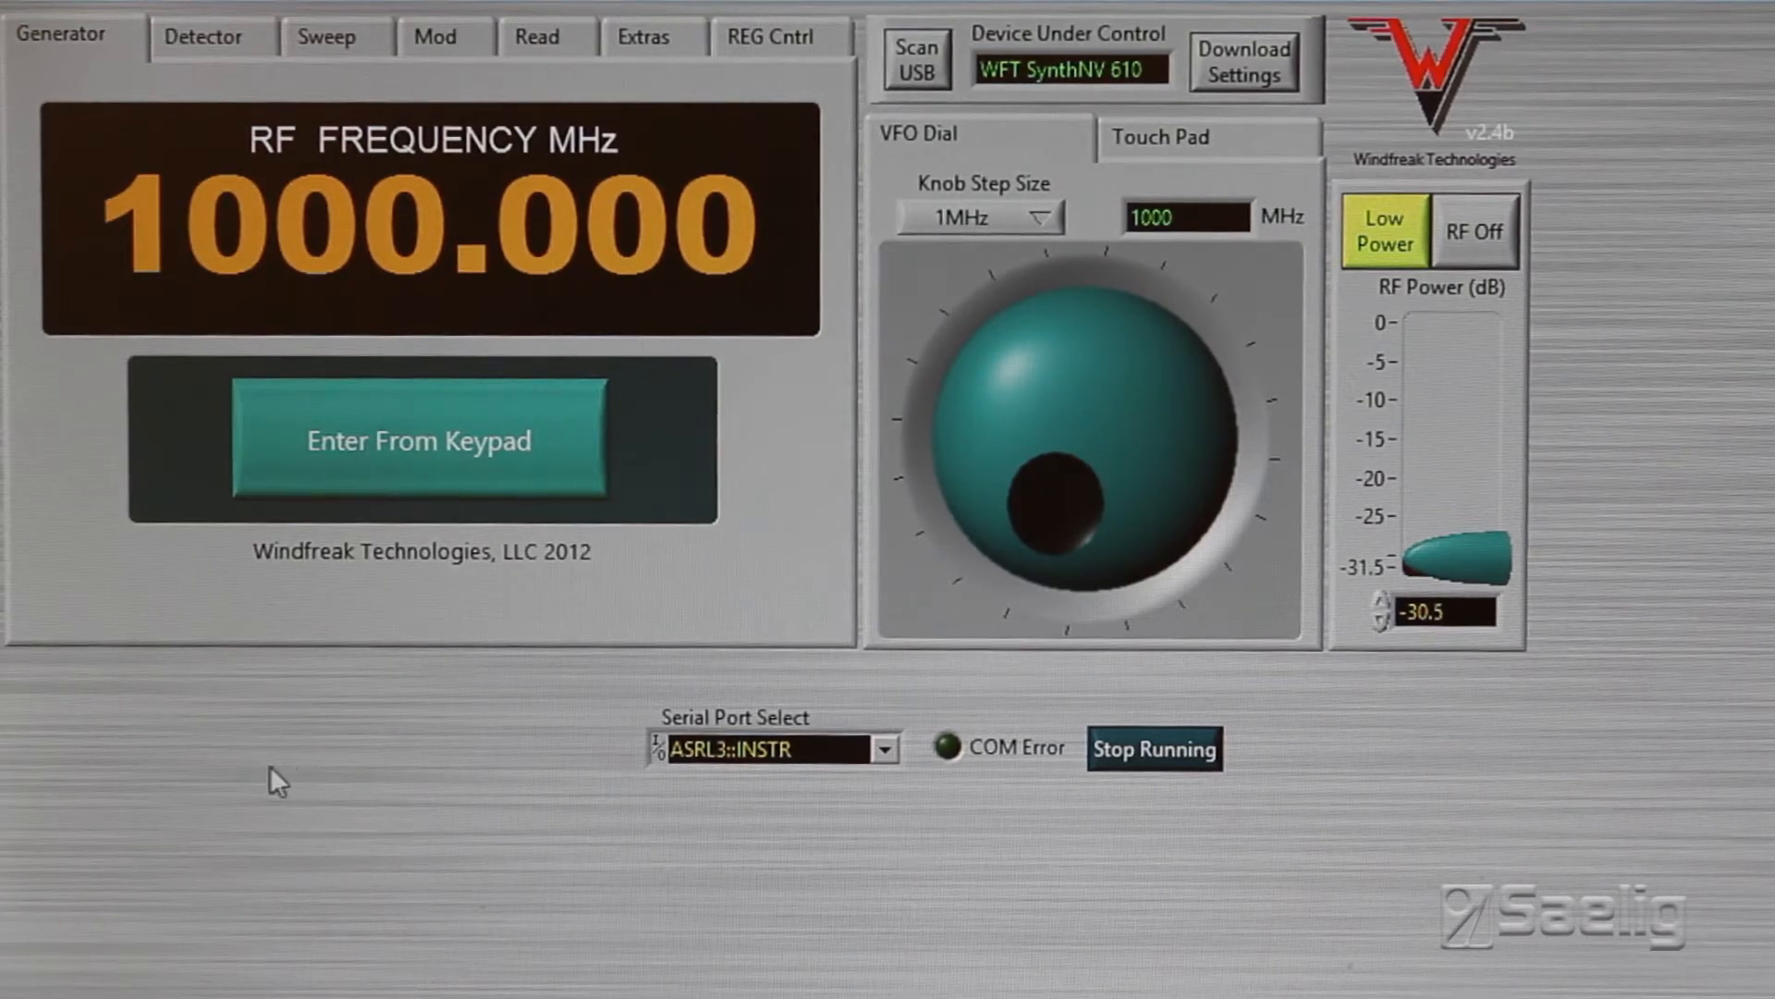
mouse_move(549, 714)
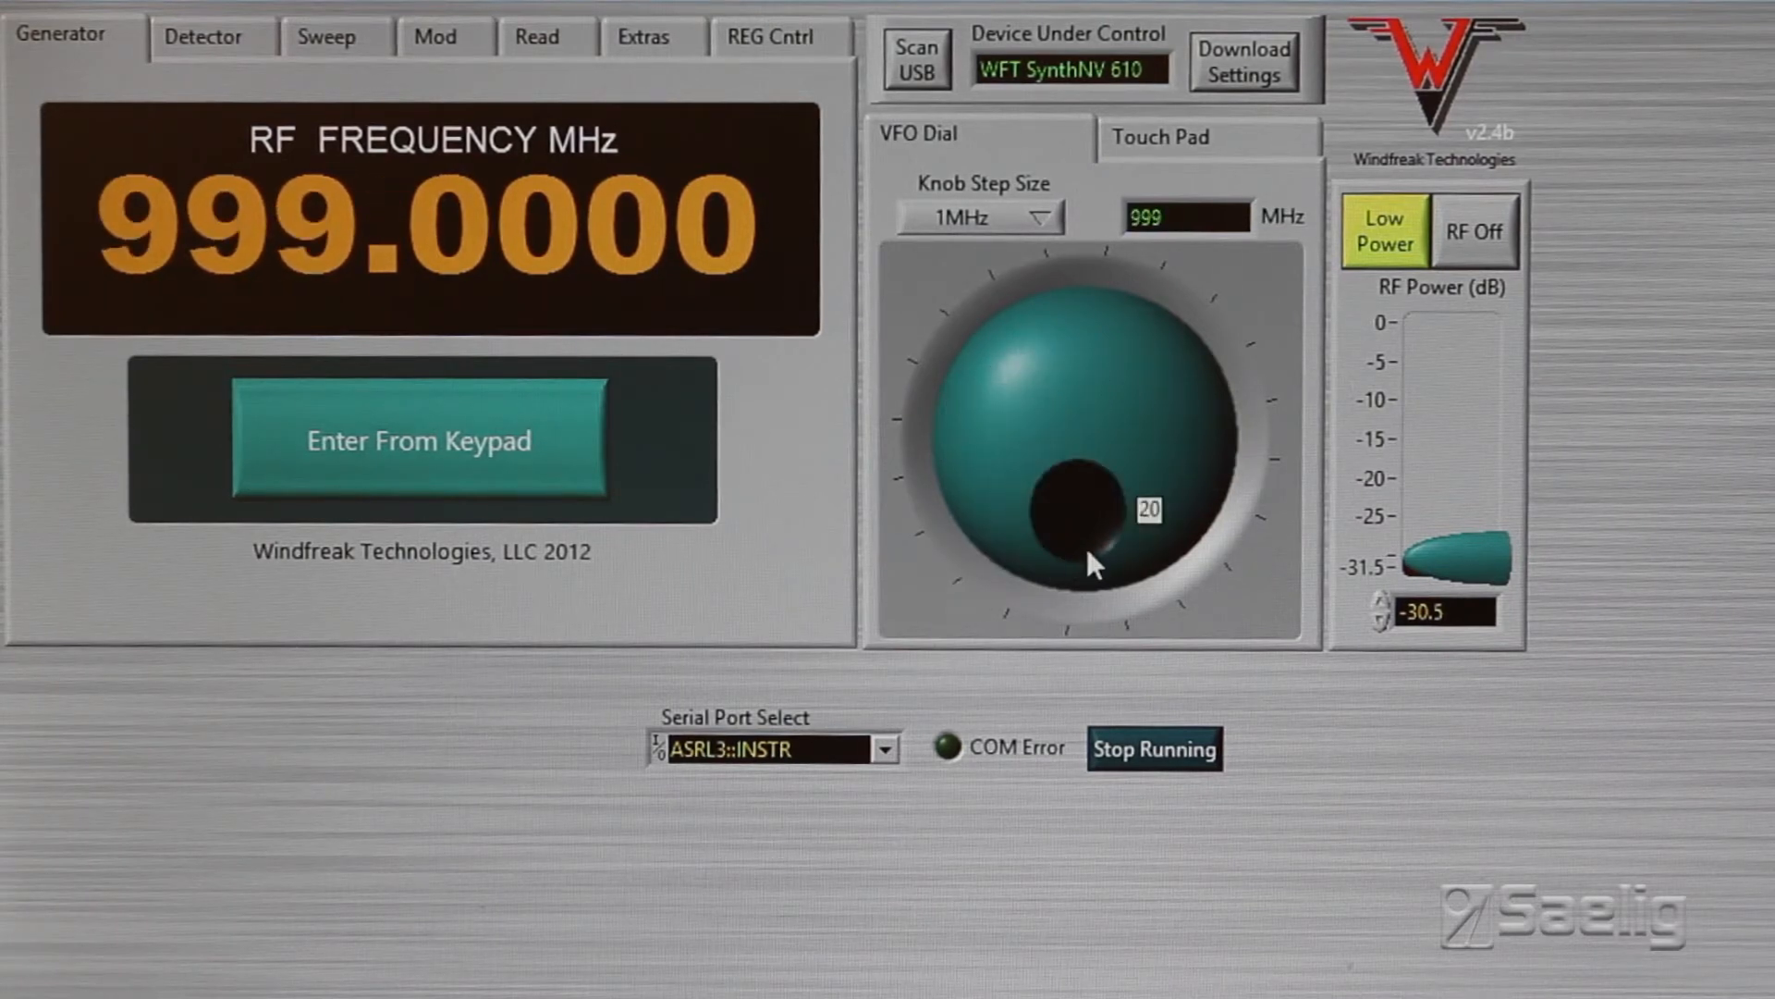
Show the numeric touch pad for frequency entry after stepping the VFO down to 999 MHz.
click(1158, 135)
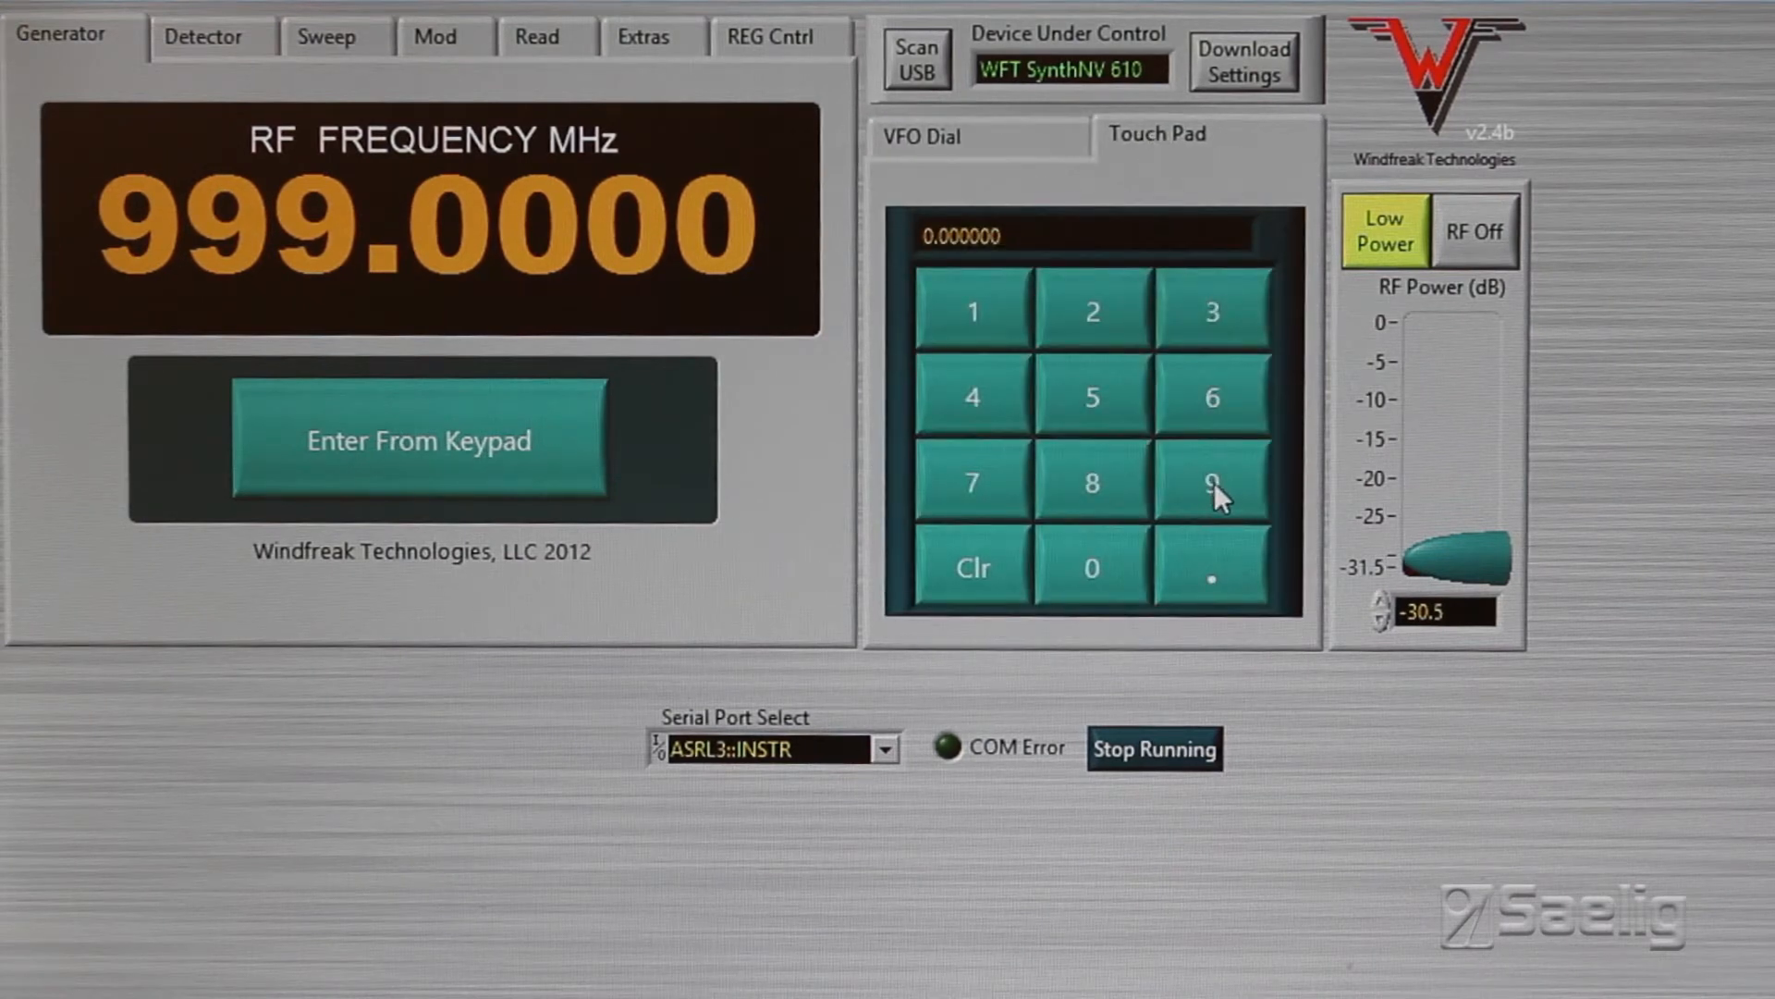
Key in 915 MHz on the touch pad as the RF output frequency.
click(1091, 397)
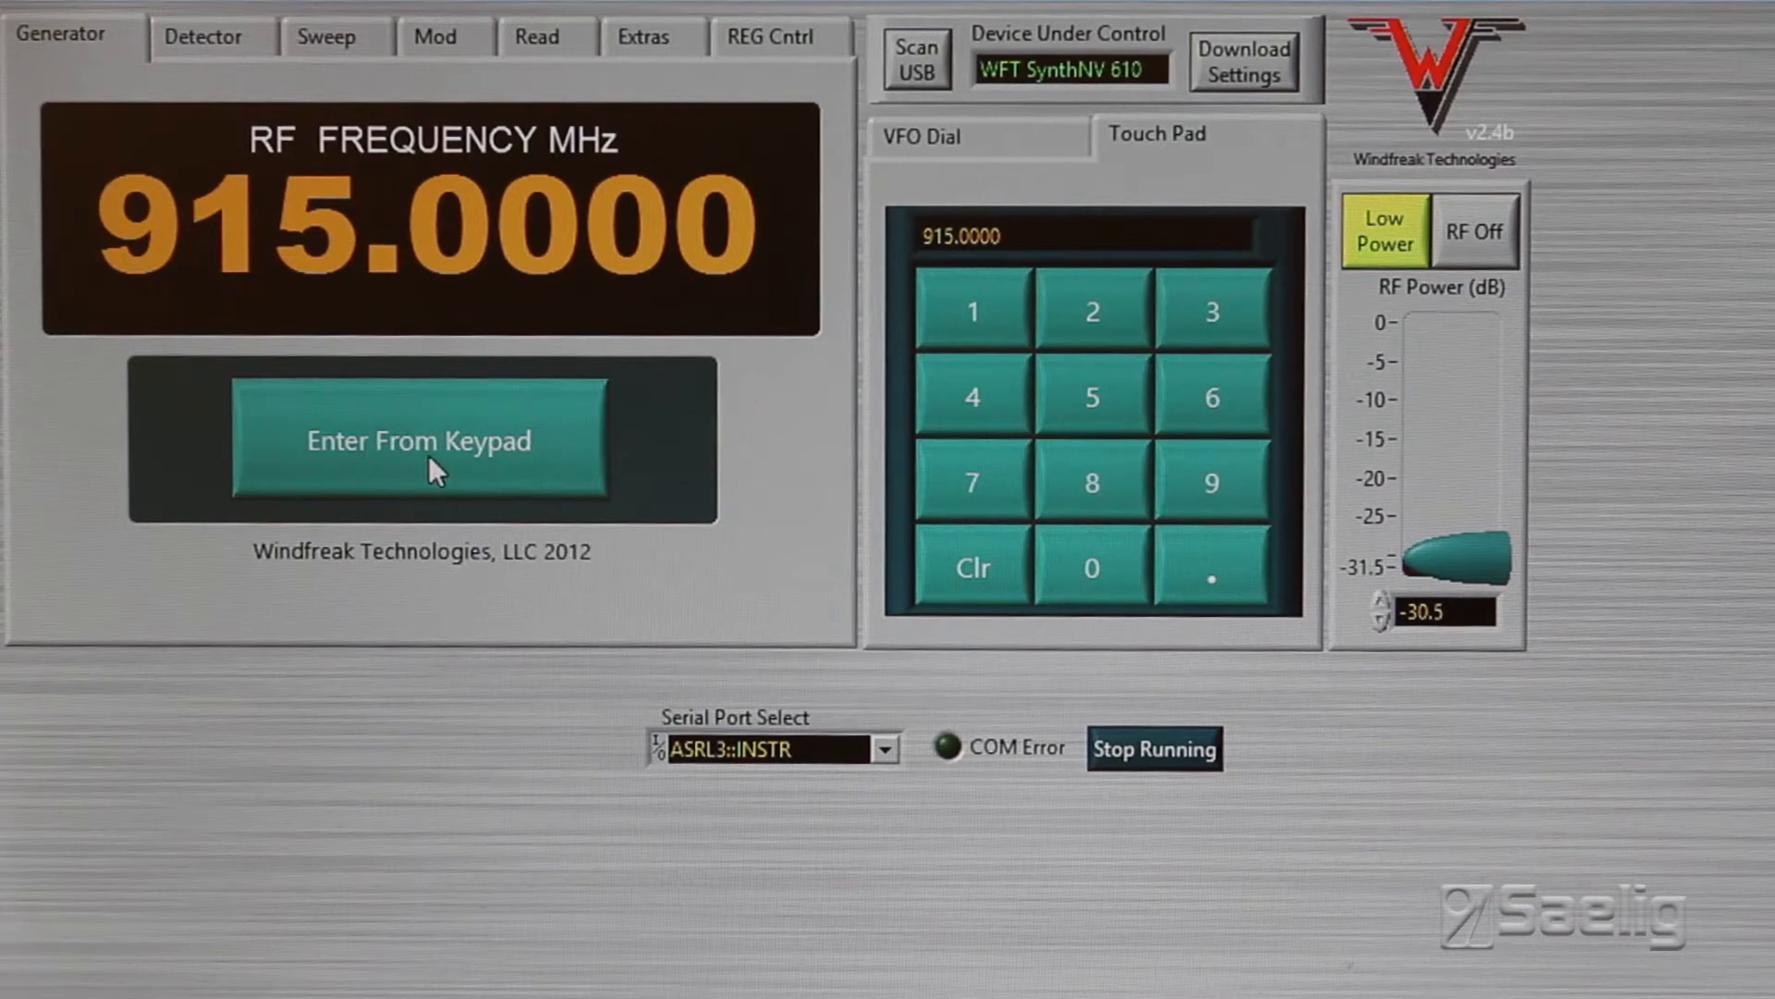
mouse_move(428, 469)
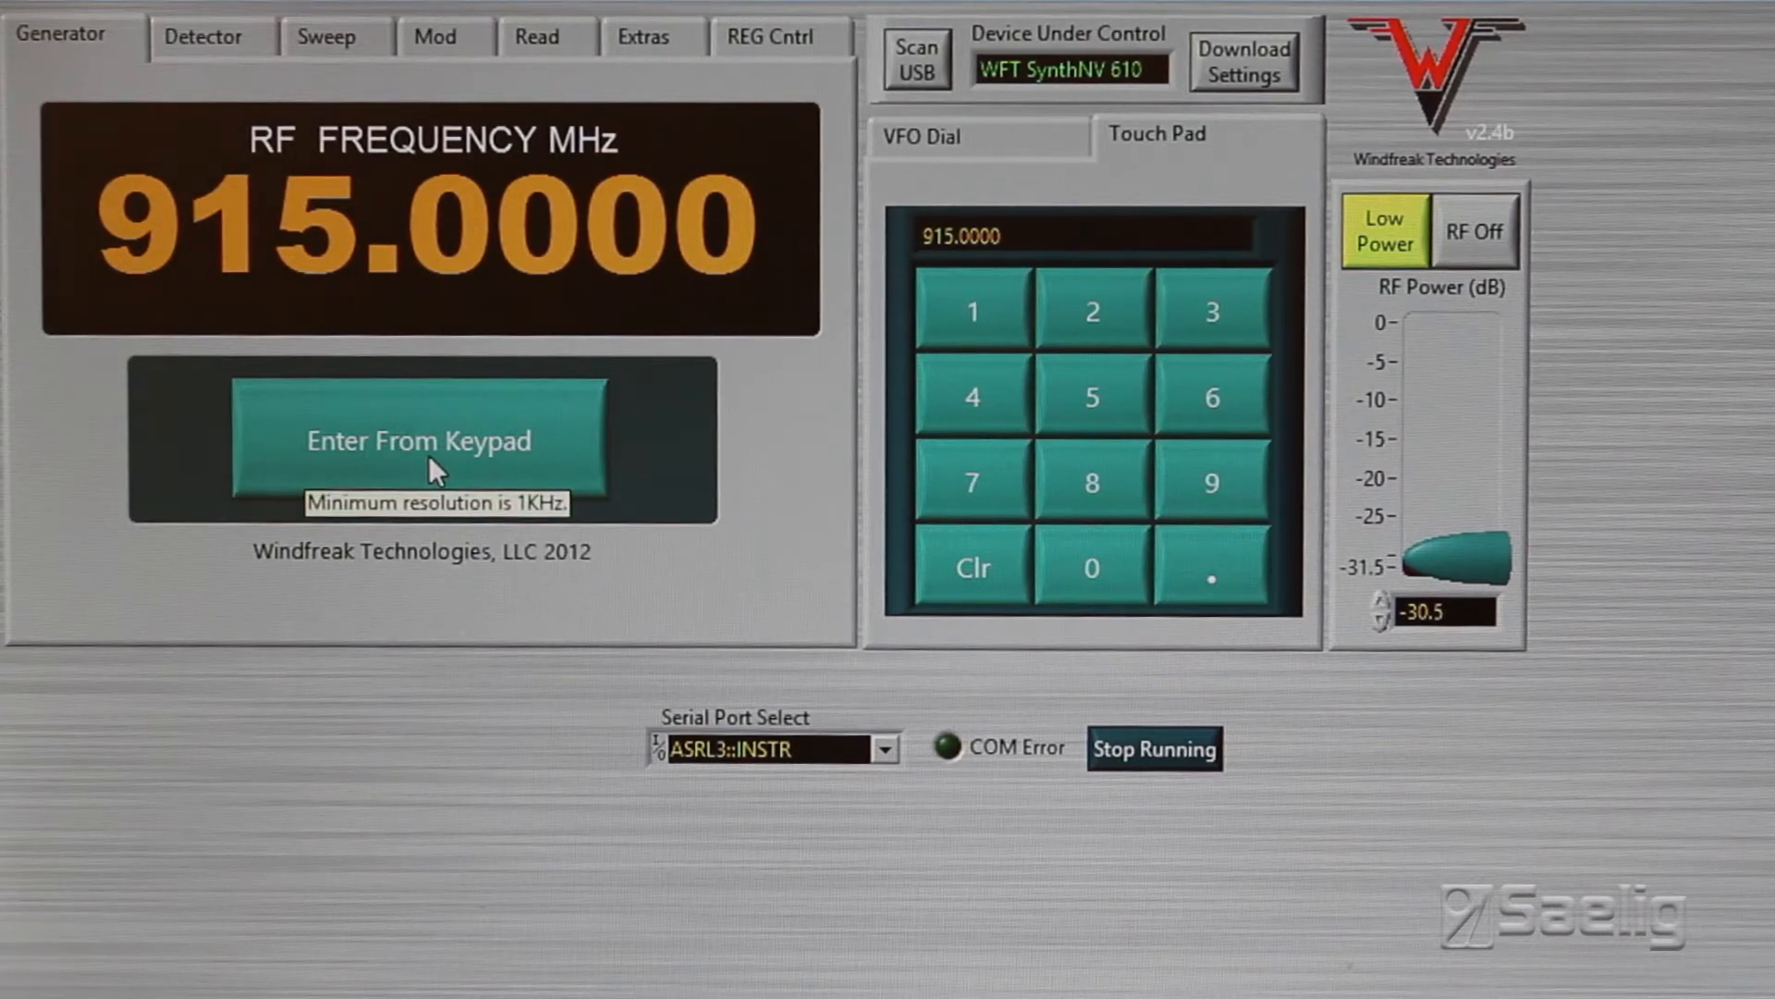
mouse_move(1285, 268)
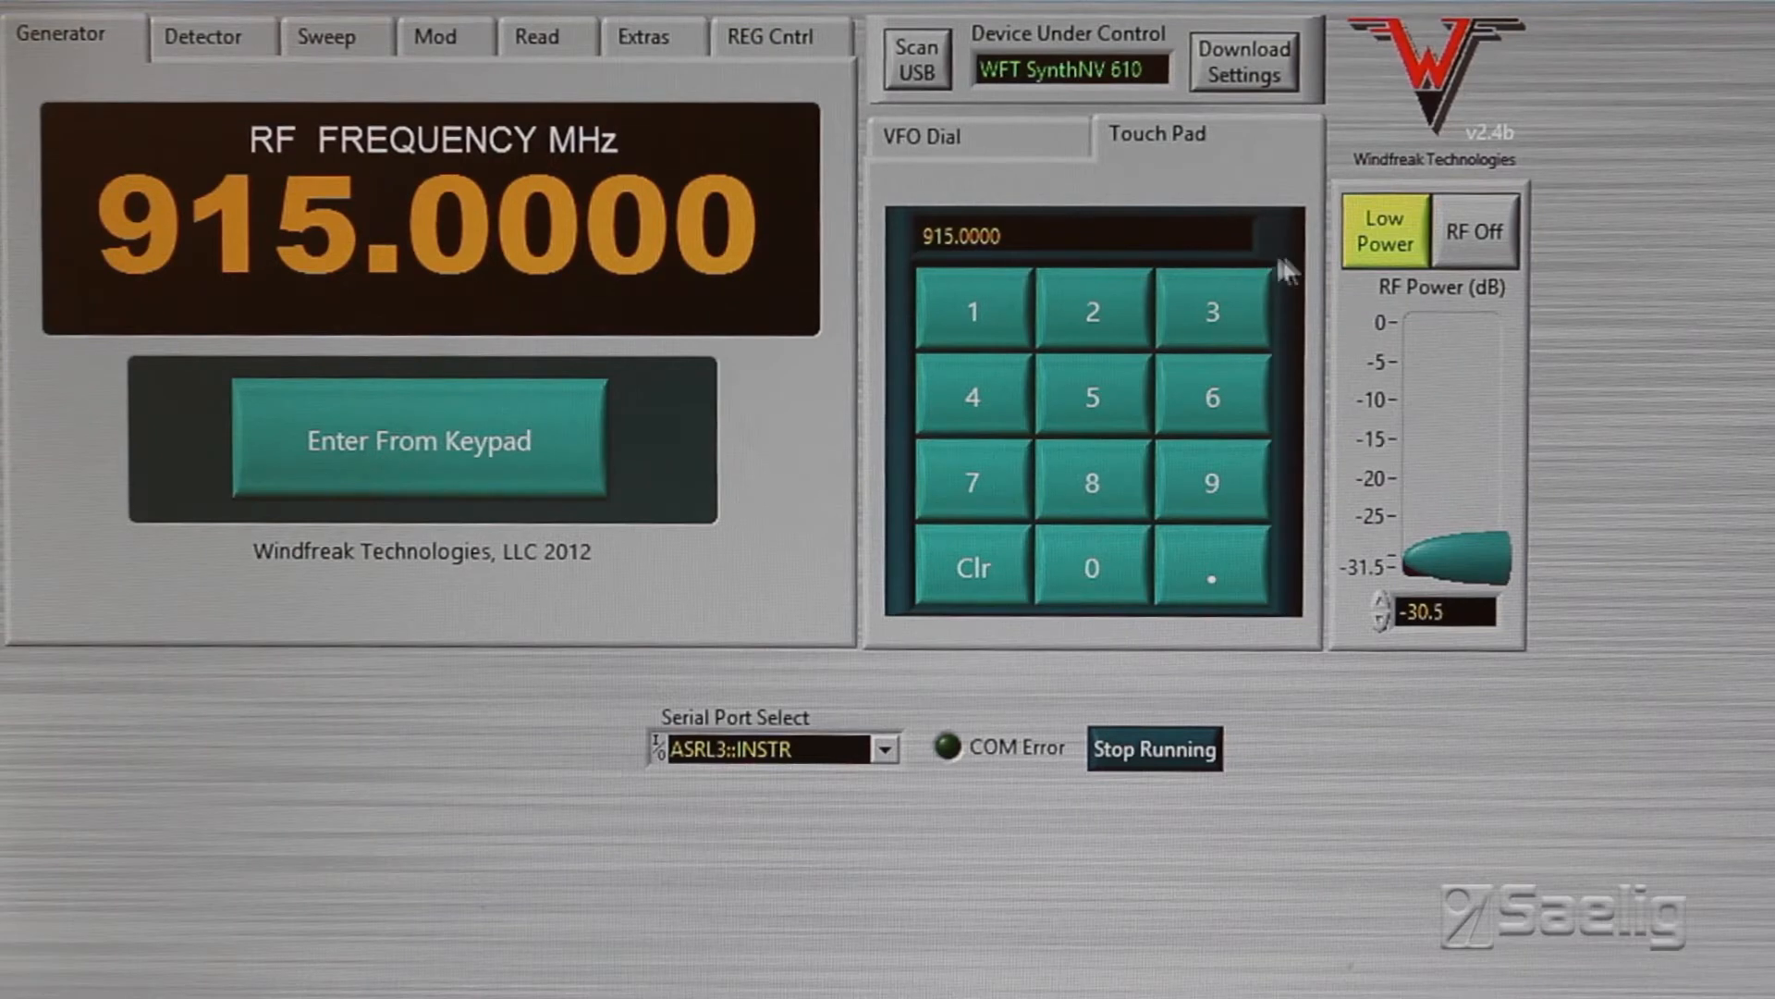
Toggle high power and back to low, then slide RF power around and settle at -31.5 dB.
click(1383, 229)
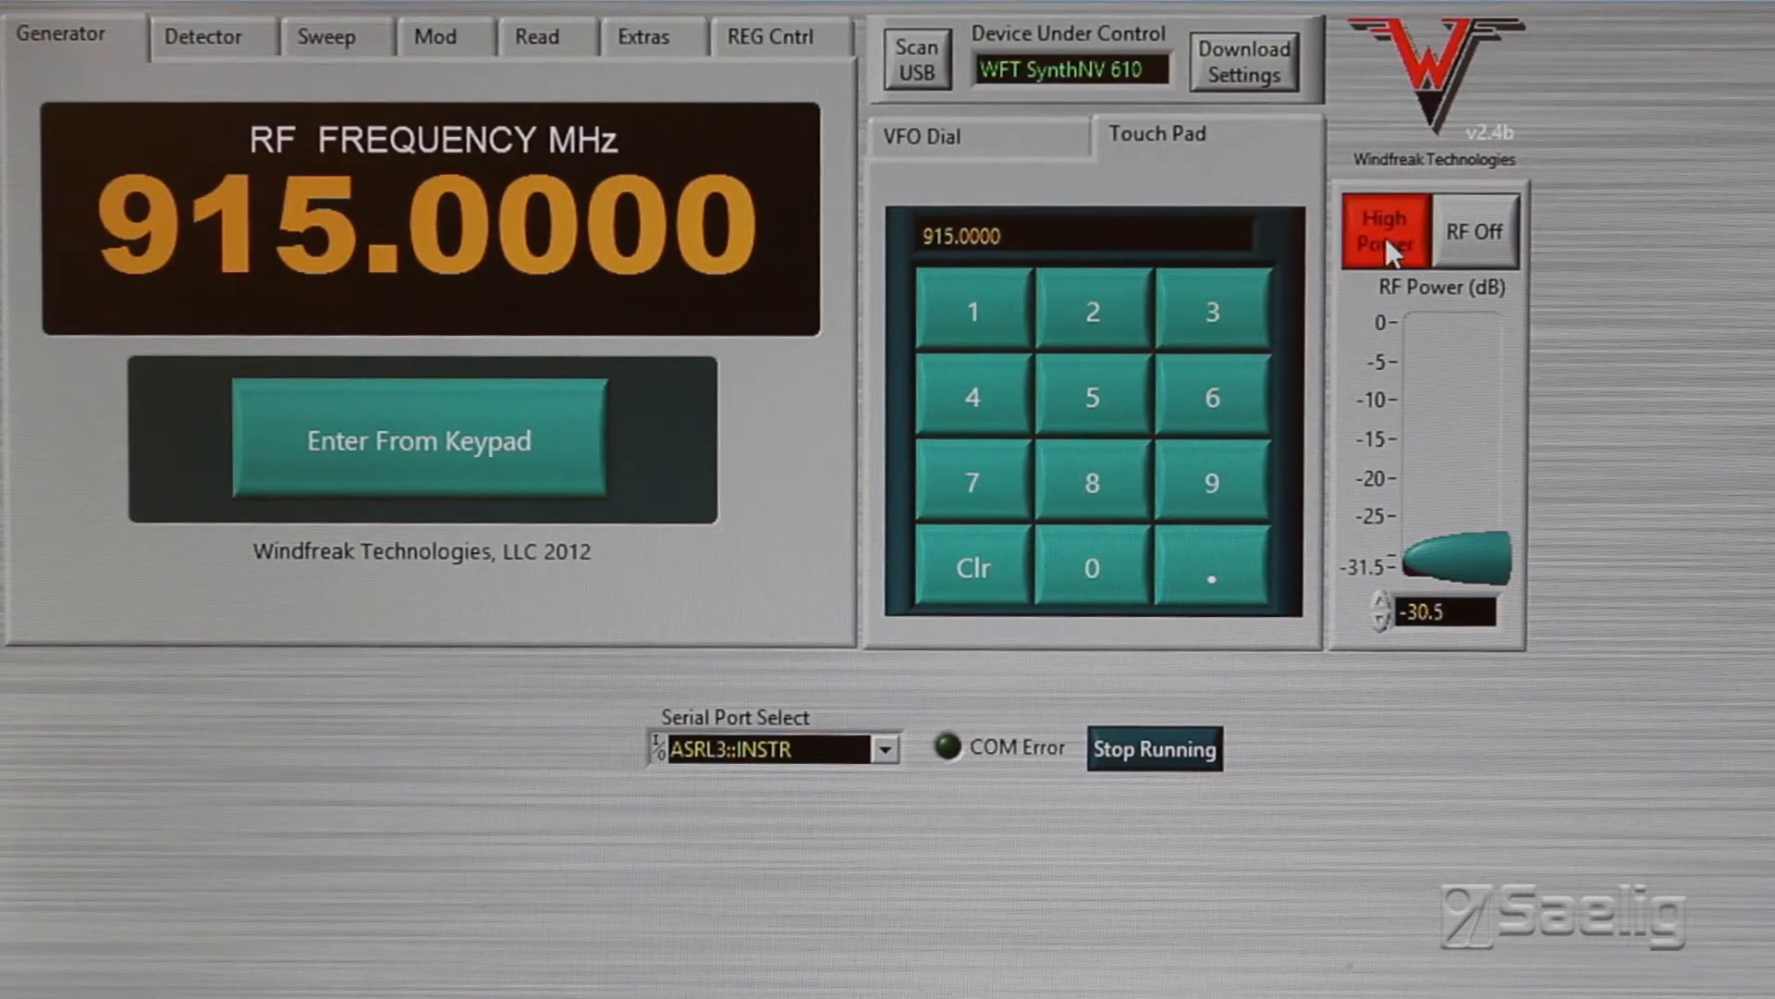
click(1383, 229)
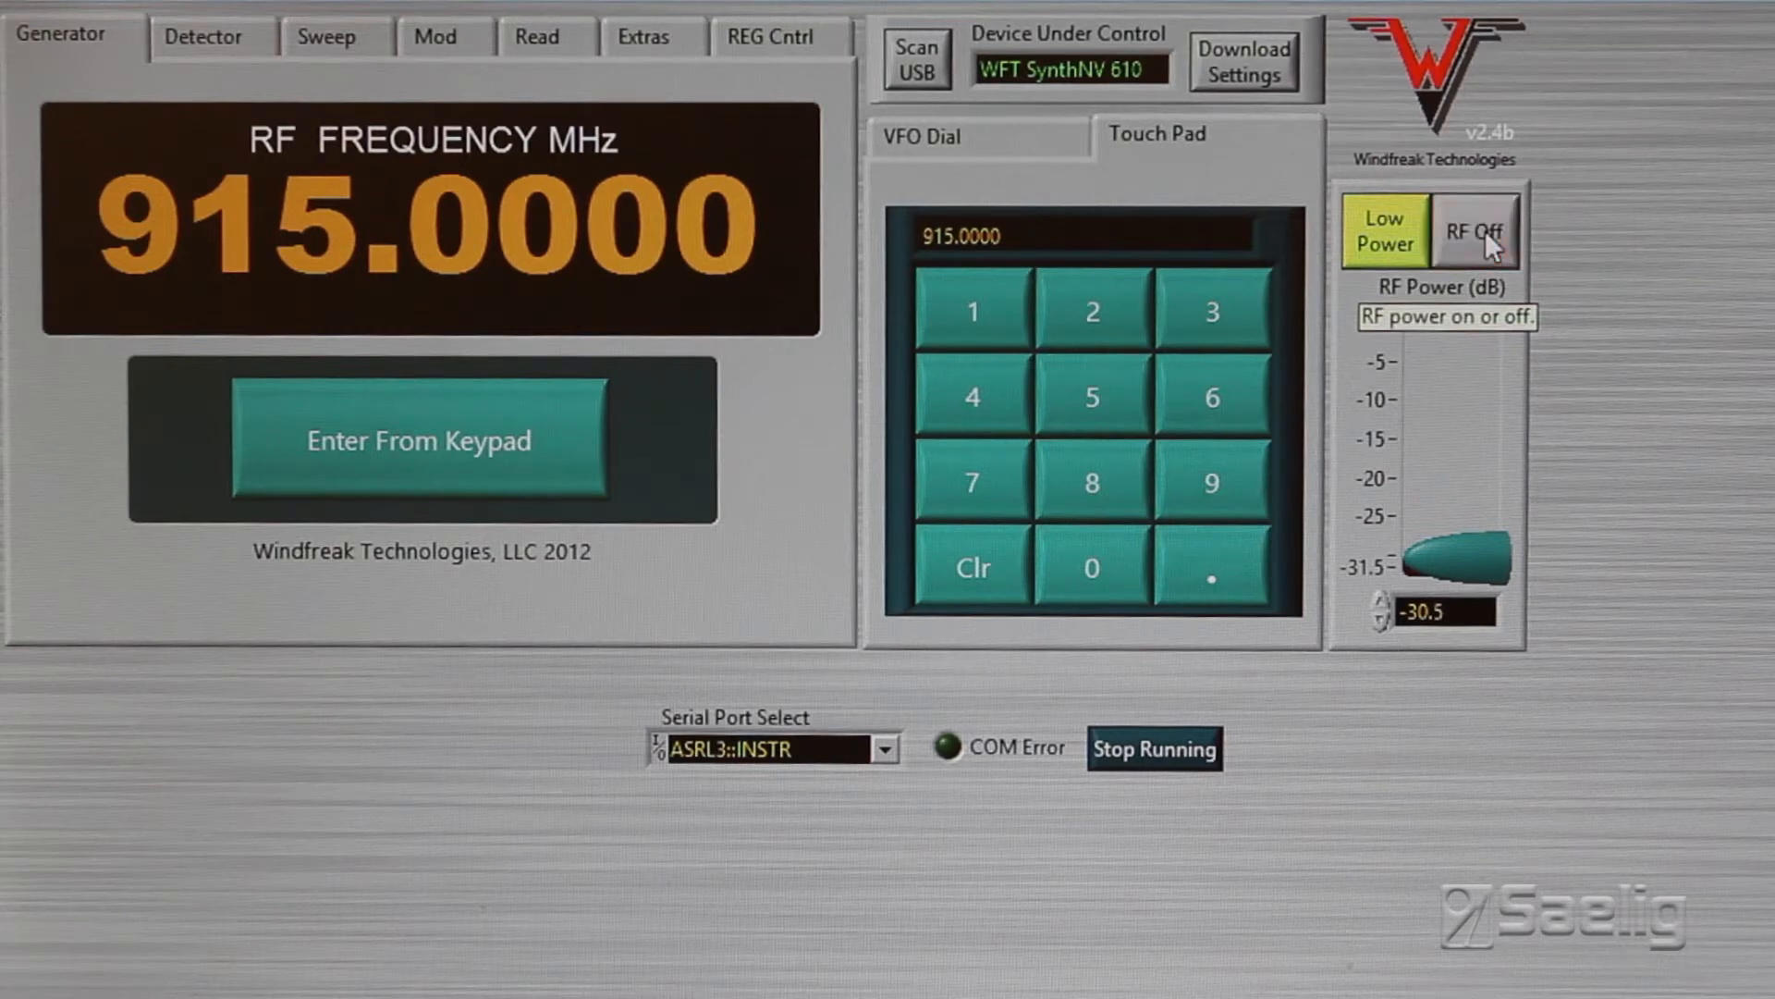
drag(1461, 554, 1472, 401)
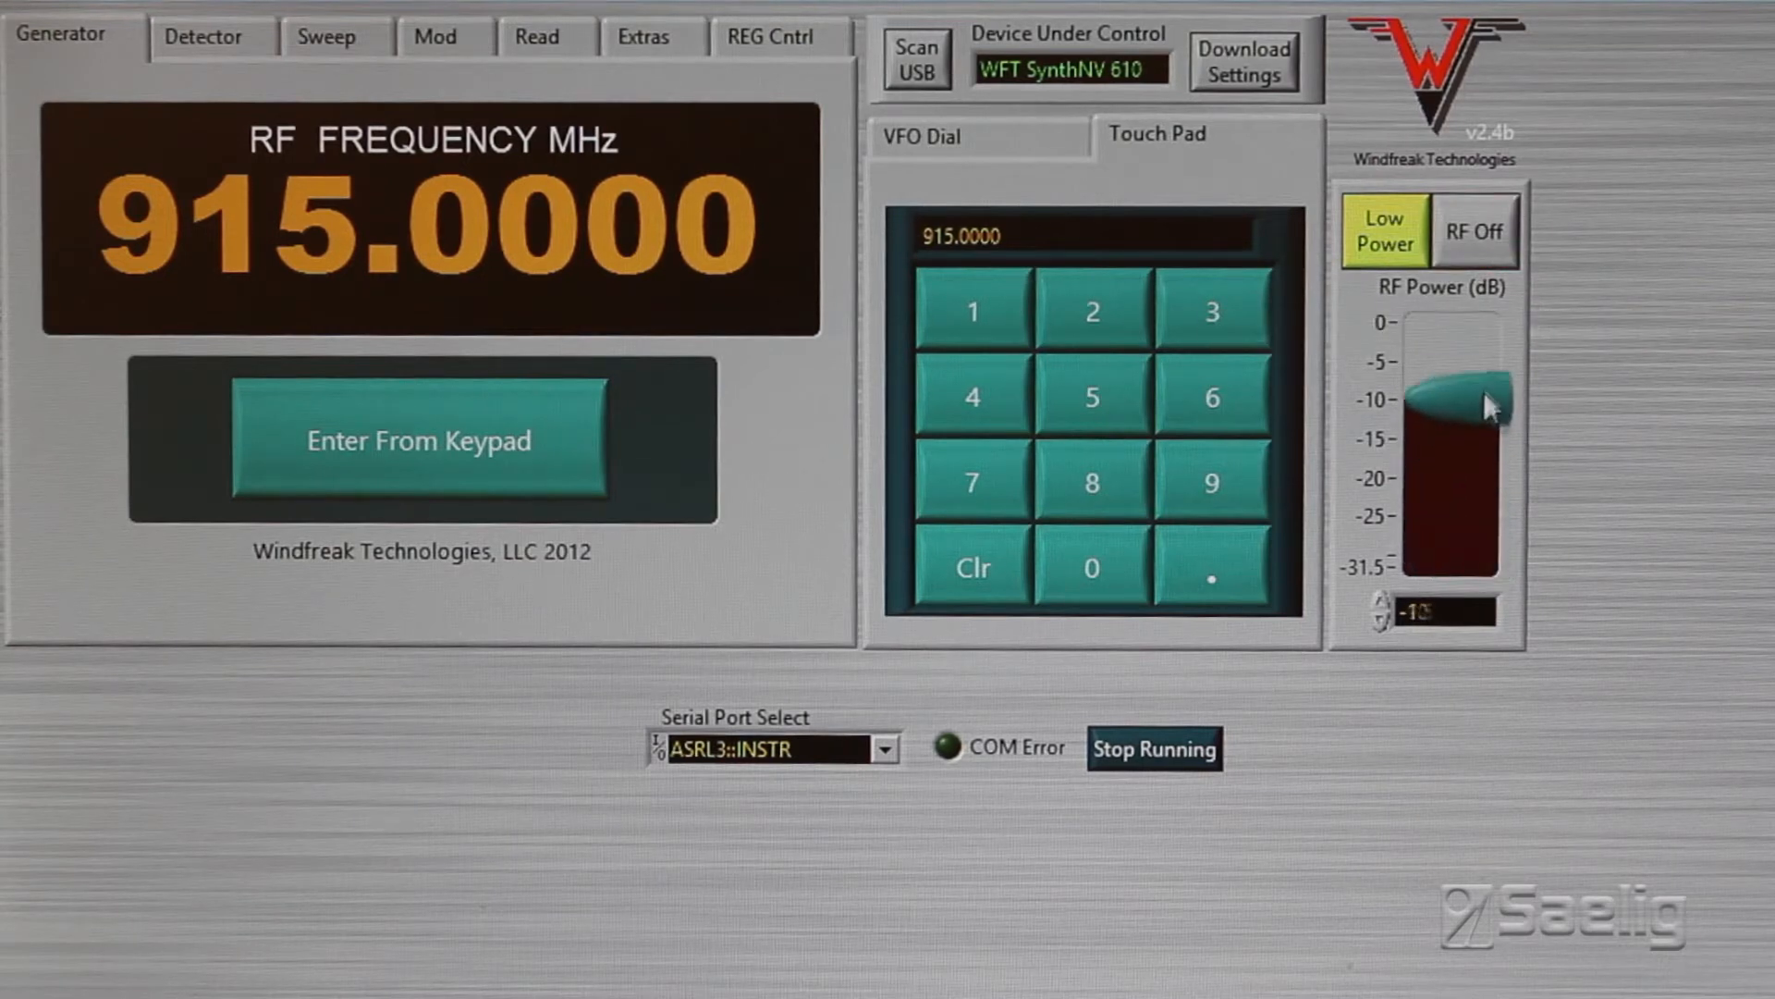
drag(1461, 391, 1461, 566)
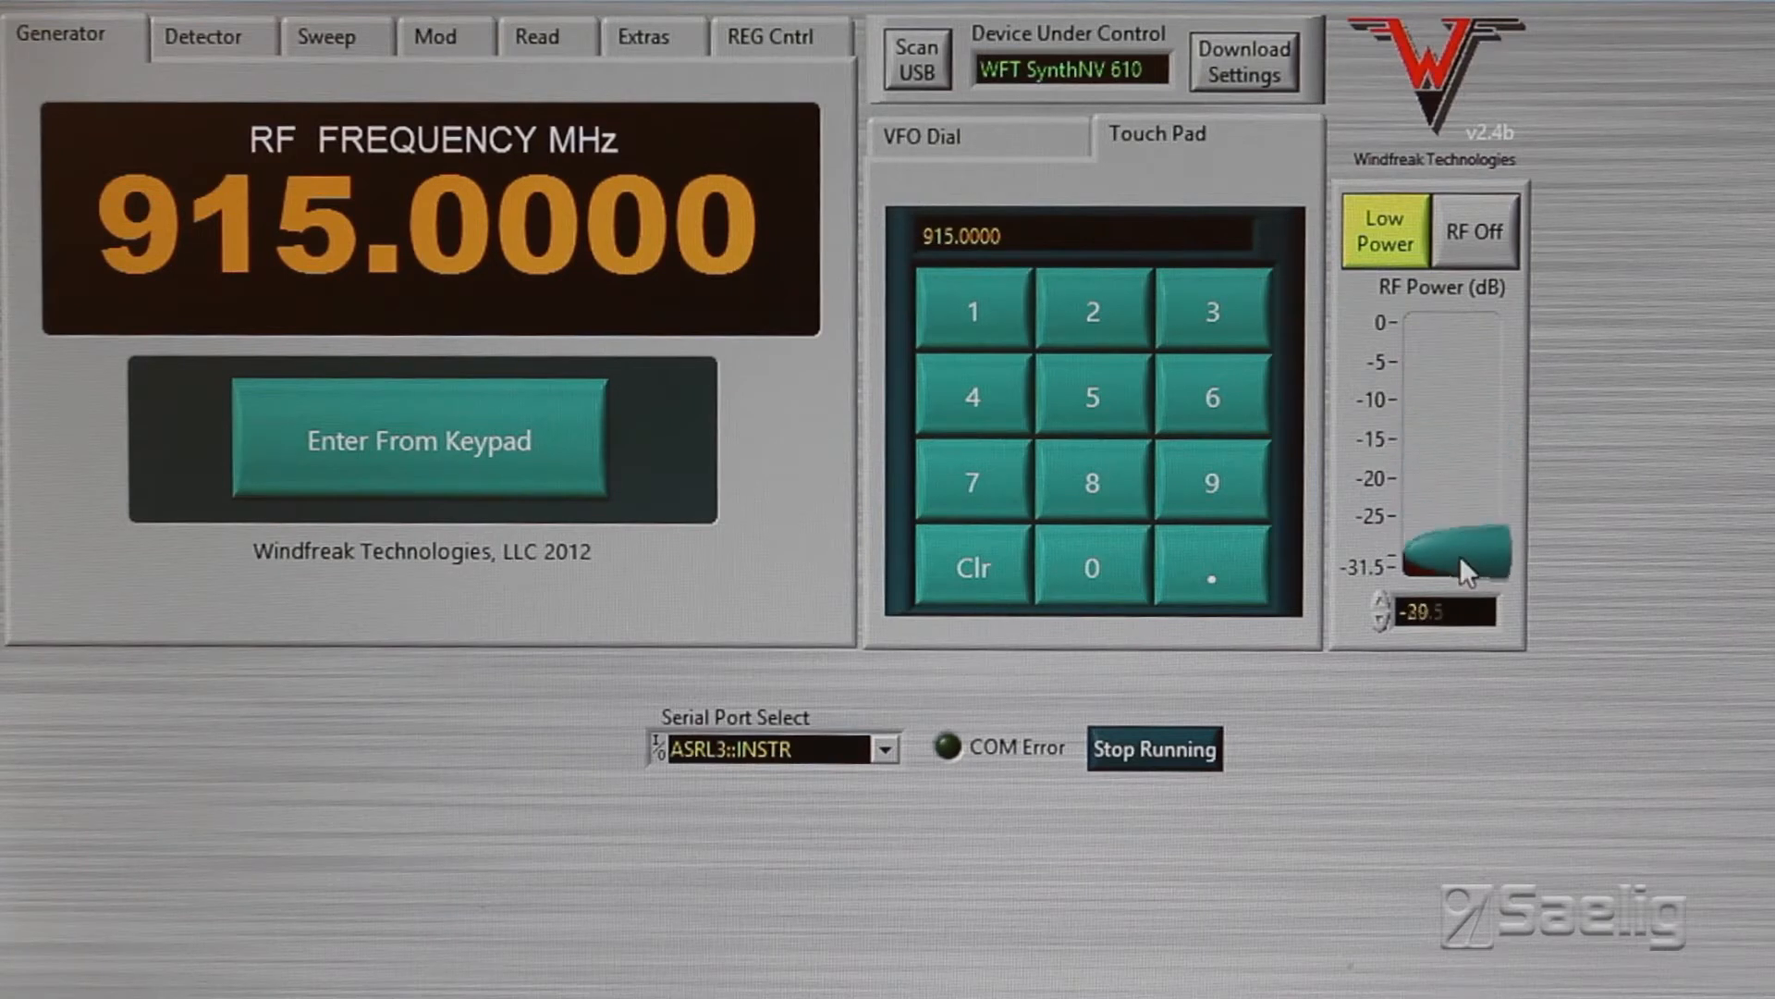
drag(1463, 560, 1463, 583)
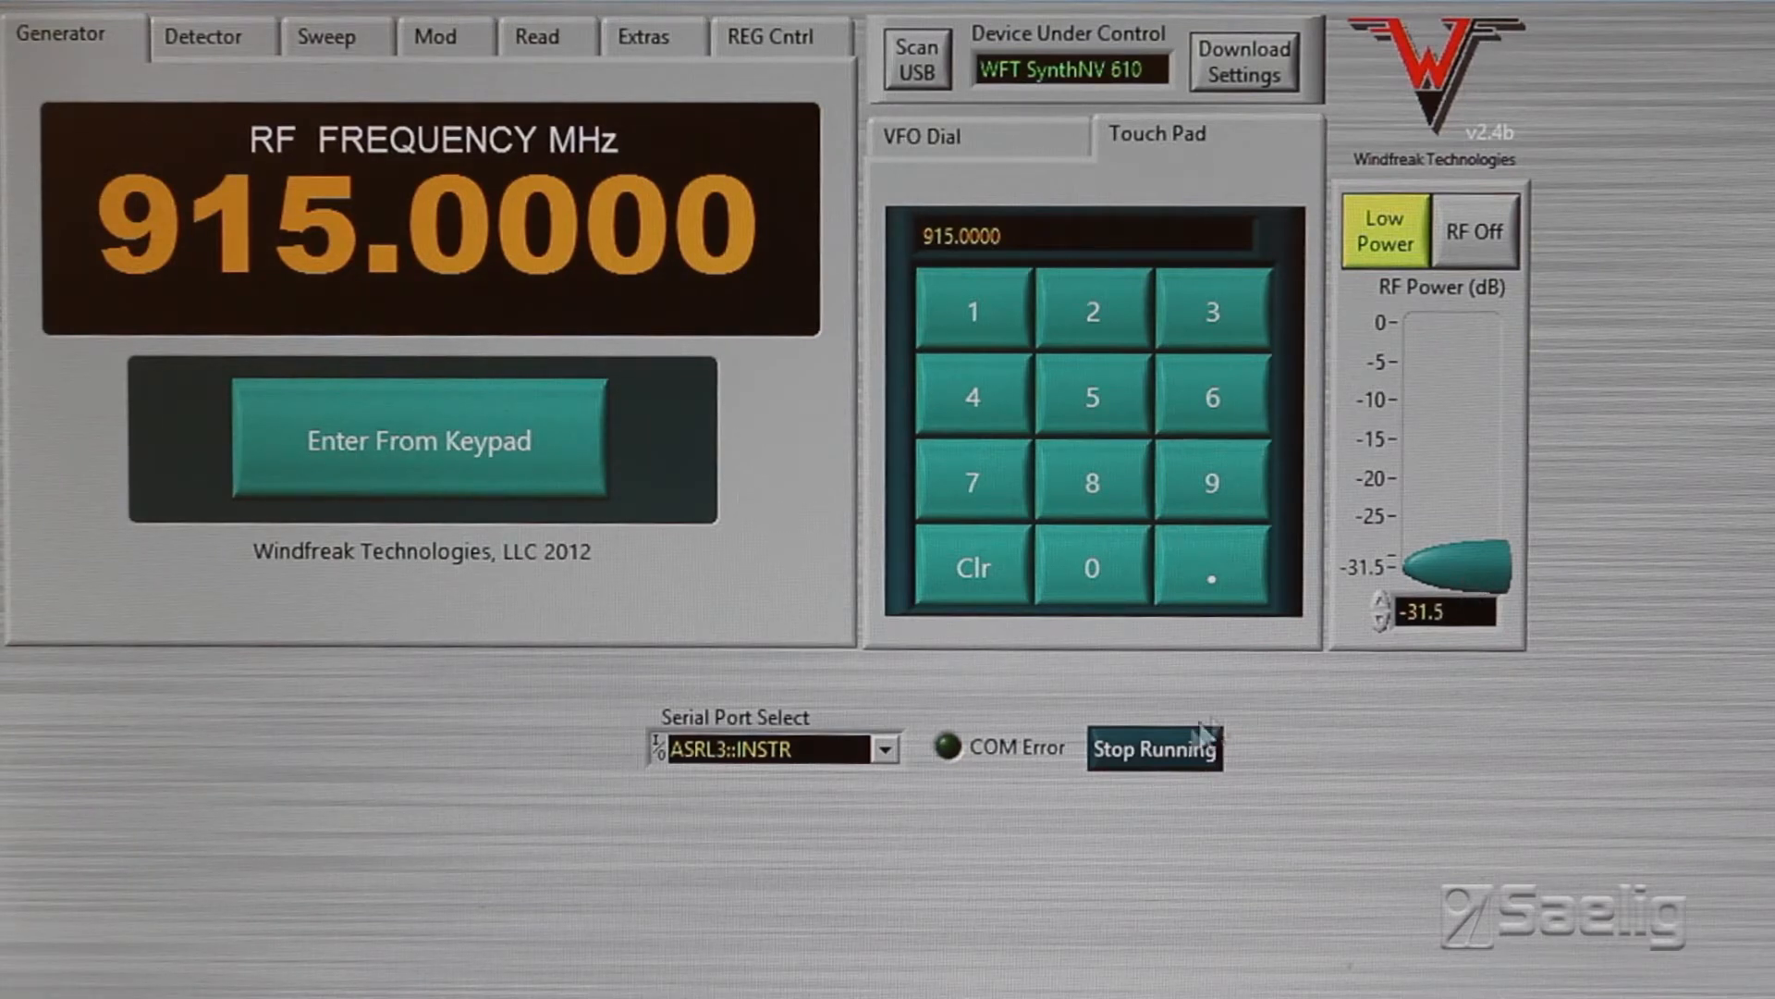
mouse_move(1149, 815)
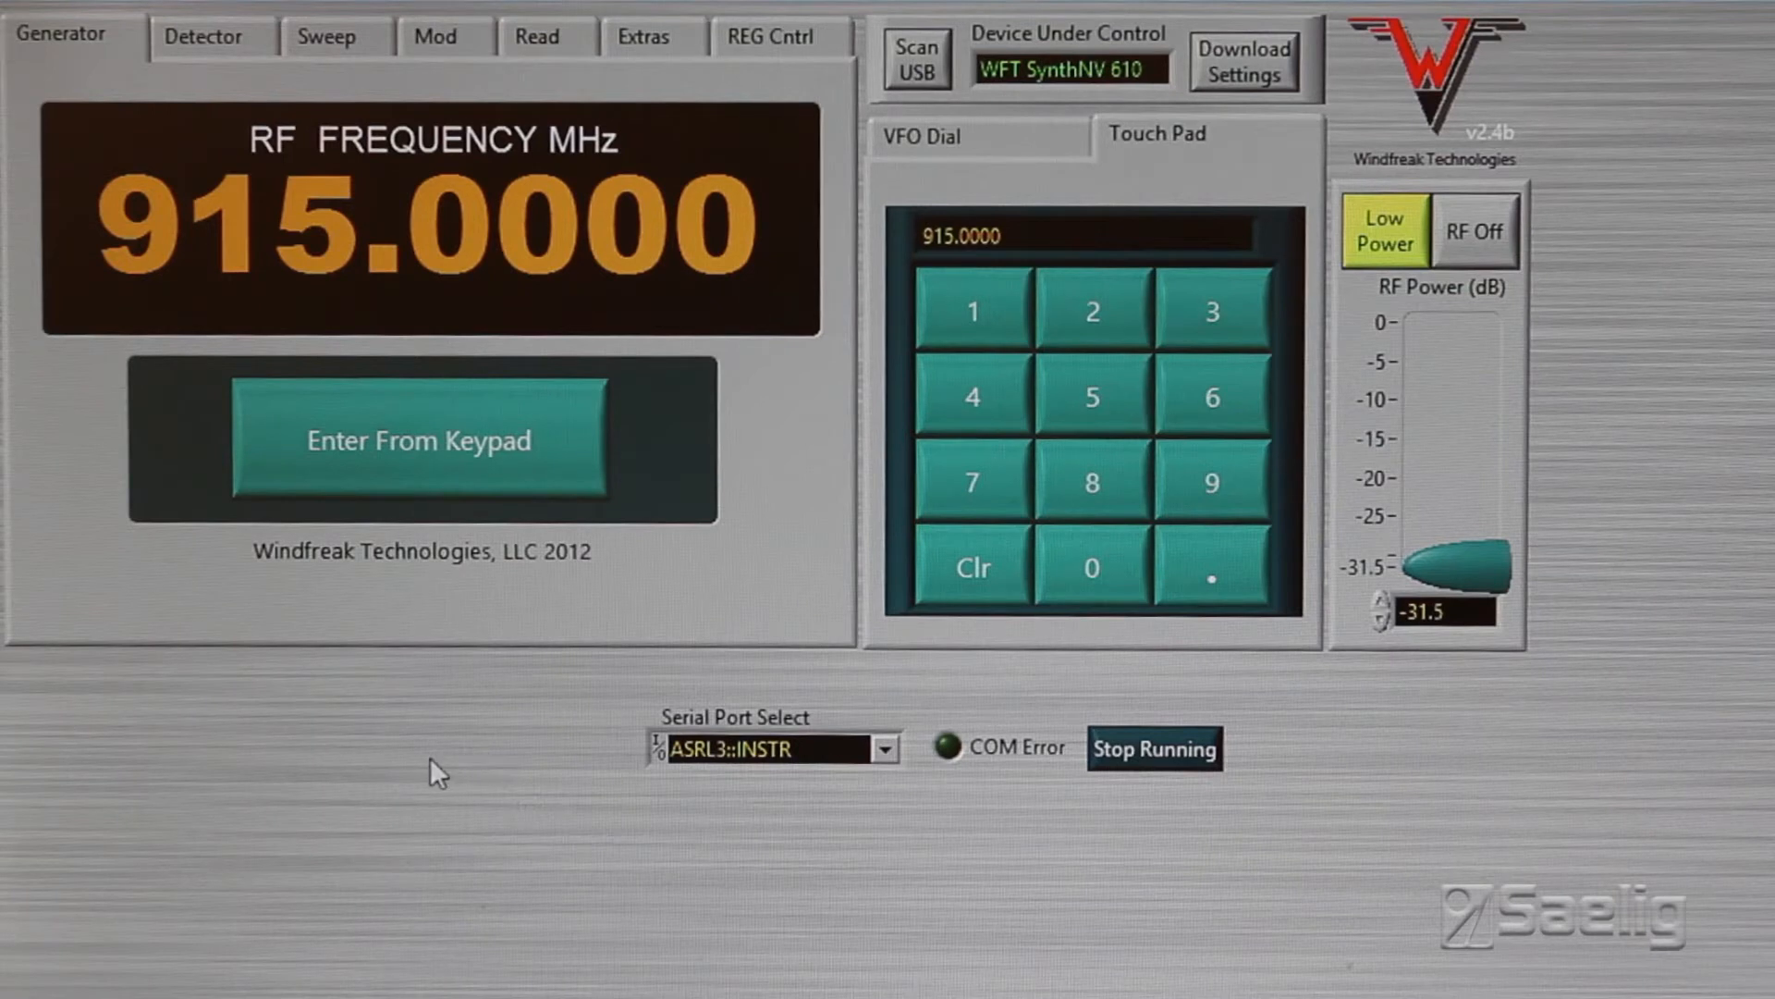
mouse_move(485, 648)
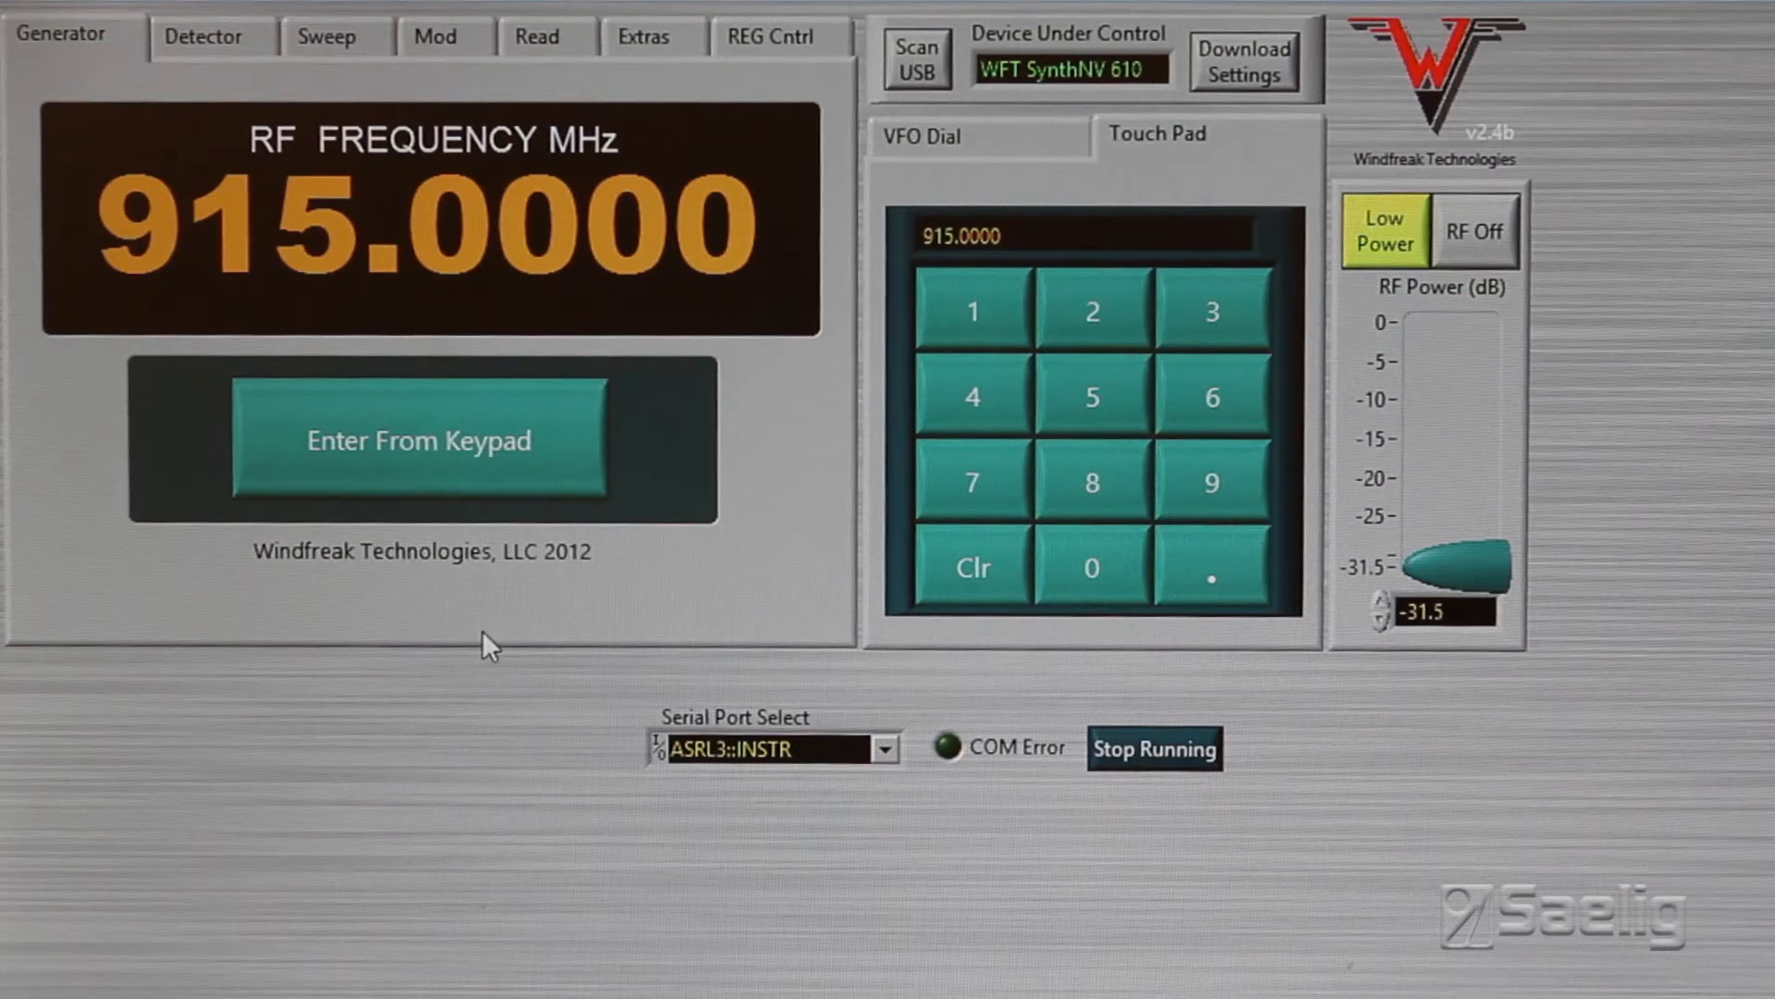
mouse_move(620, 431)
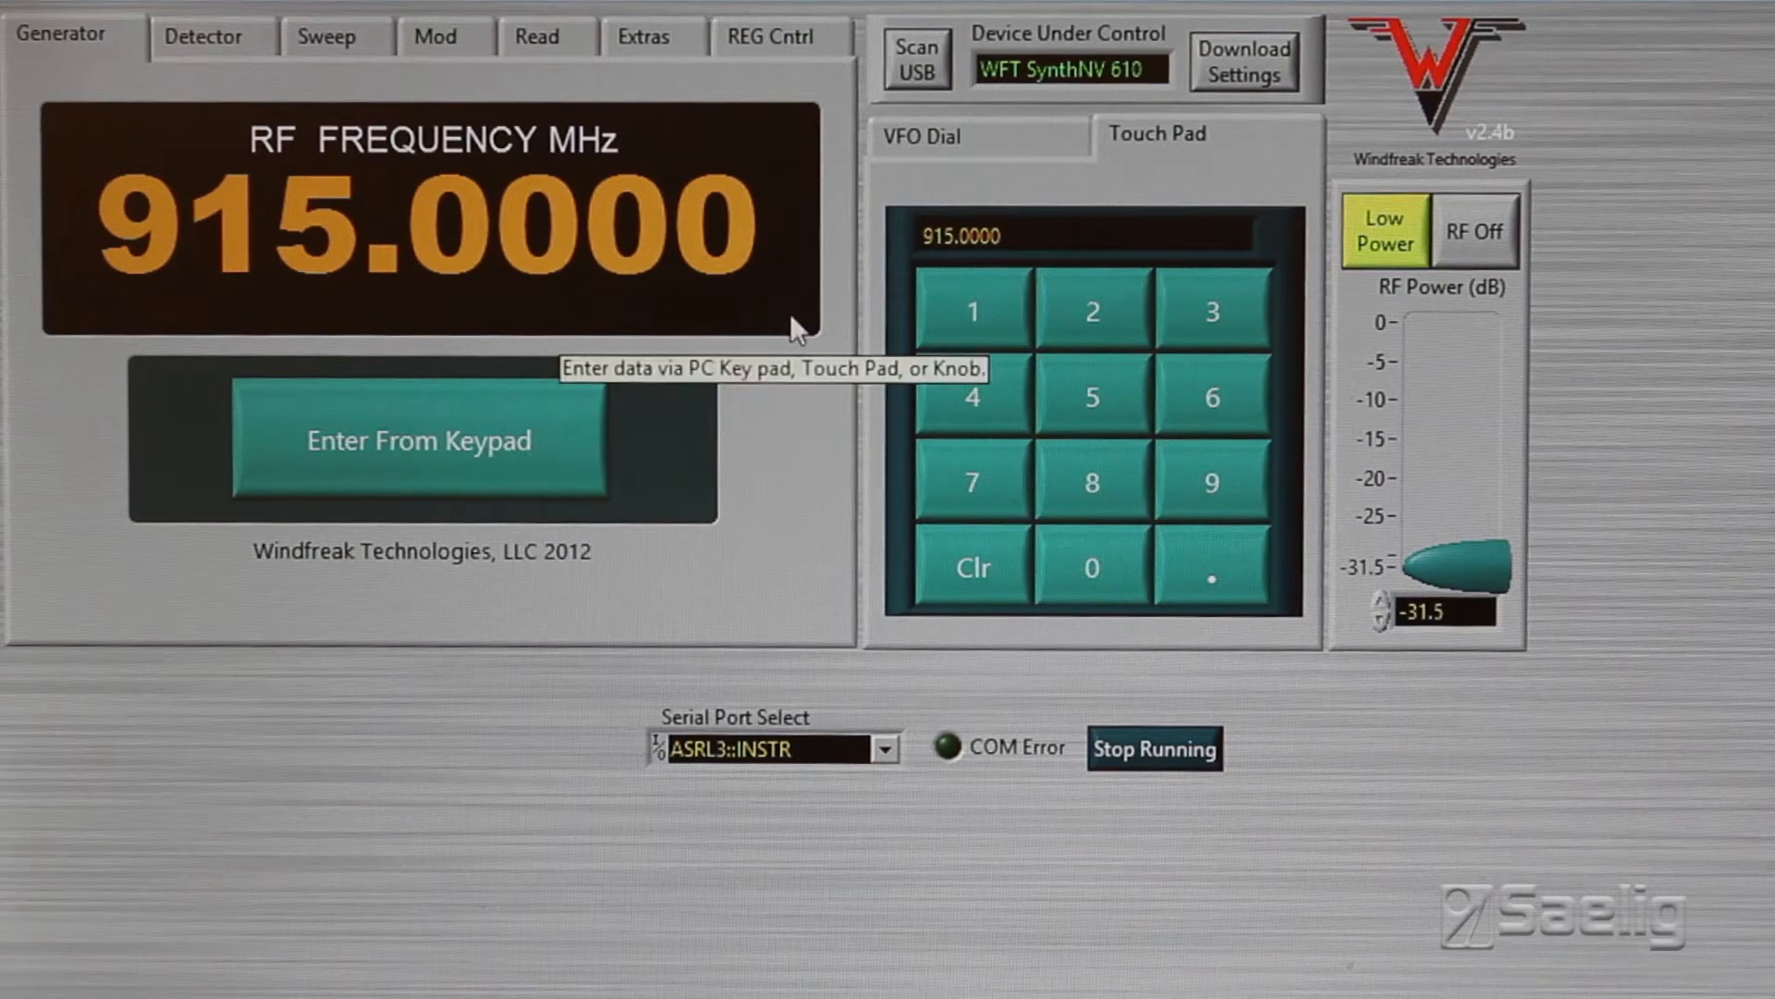
mouse_move(795, 272)
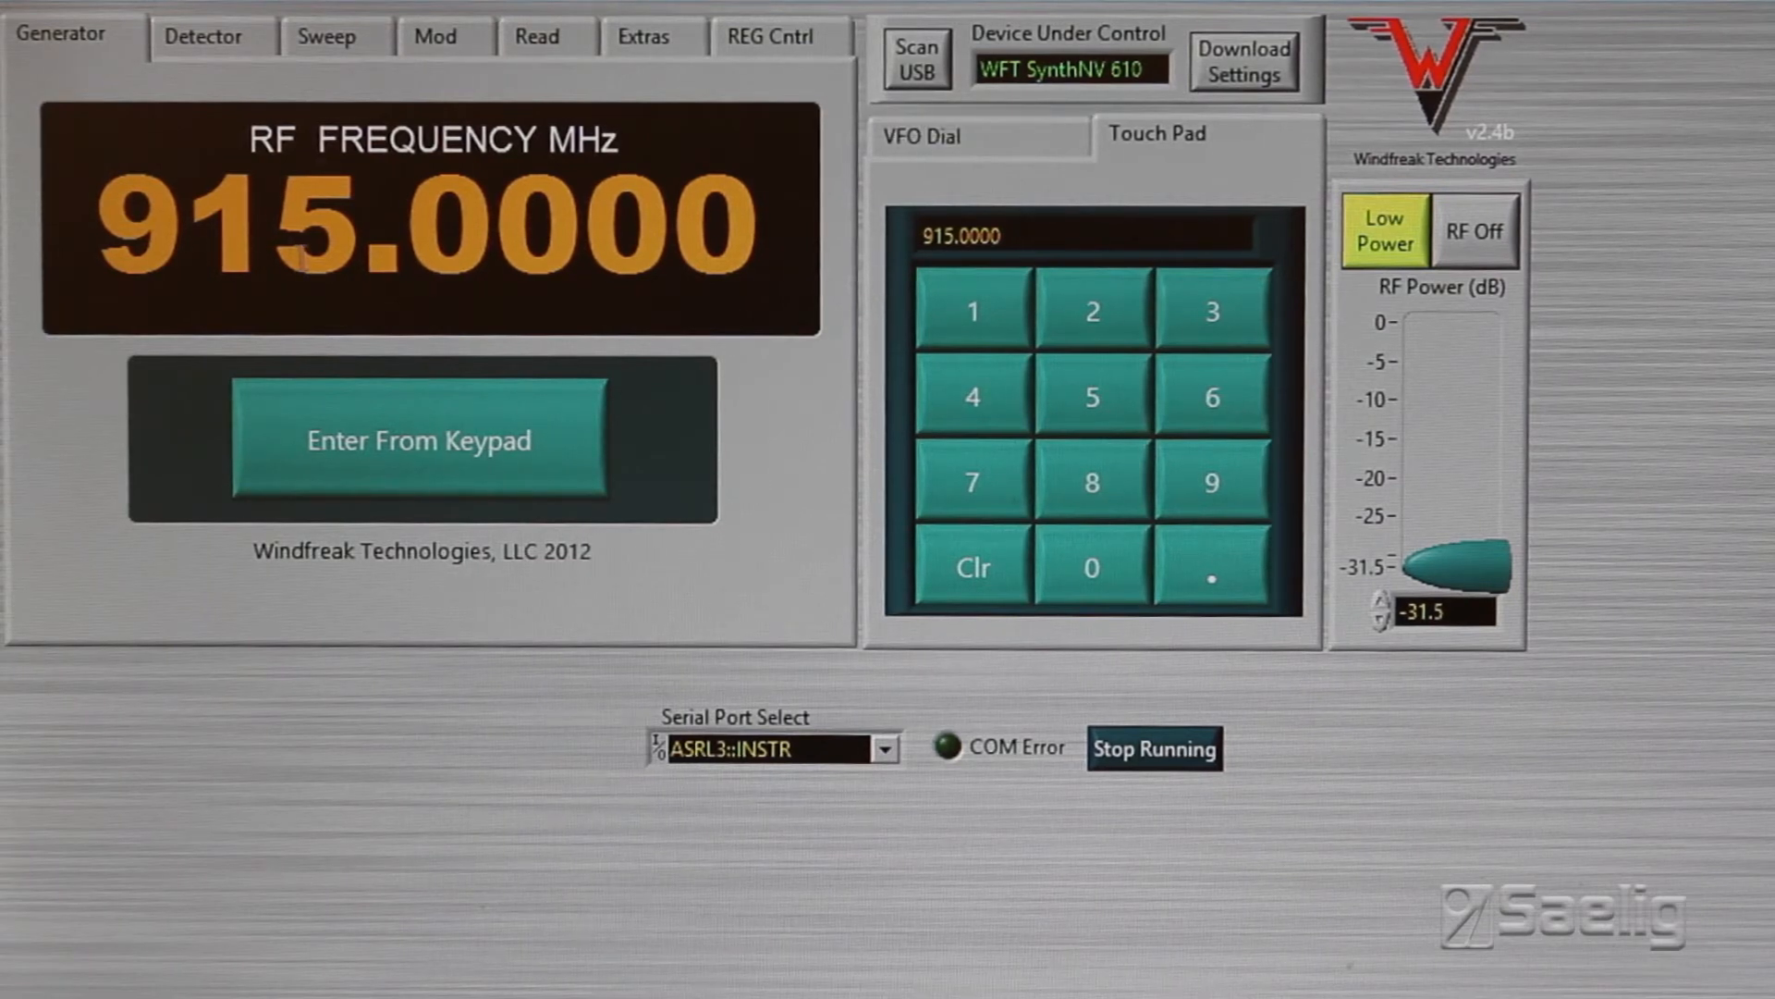
mouse_move(703, 74)
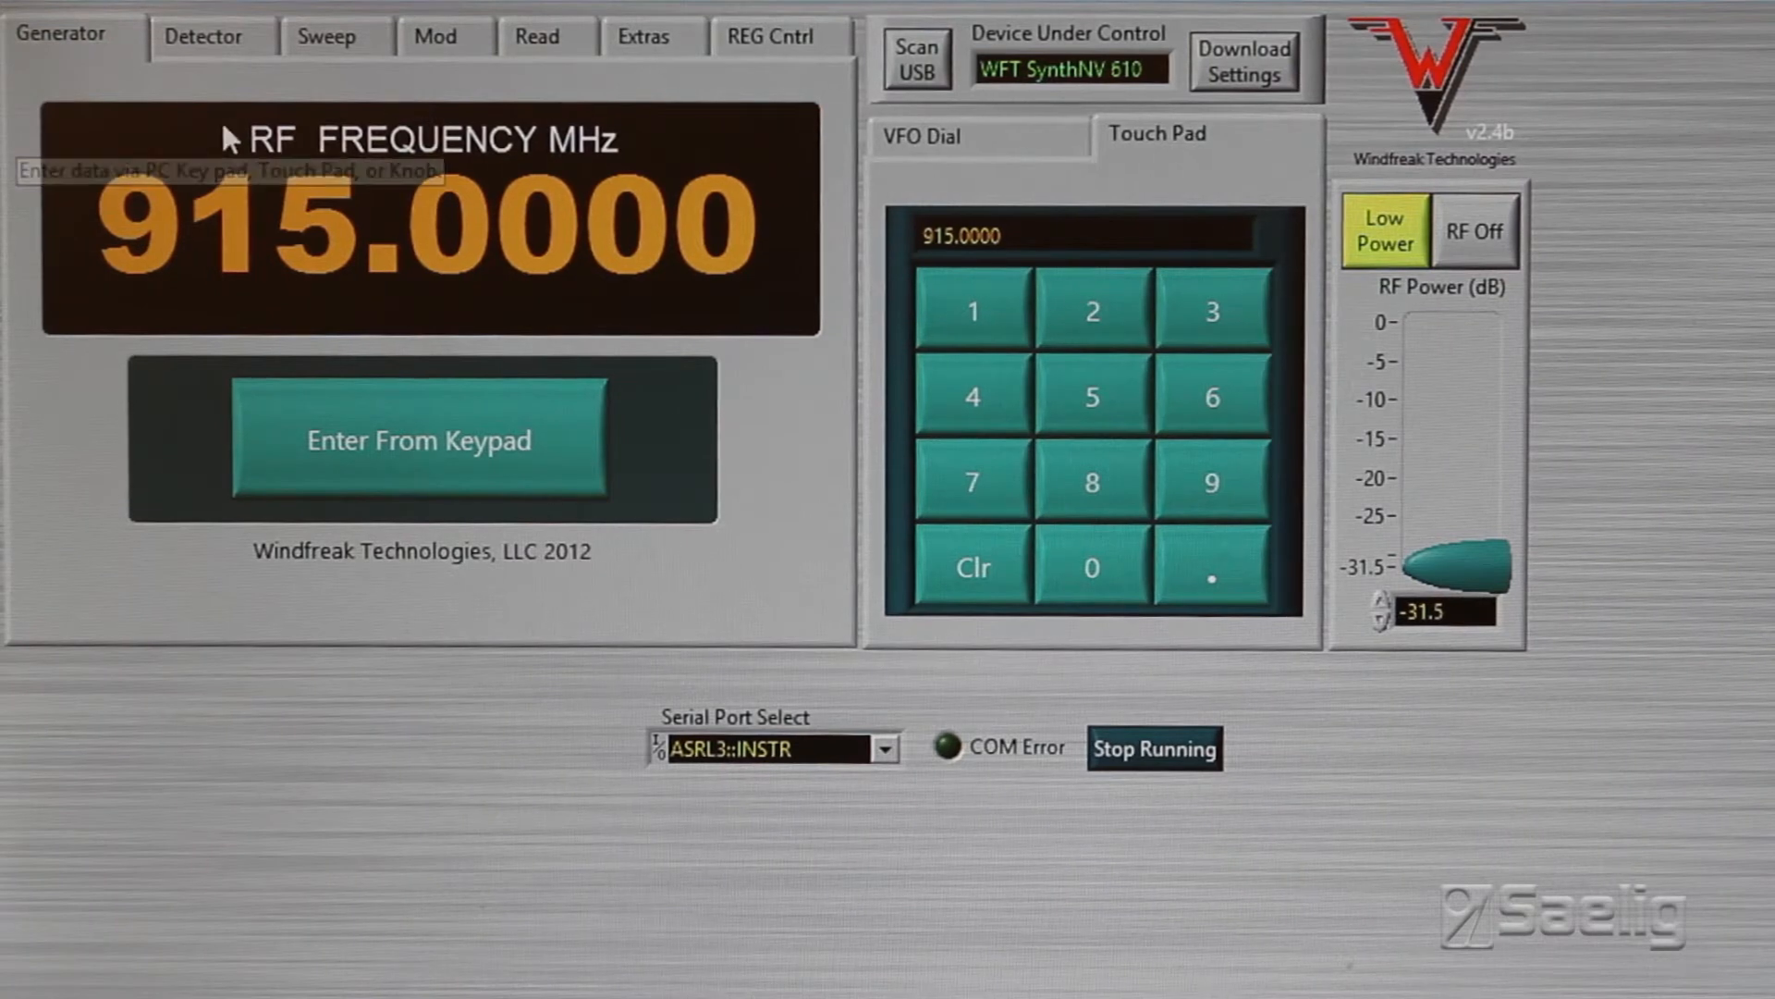
Show the RF detector readout, reading about -58.574 dBm with a live power trace.
click(202, 35)
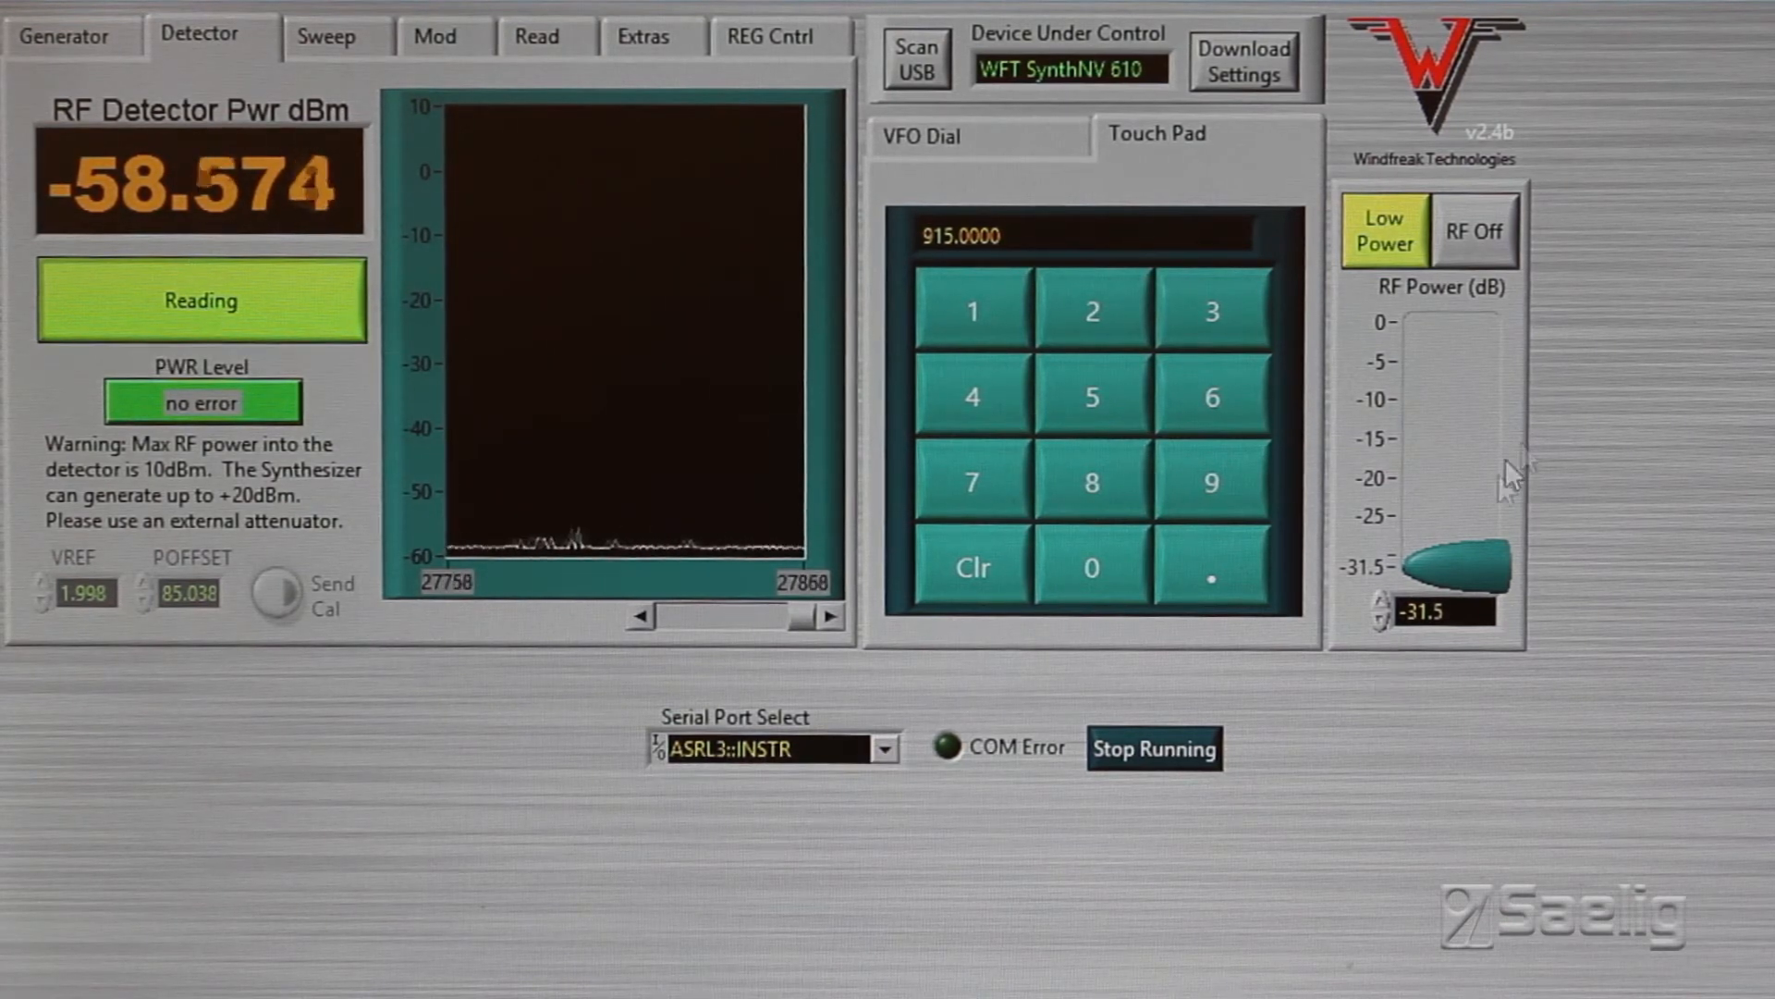
Toggle high power and RF on, vary RF power to watch the detector, then stop reading at -58.574 dBm.
click(1384, 231)
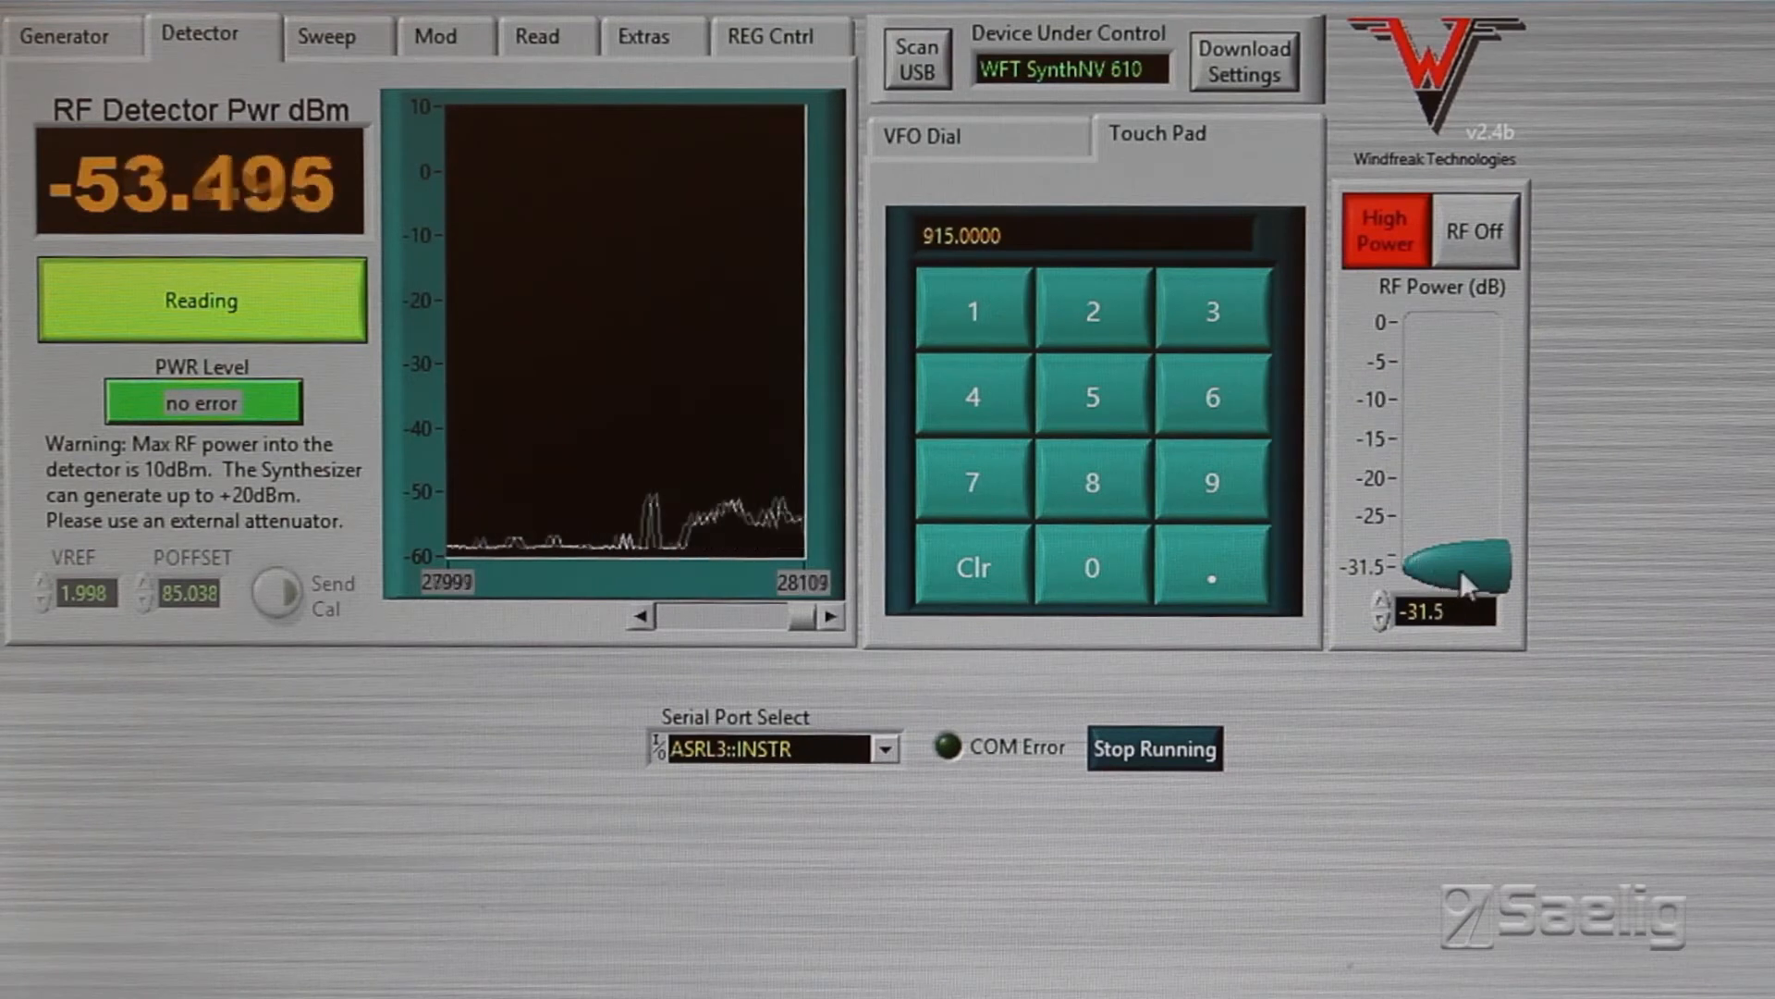
drag(1461, 583, 1489, 346)
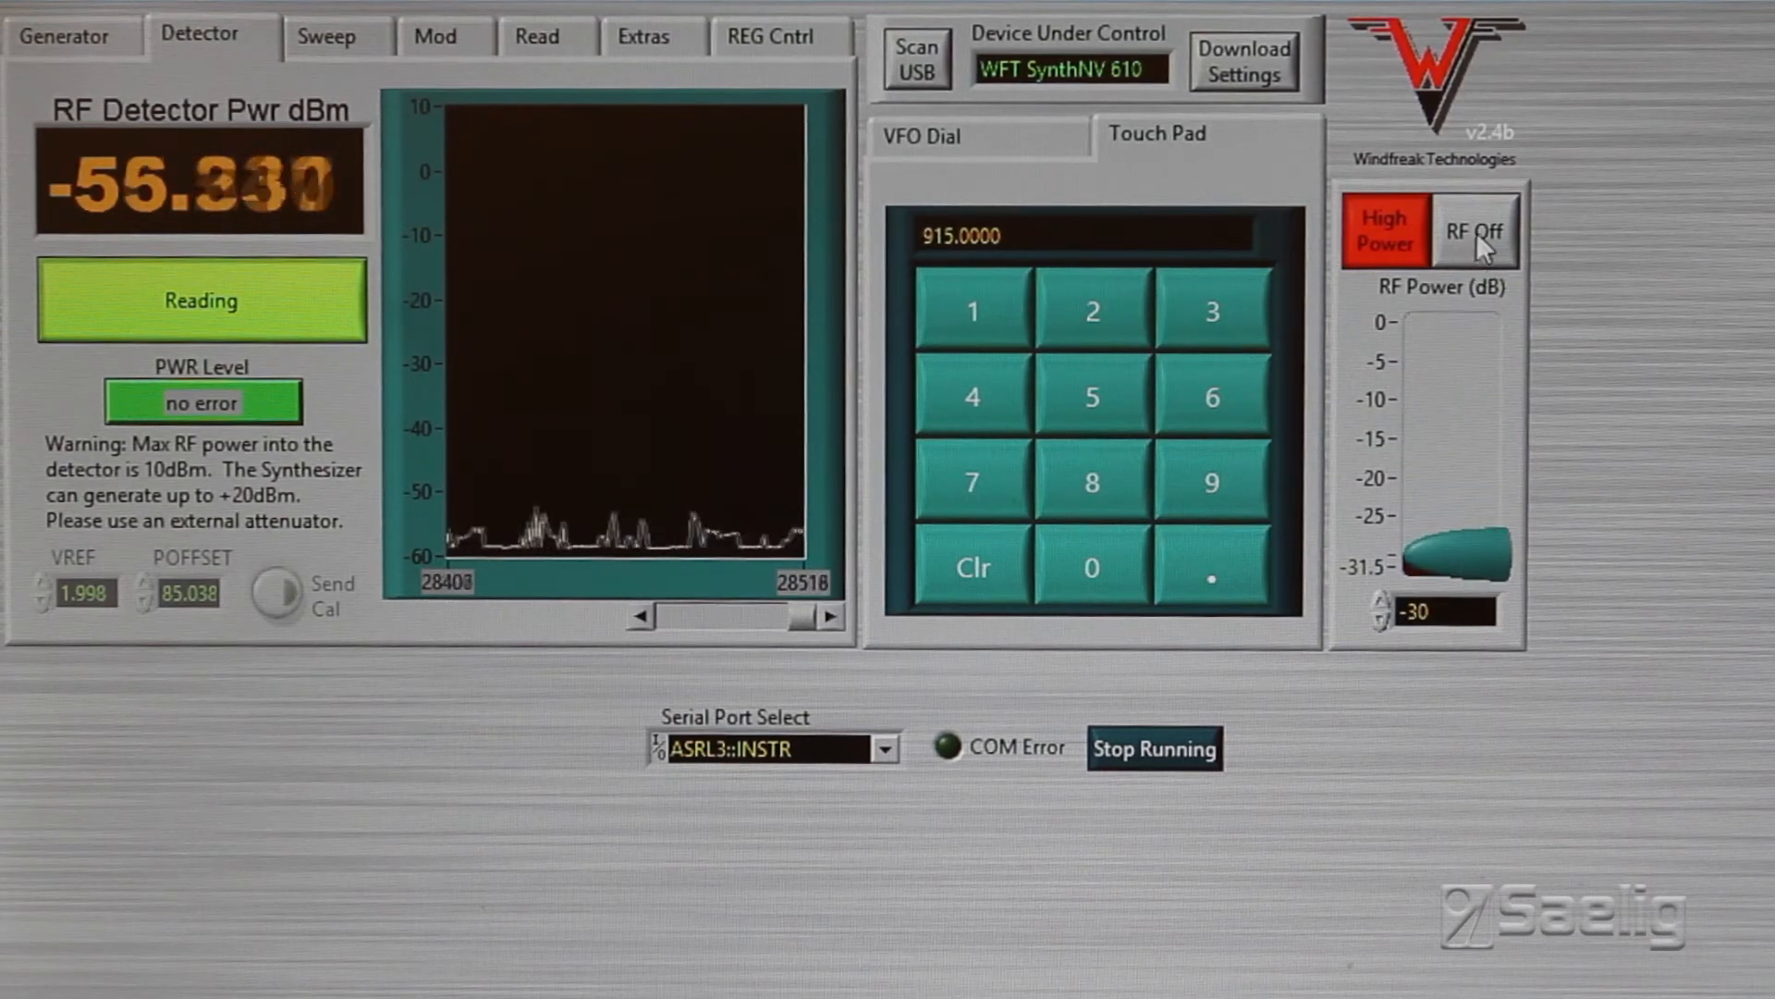
click(1475, 229)
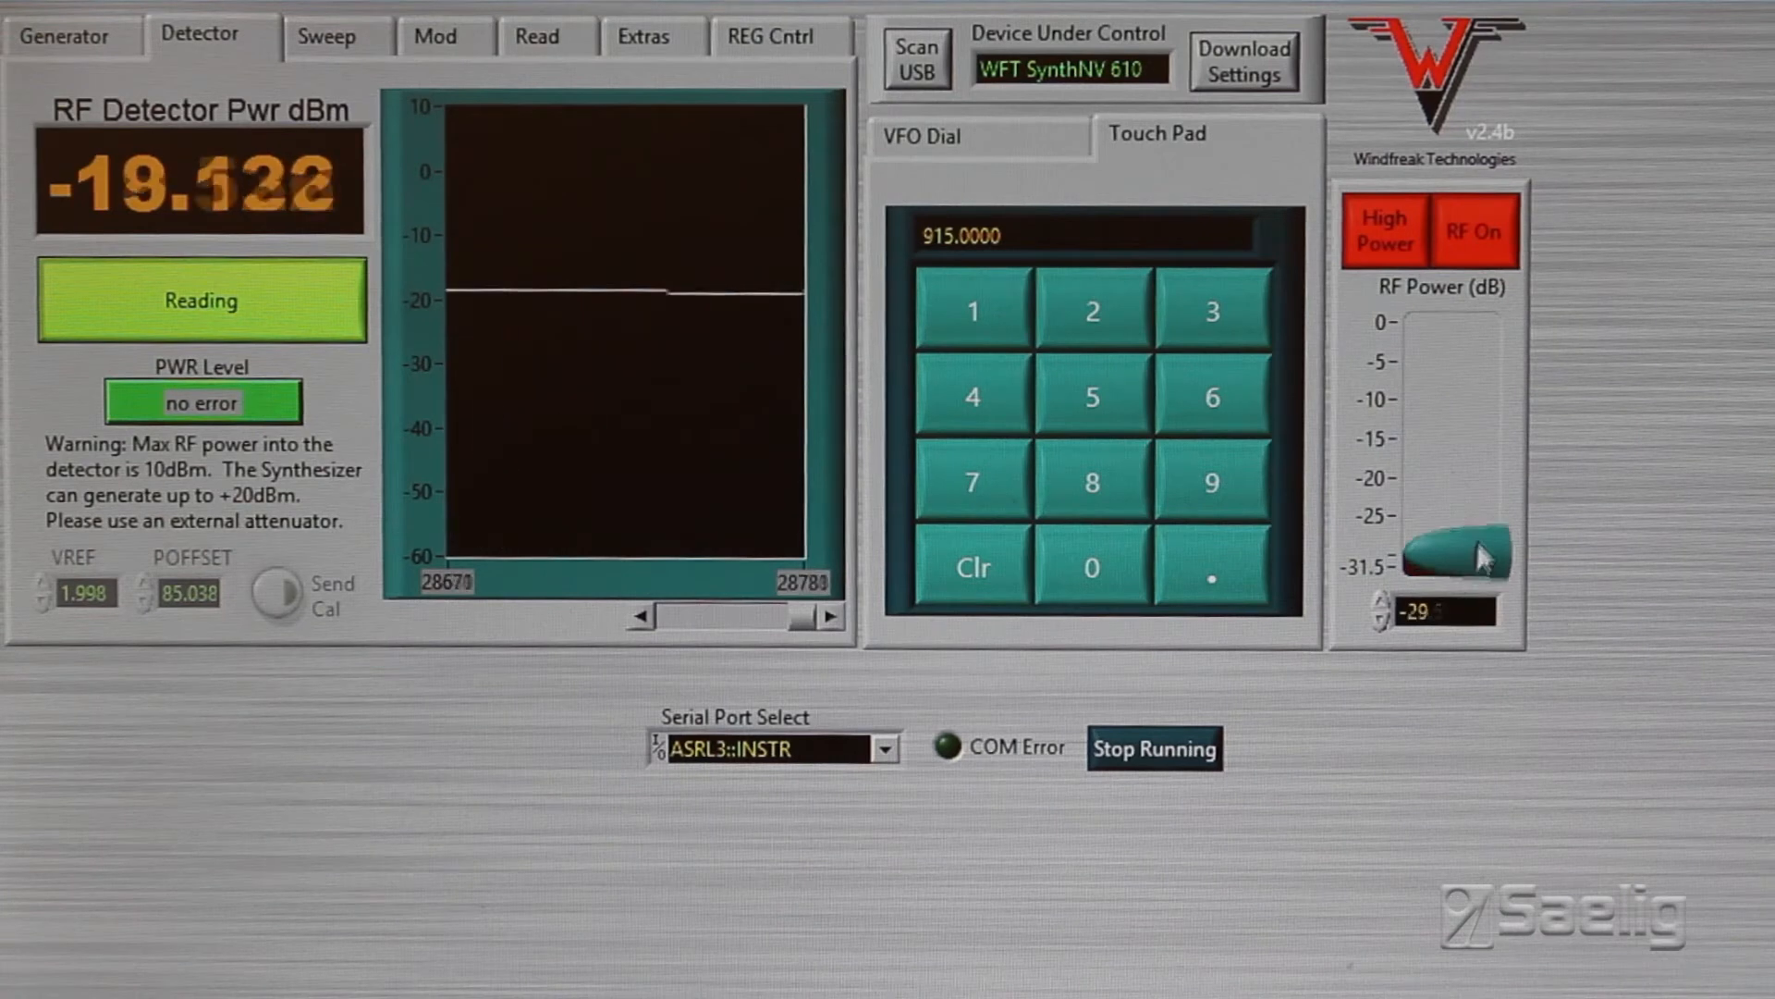
drag(1456, 549, 1450, 420)
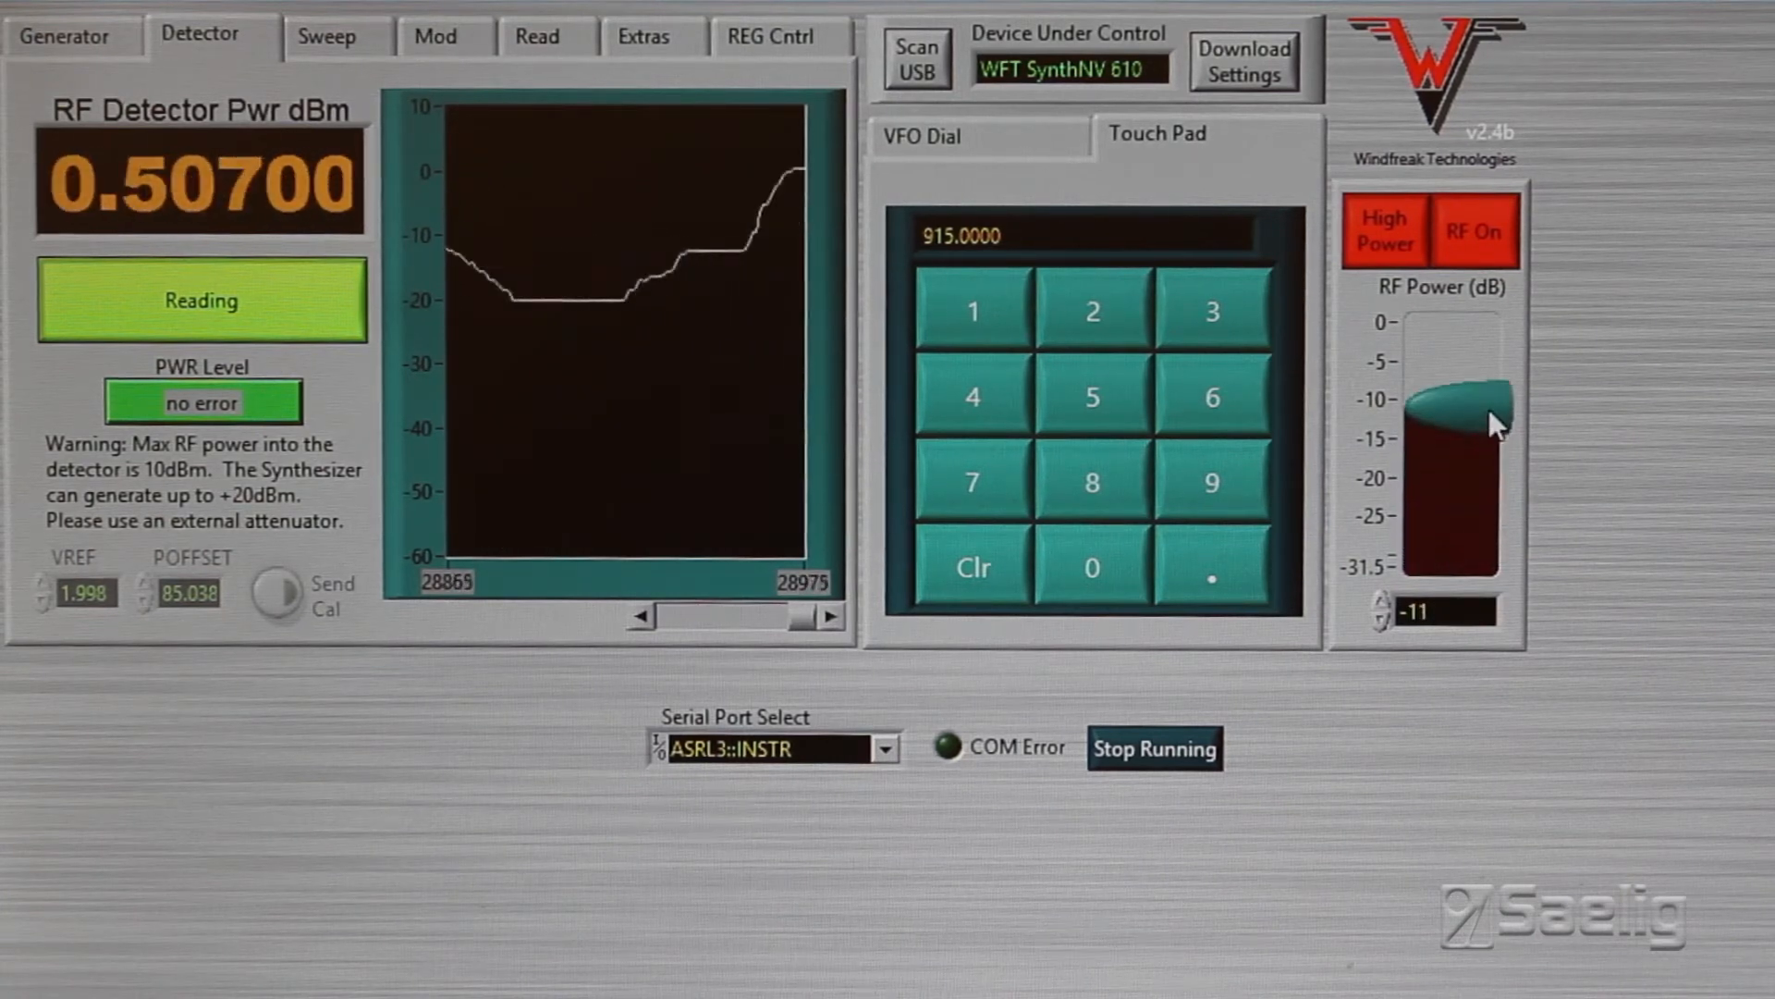
drag(1450, 407, 1462, 566)
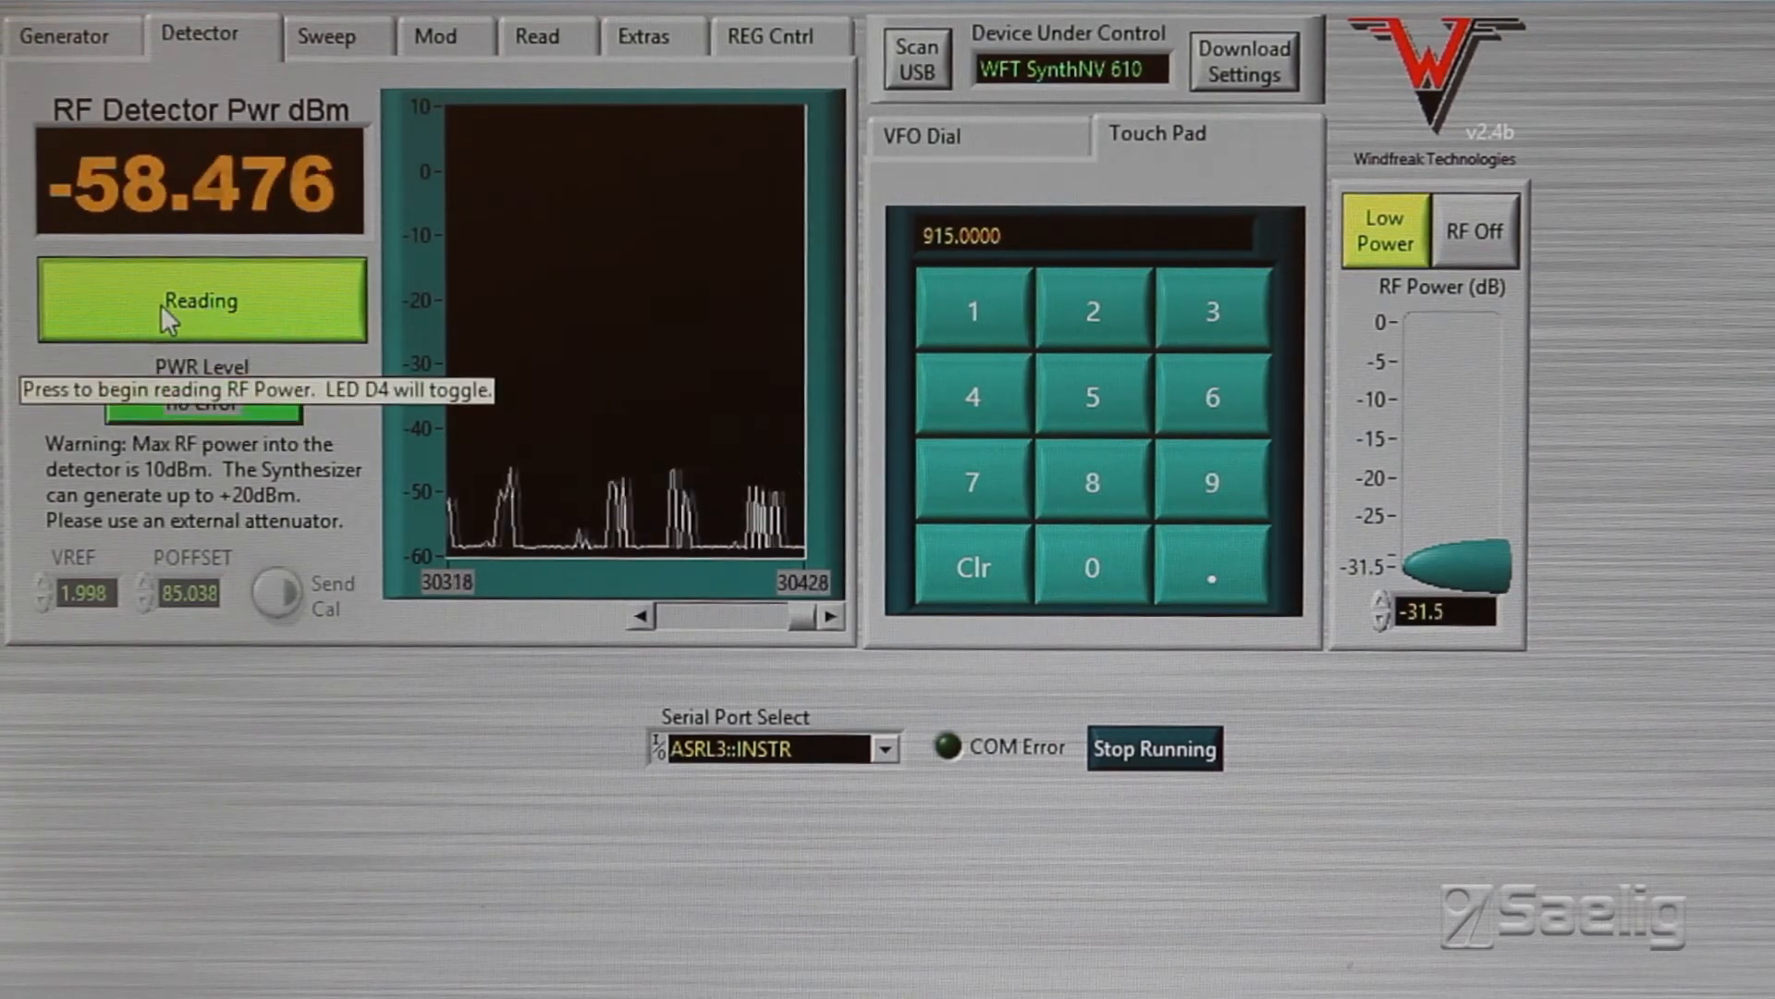
click(202, 300)
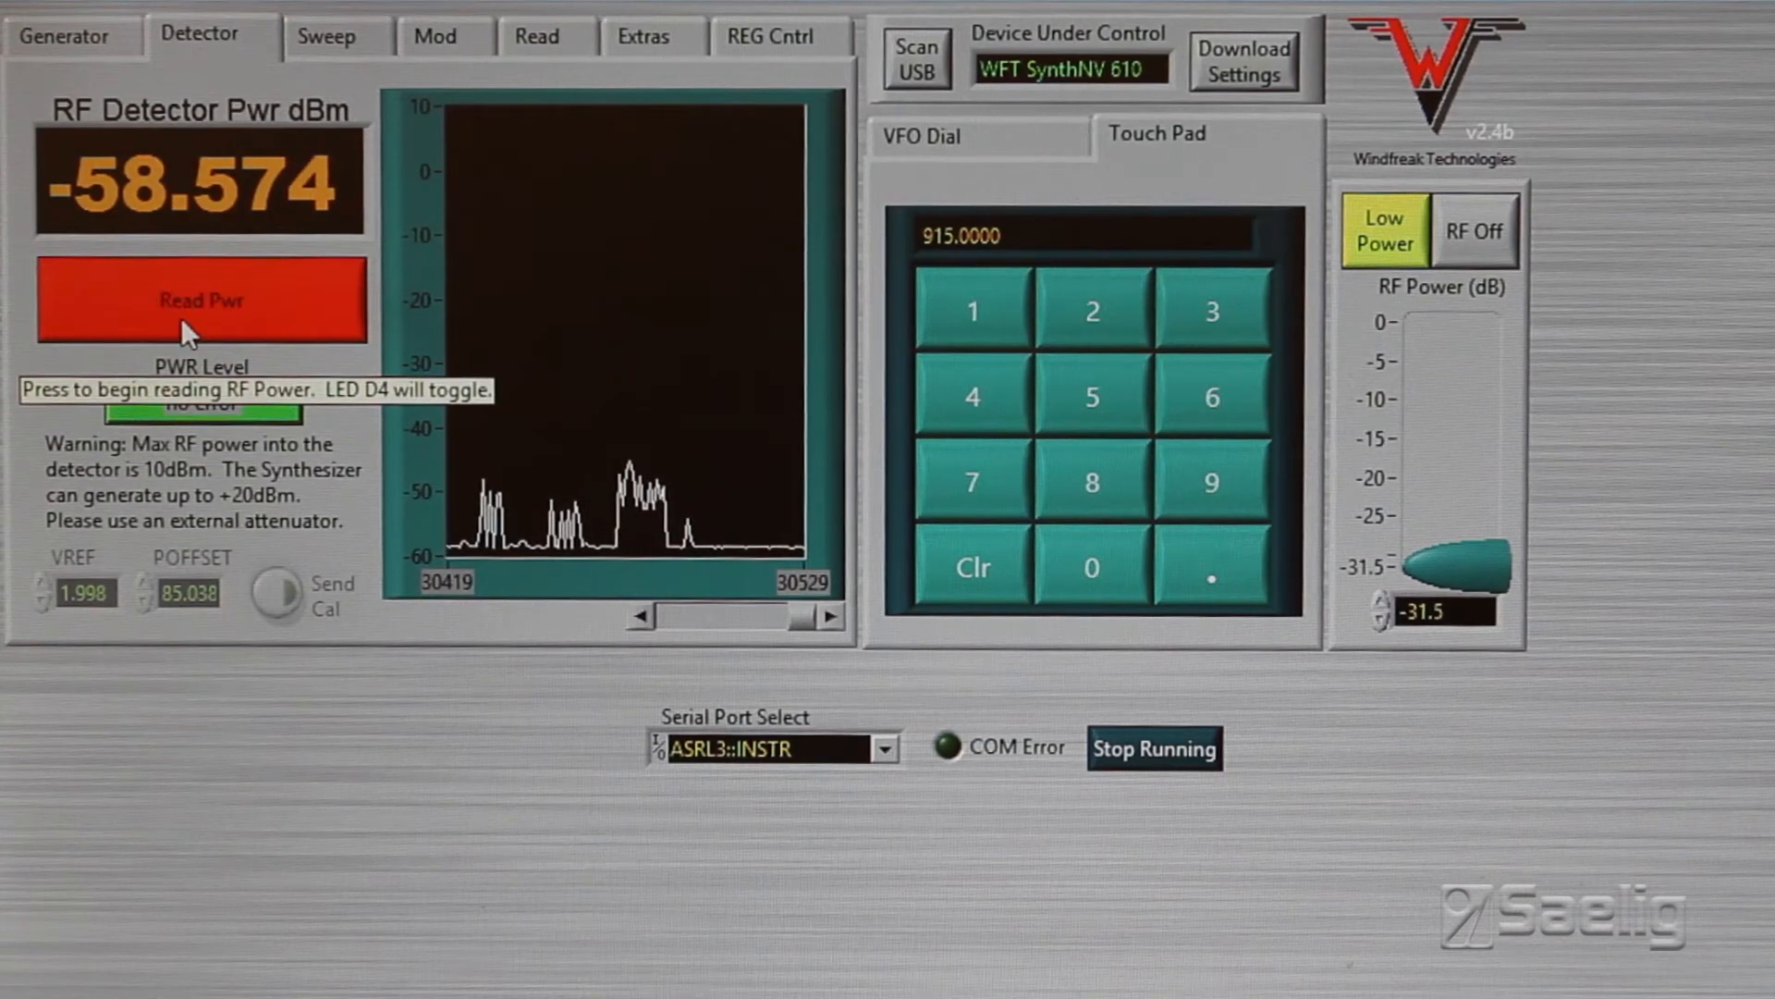
mouse_move(351, 63)
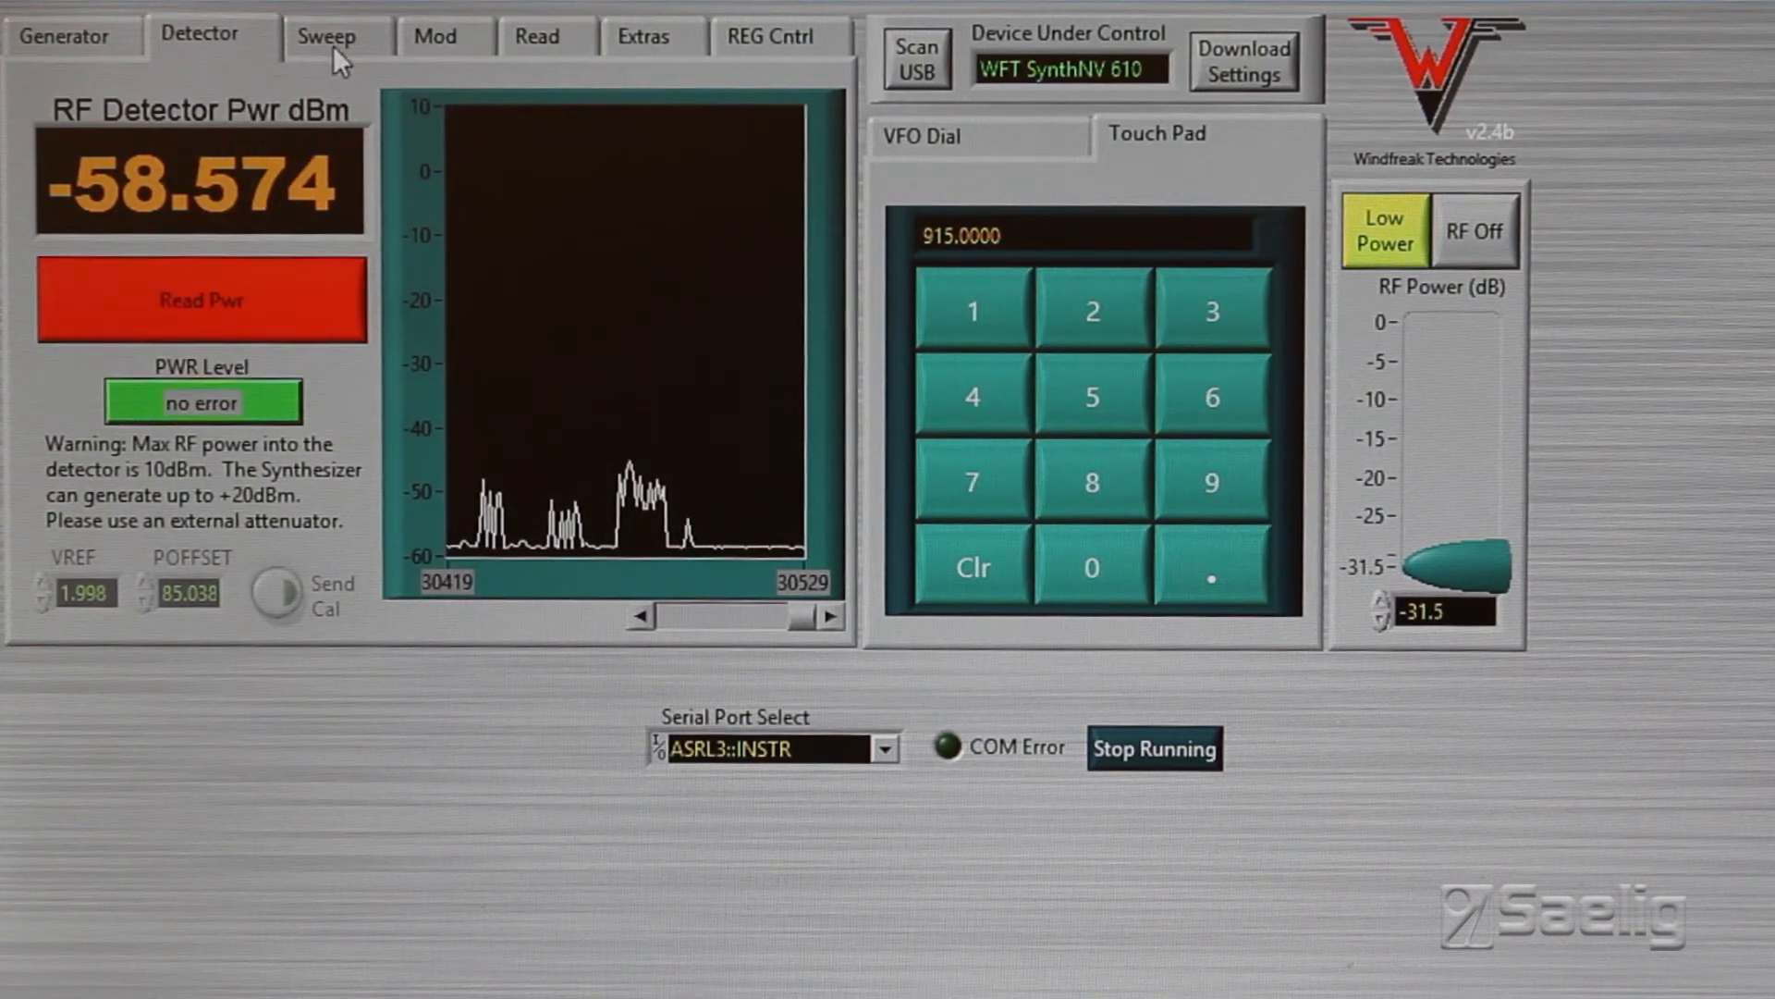
Visit the sweep page, then the modulation page's AM settings, returning to pulse settings (1 µS on, 10 µS off, 100 pulses).
click(325, 33)
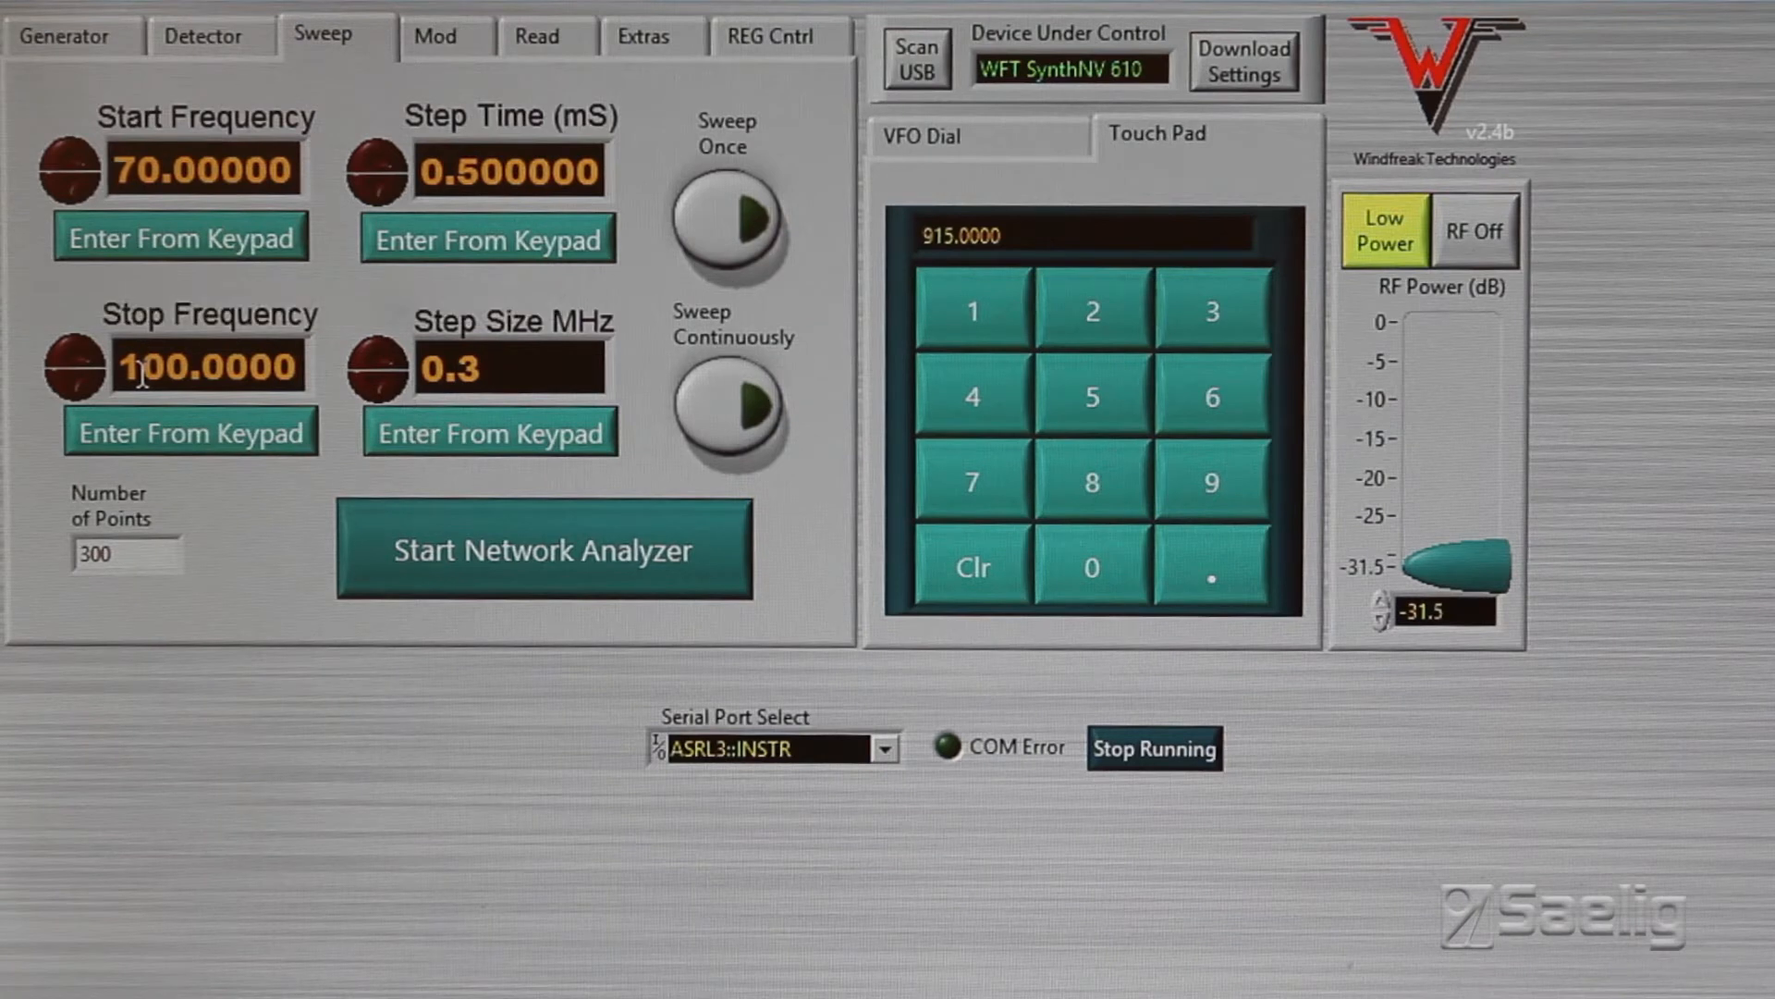
mouse_move(442, 181)
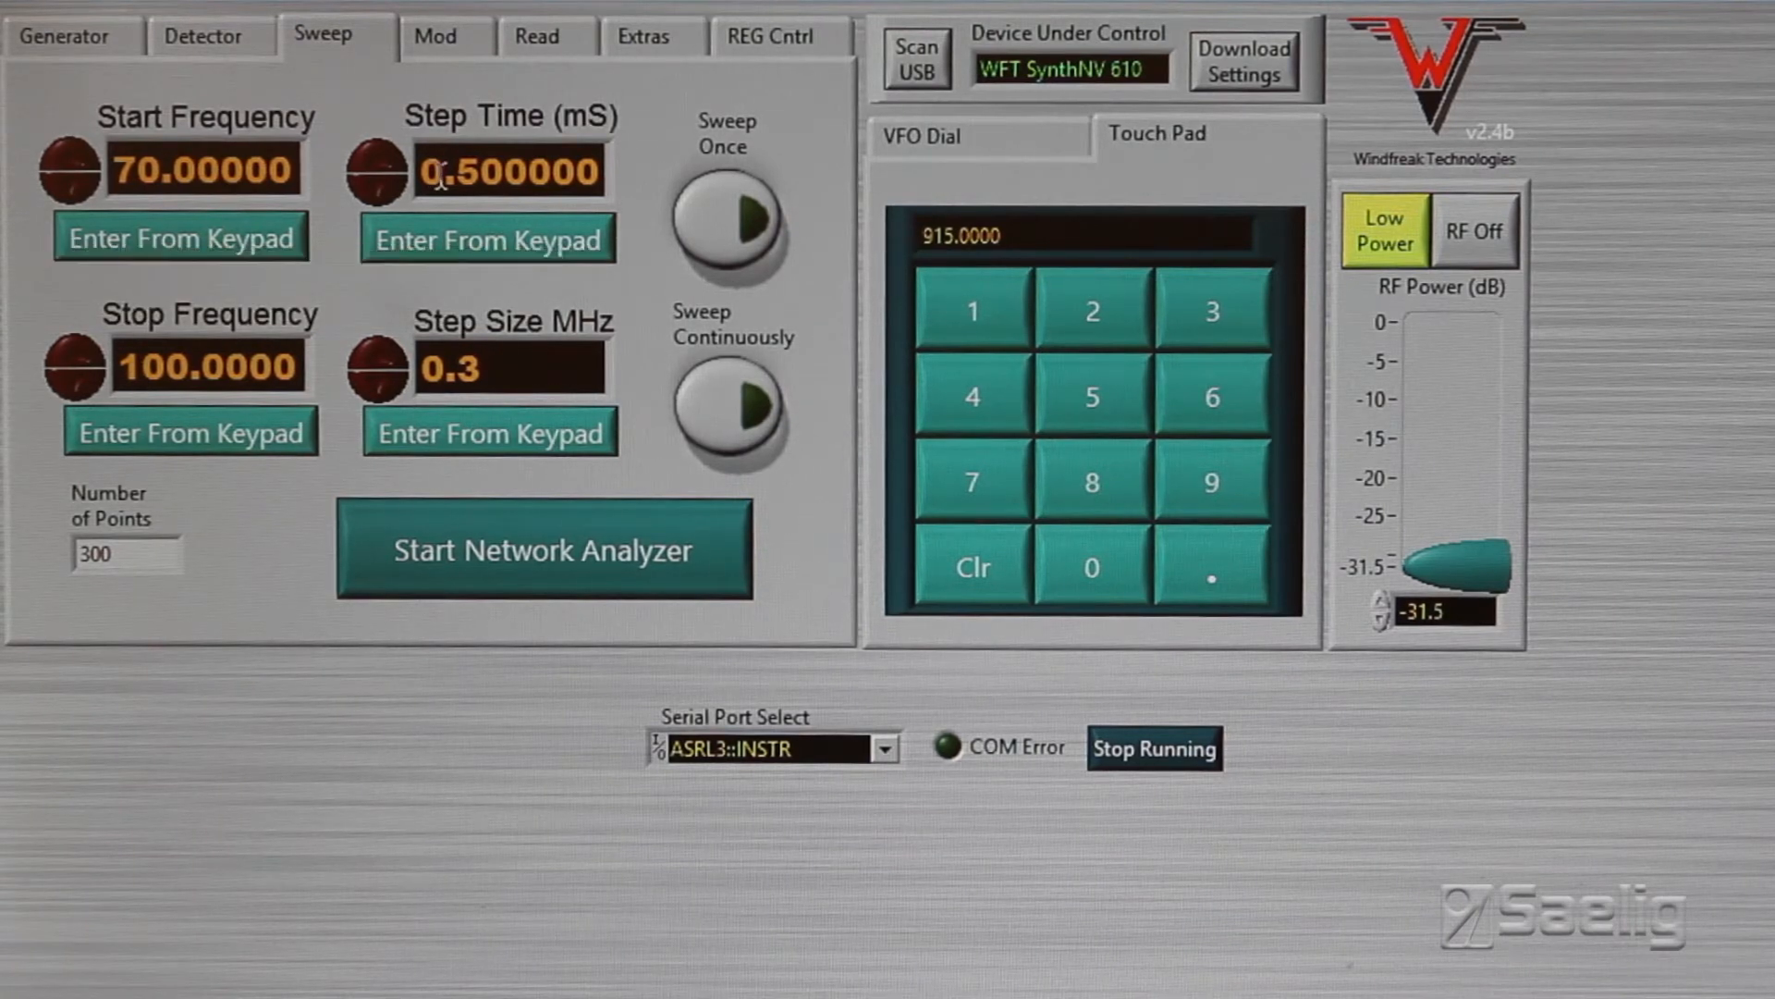
mouse_move(406, 385)
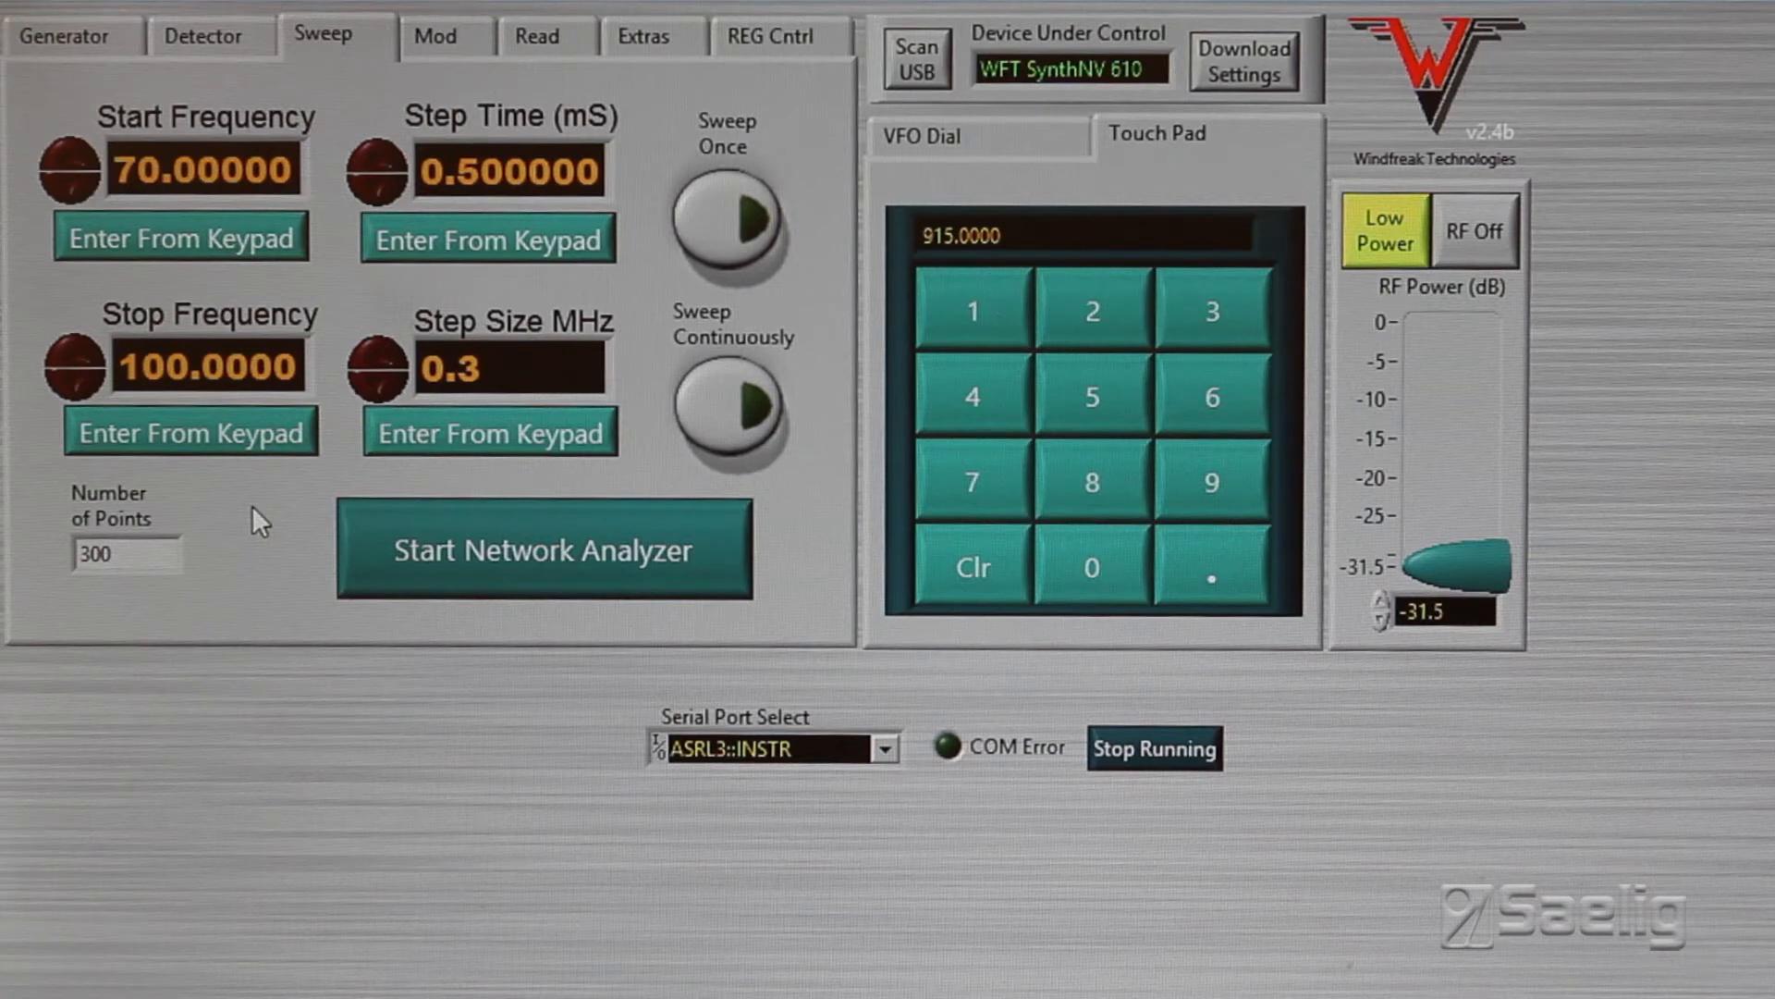
mouse_move(278, 538)
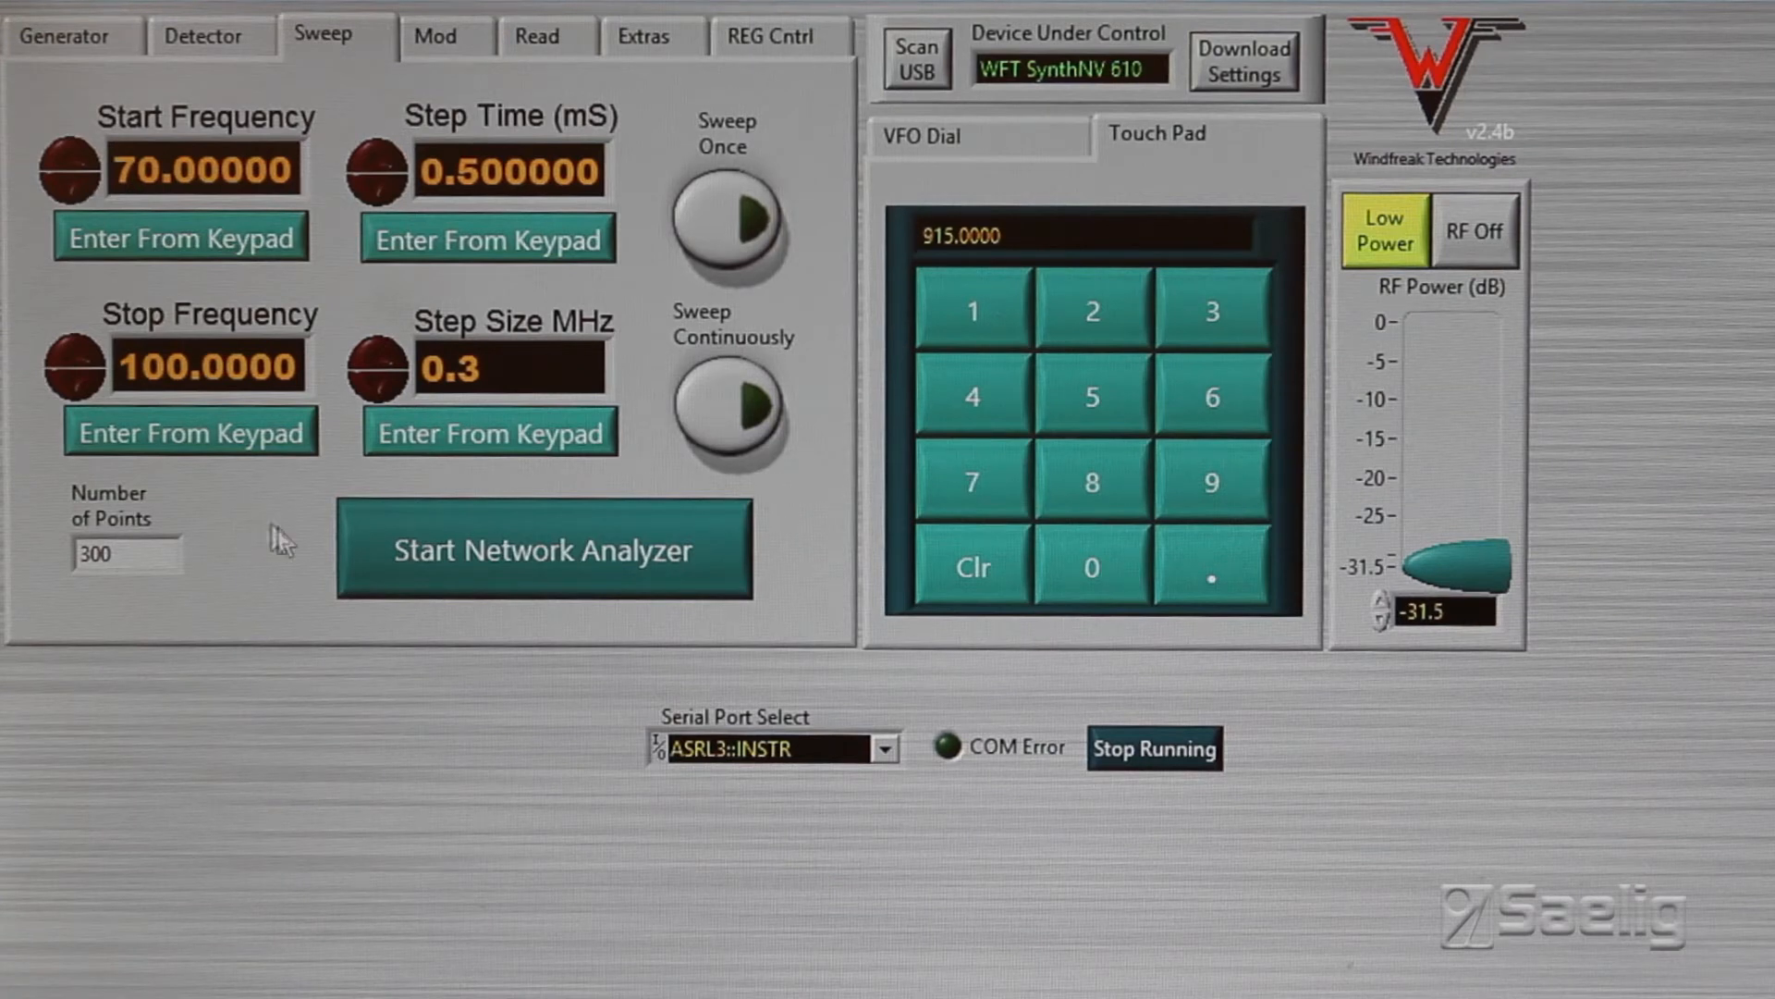
mouse_move(730, 407)
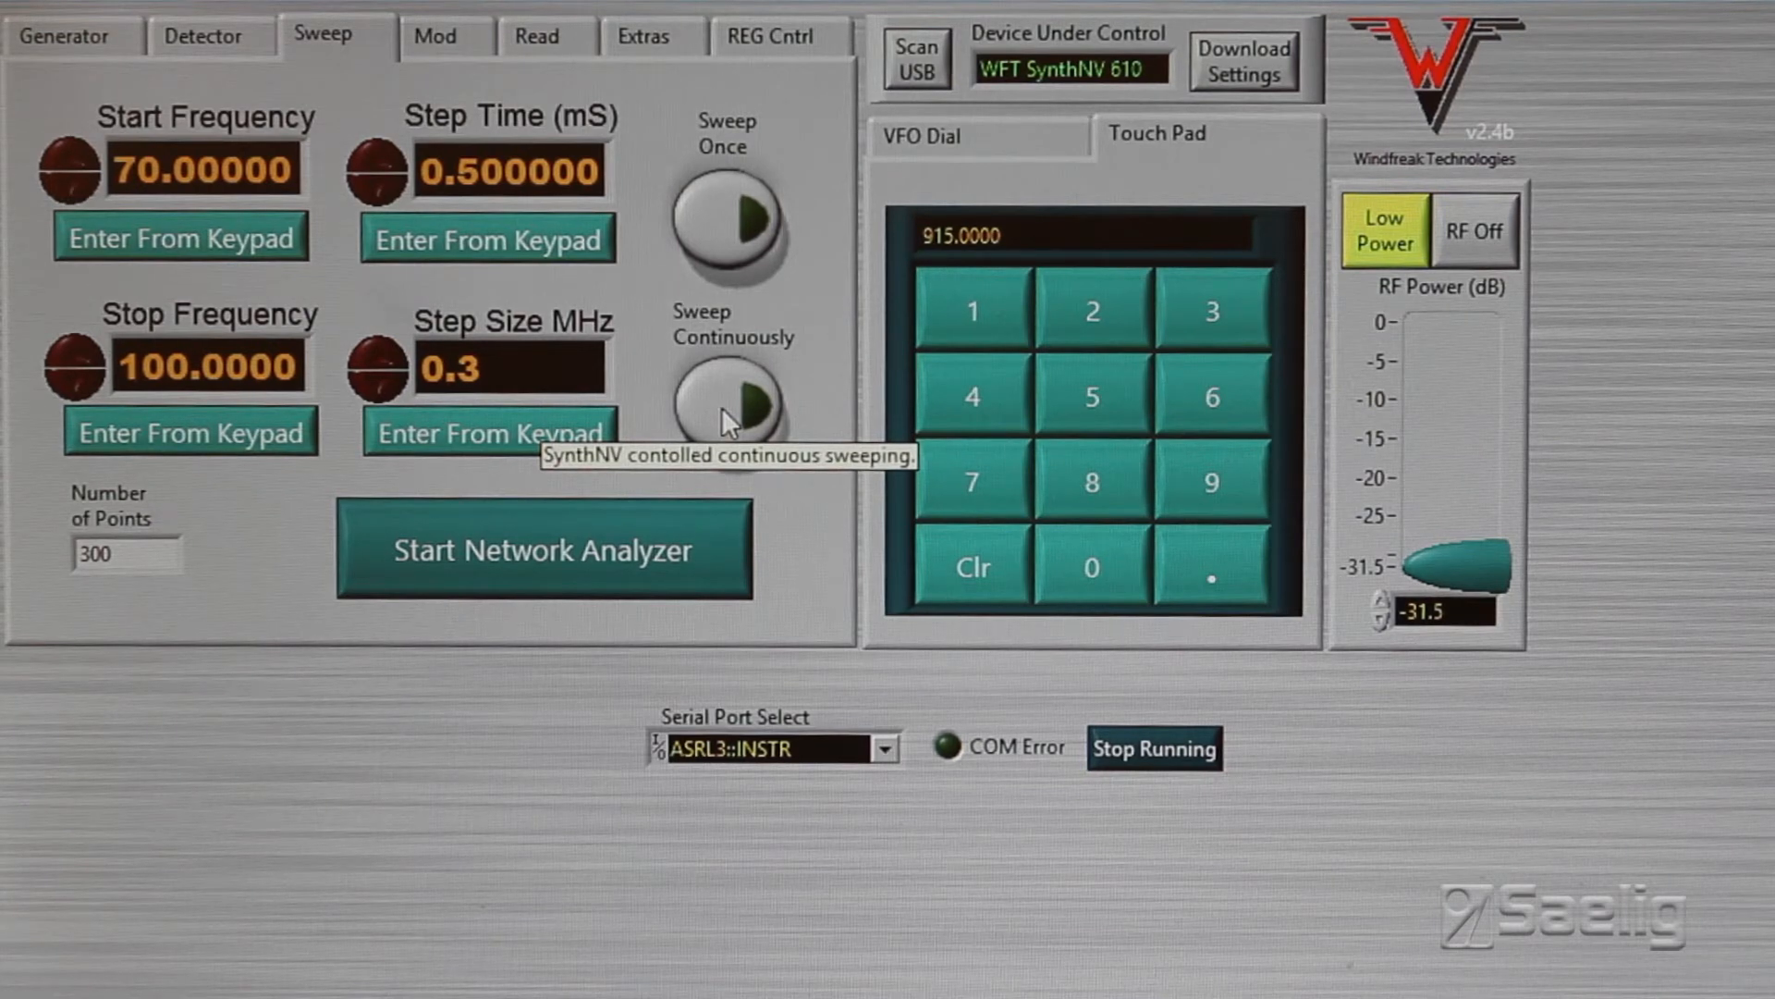
mouse_move(726, 220)
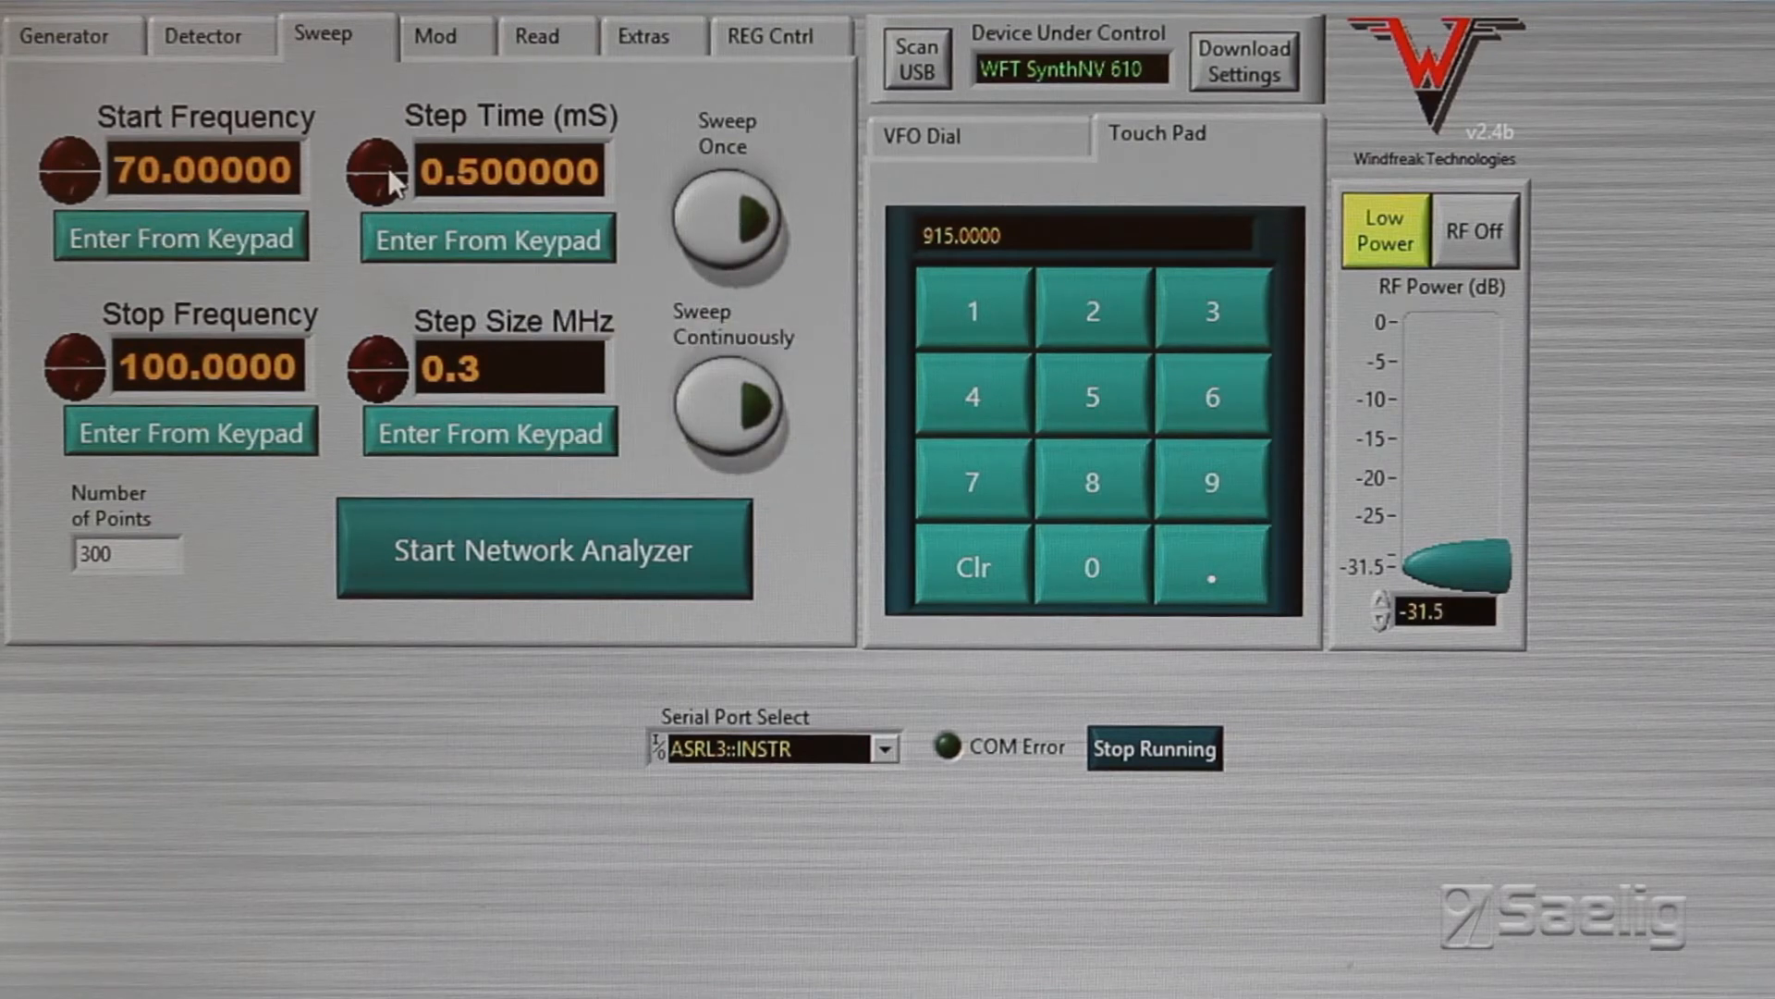
mouse_move(481, 252)
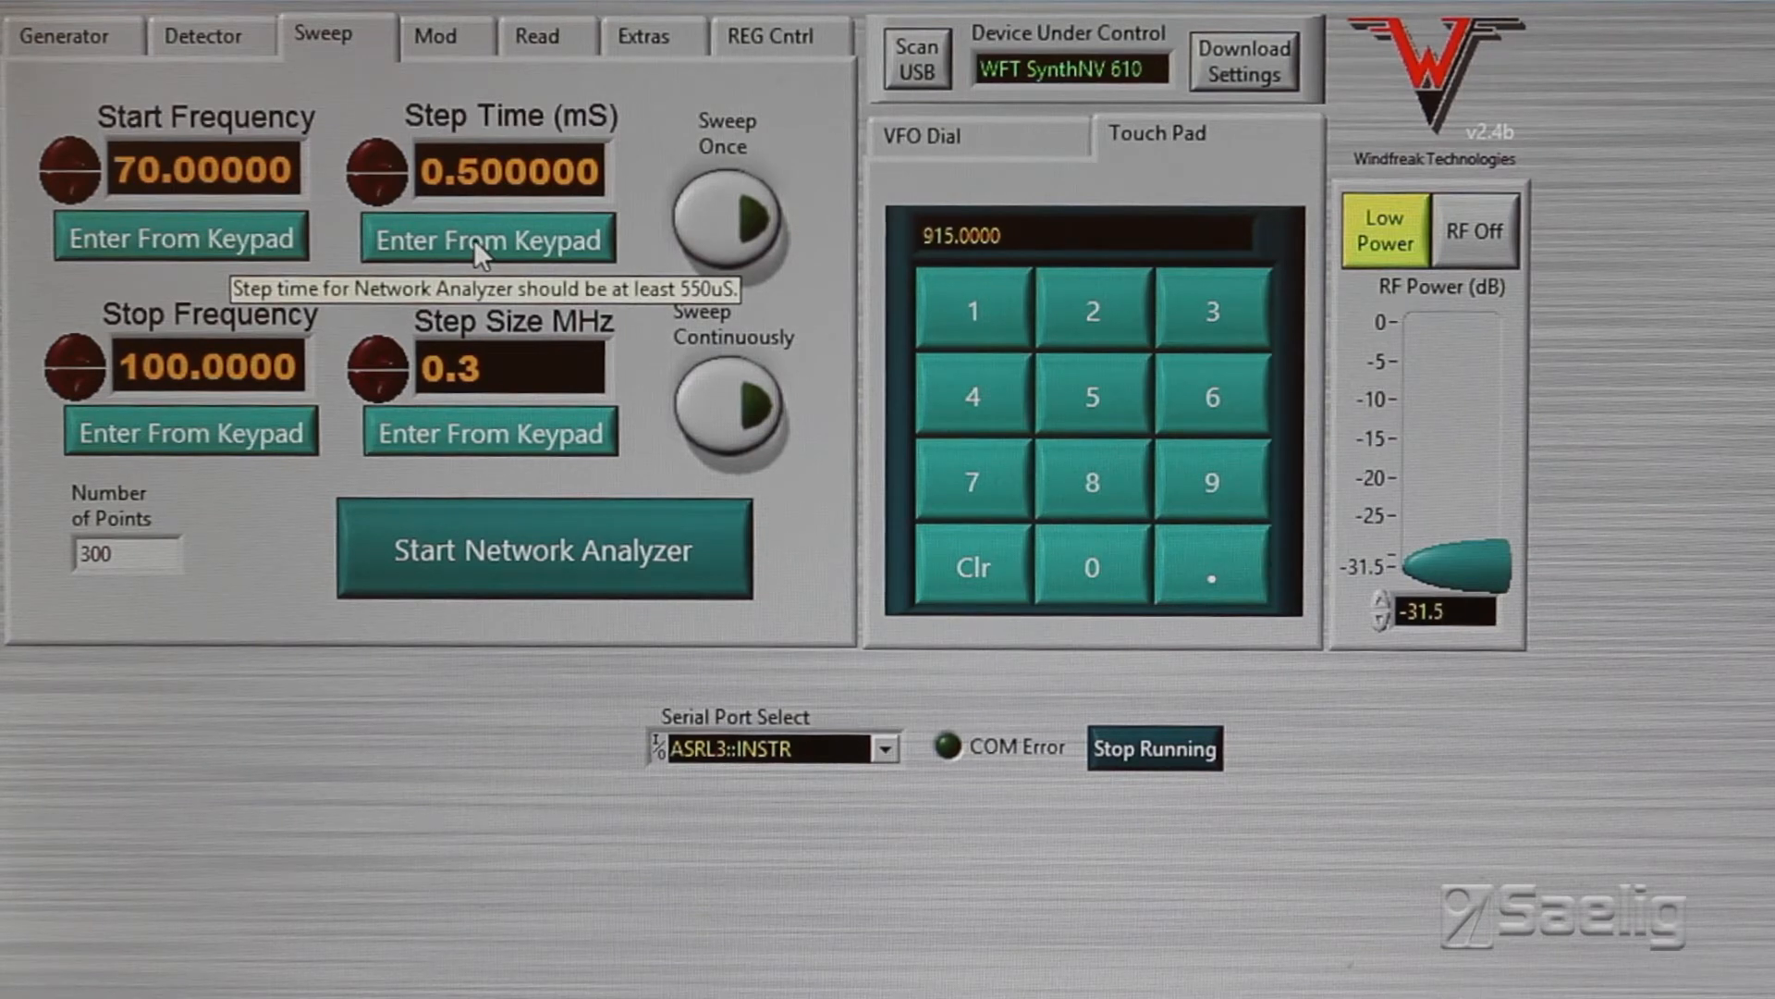
mouse_move(310, 320)
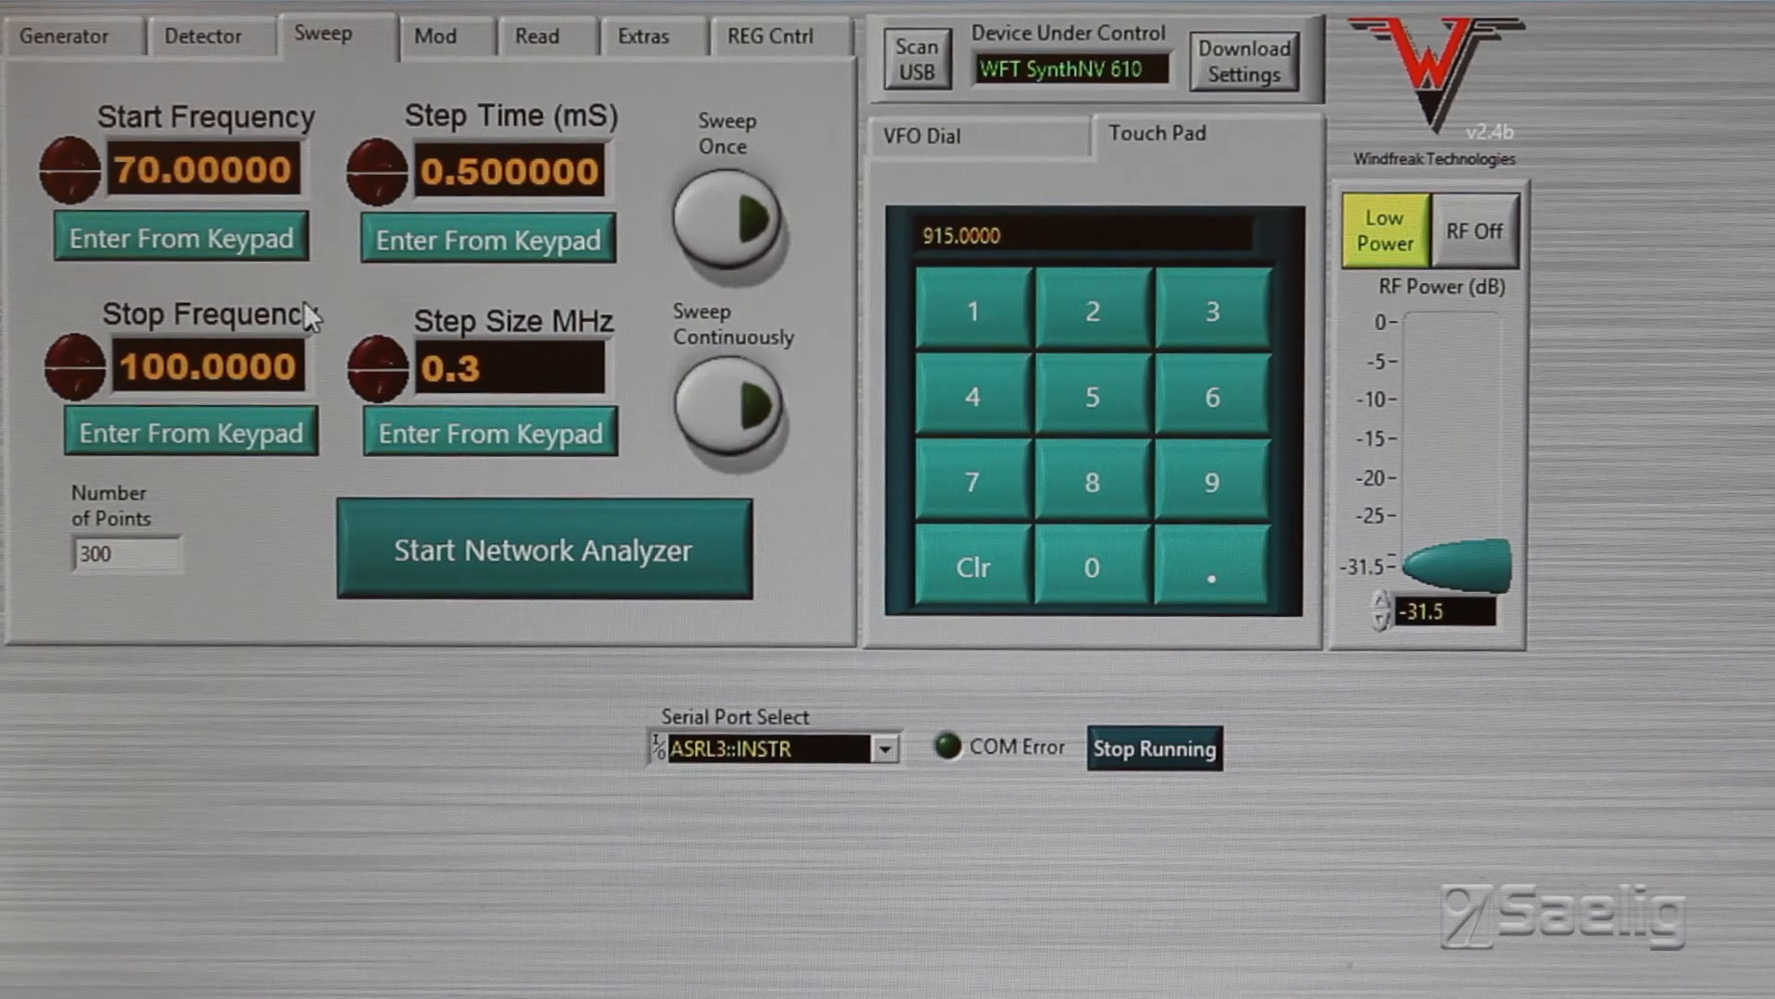
mouse_move(437, 44)
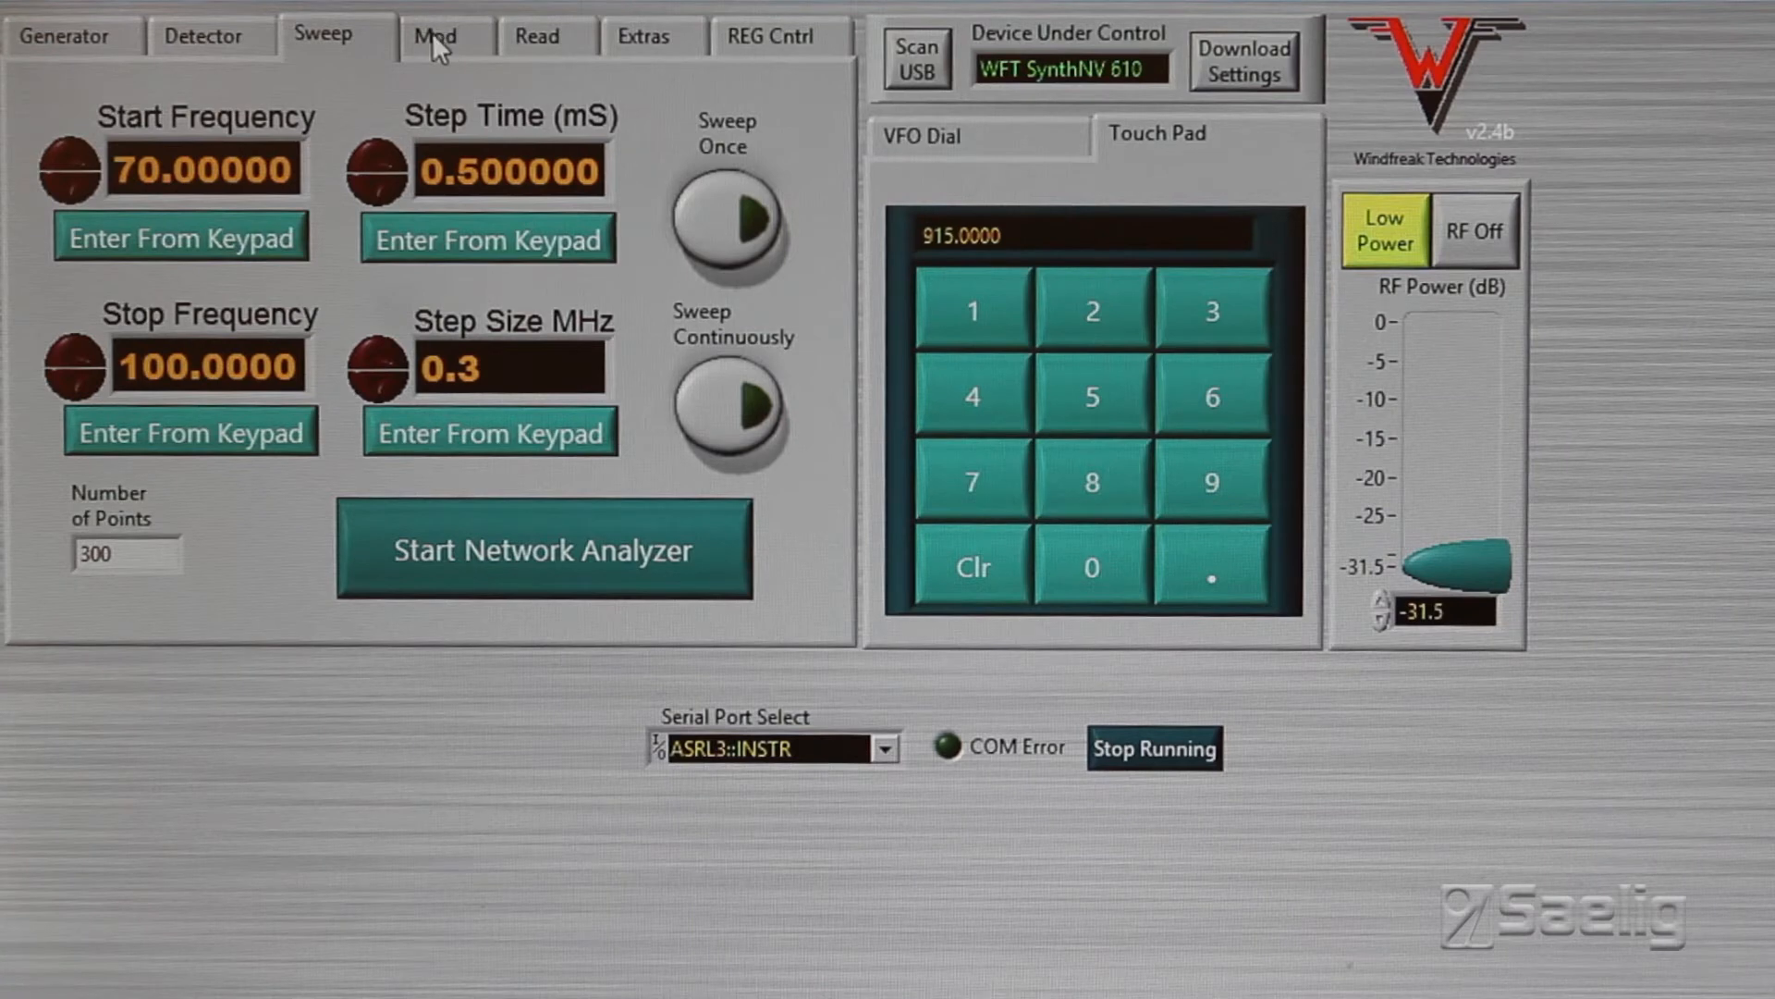
click(433, 35)
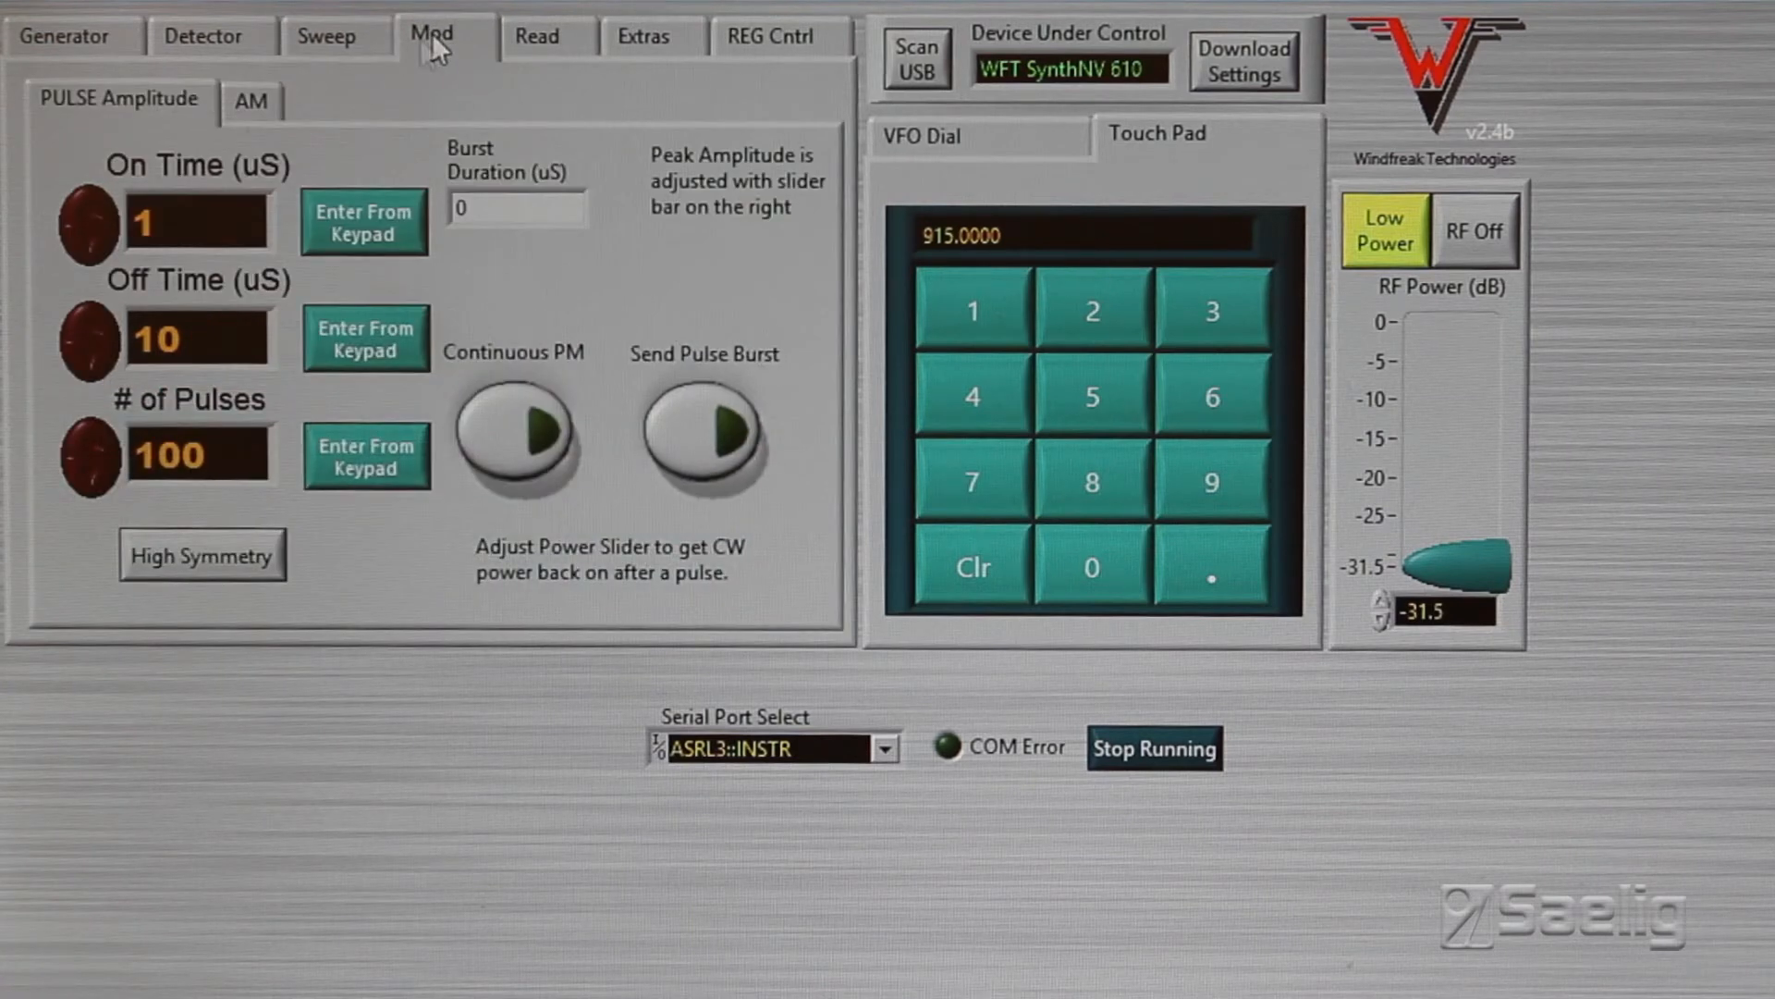
click(252, 99)
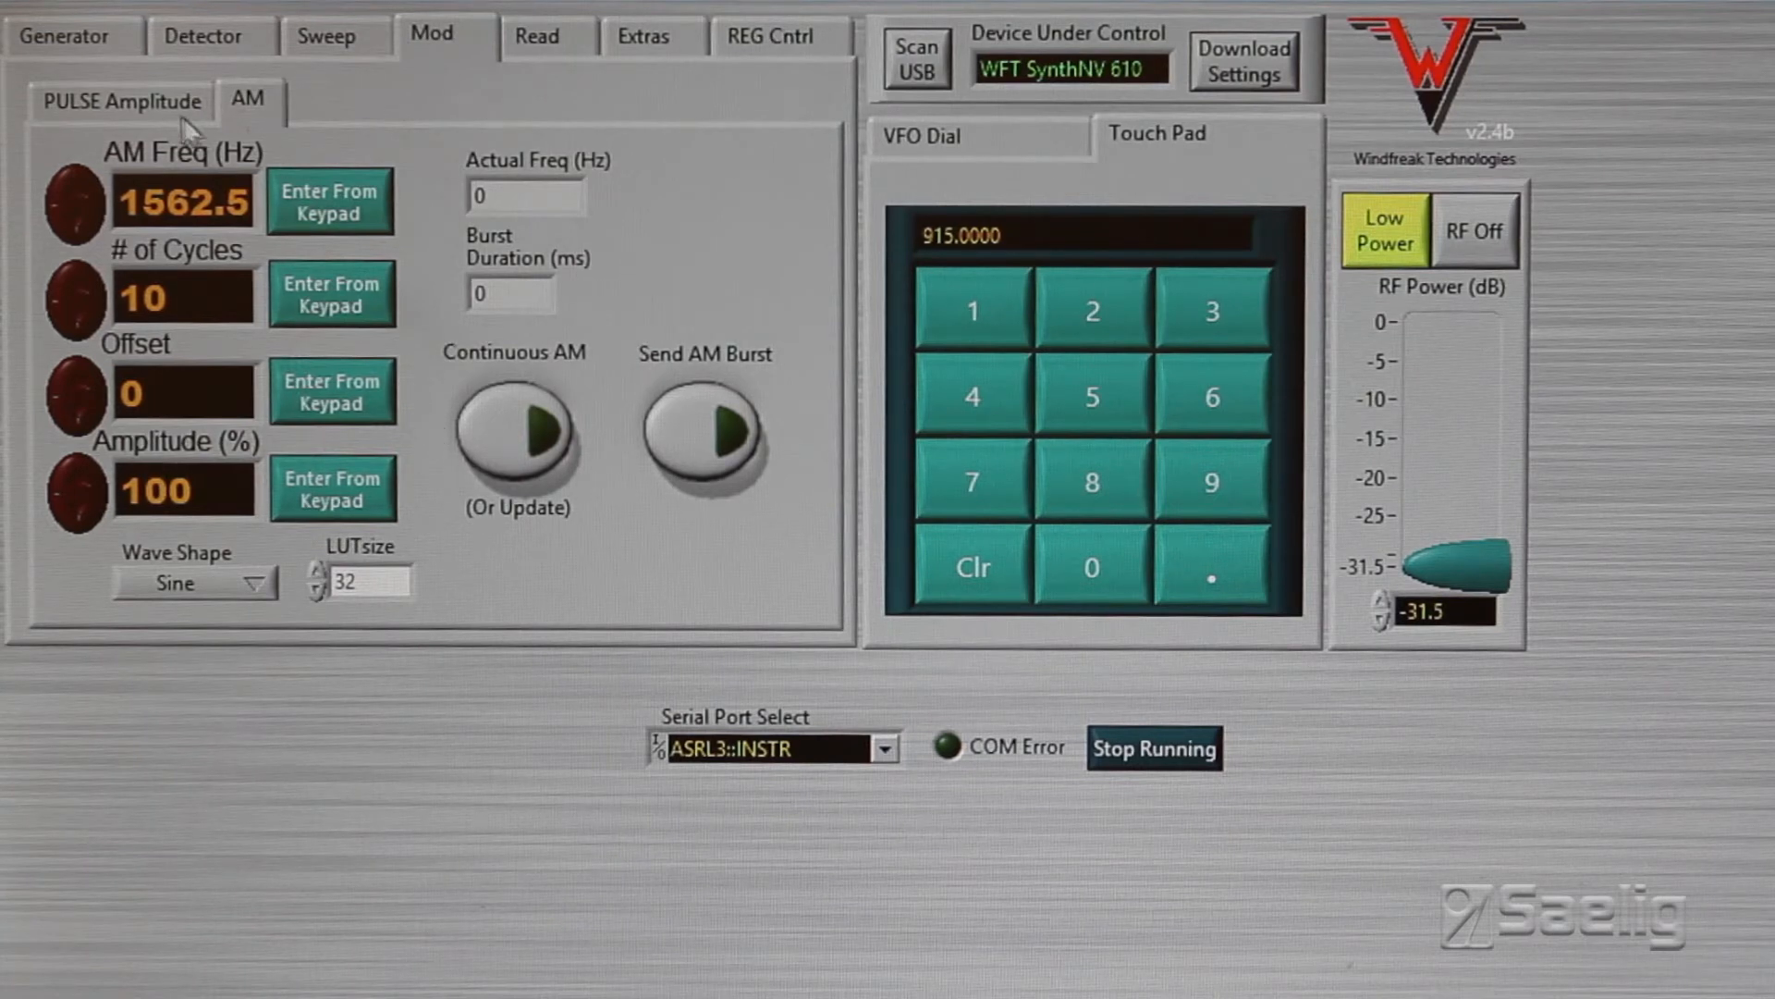
click(122, 100)
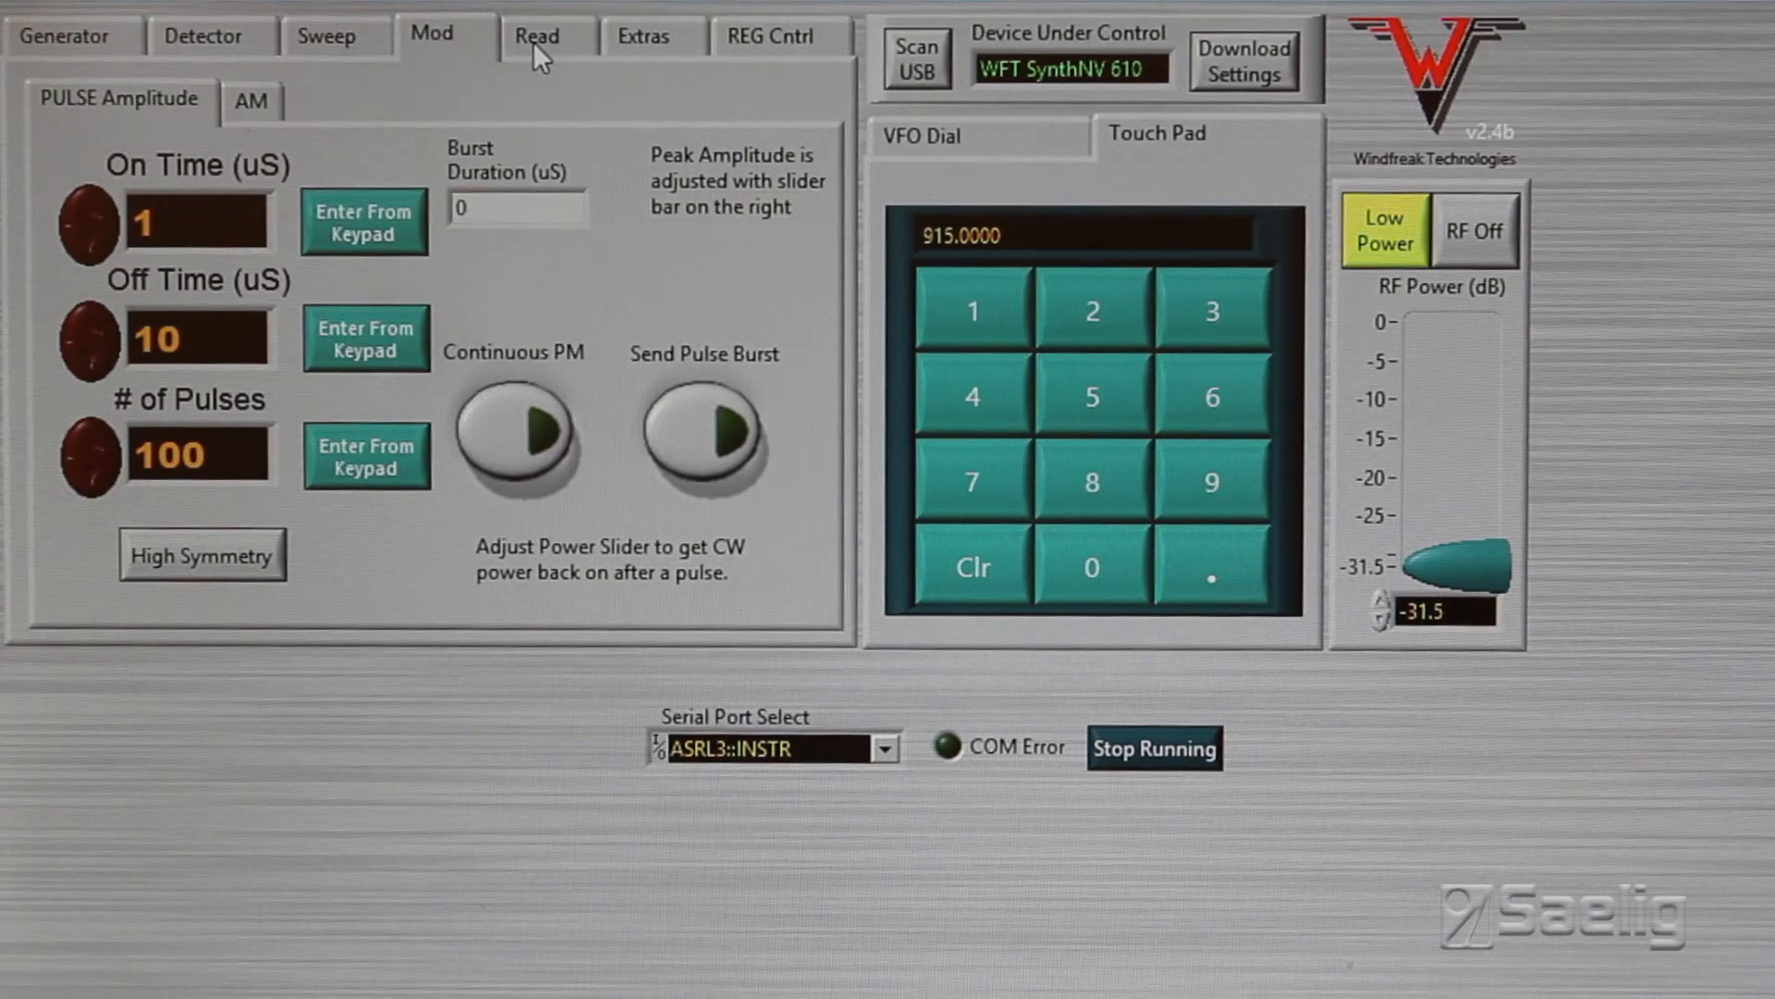
Read the current settings back from the SynthNV, confirming 915 MHz output and a 70–100 MHz sweep.
click(533, 35)
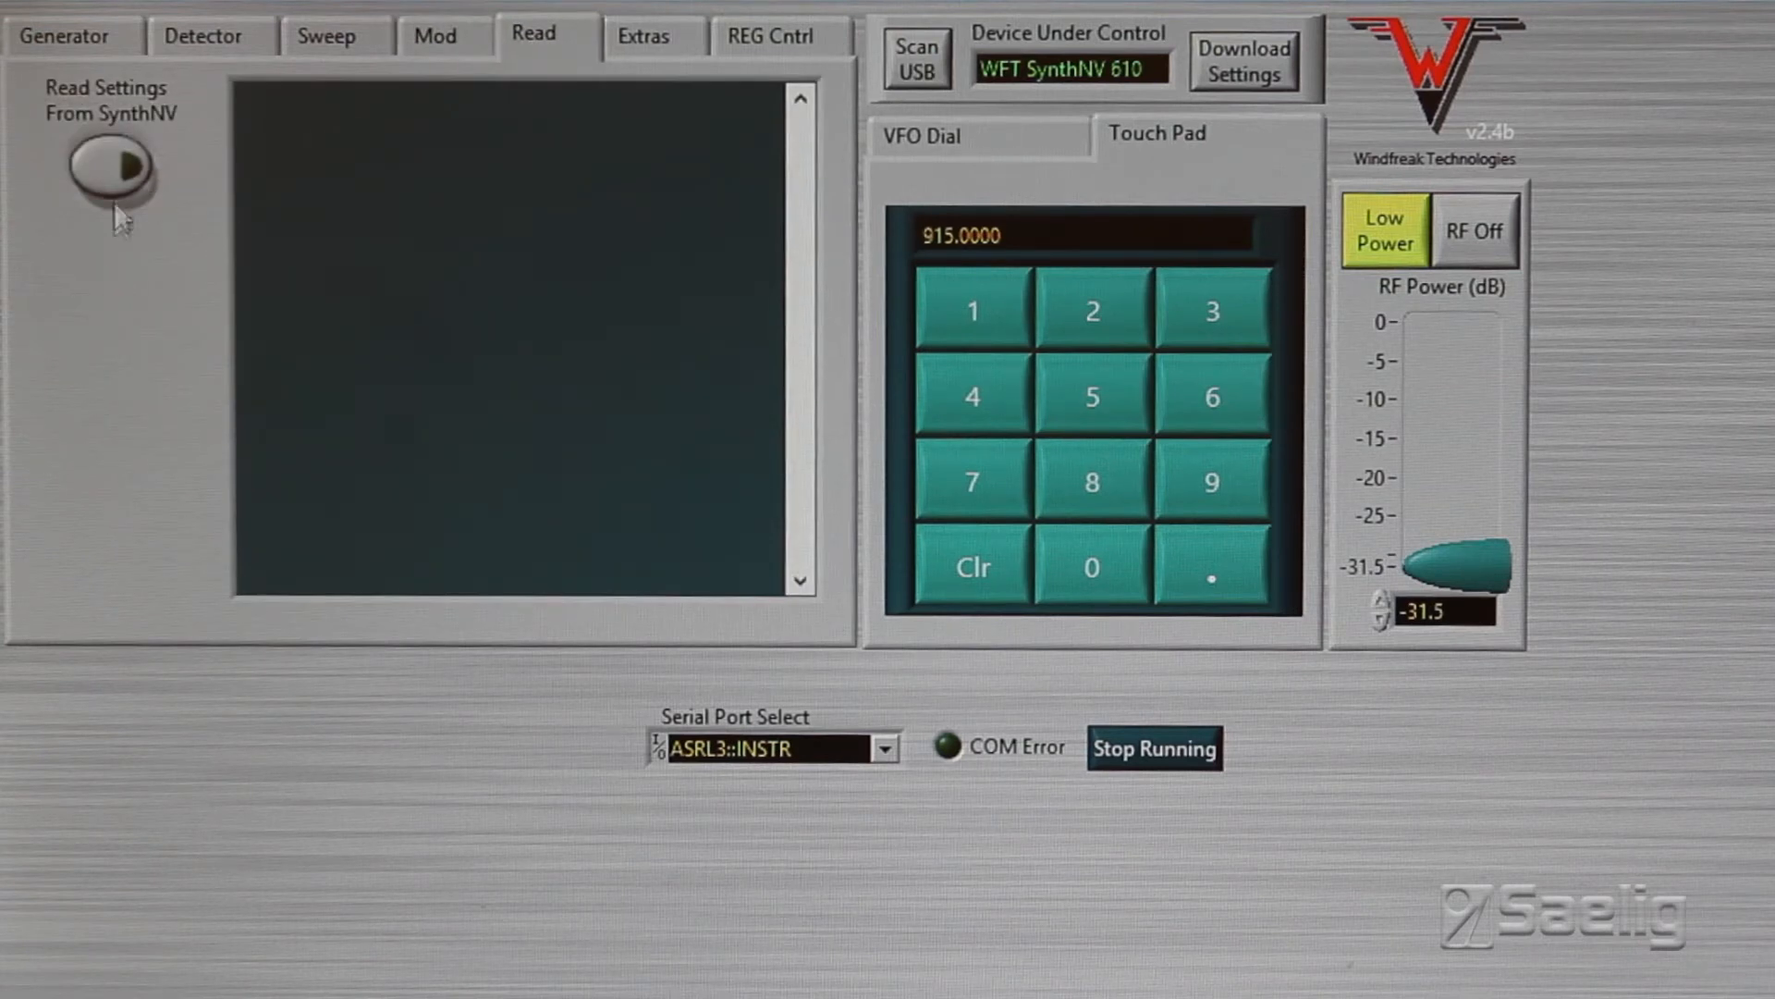
click(109, 169)
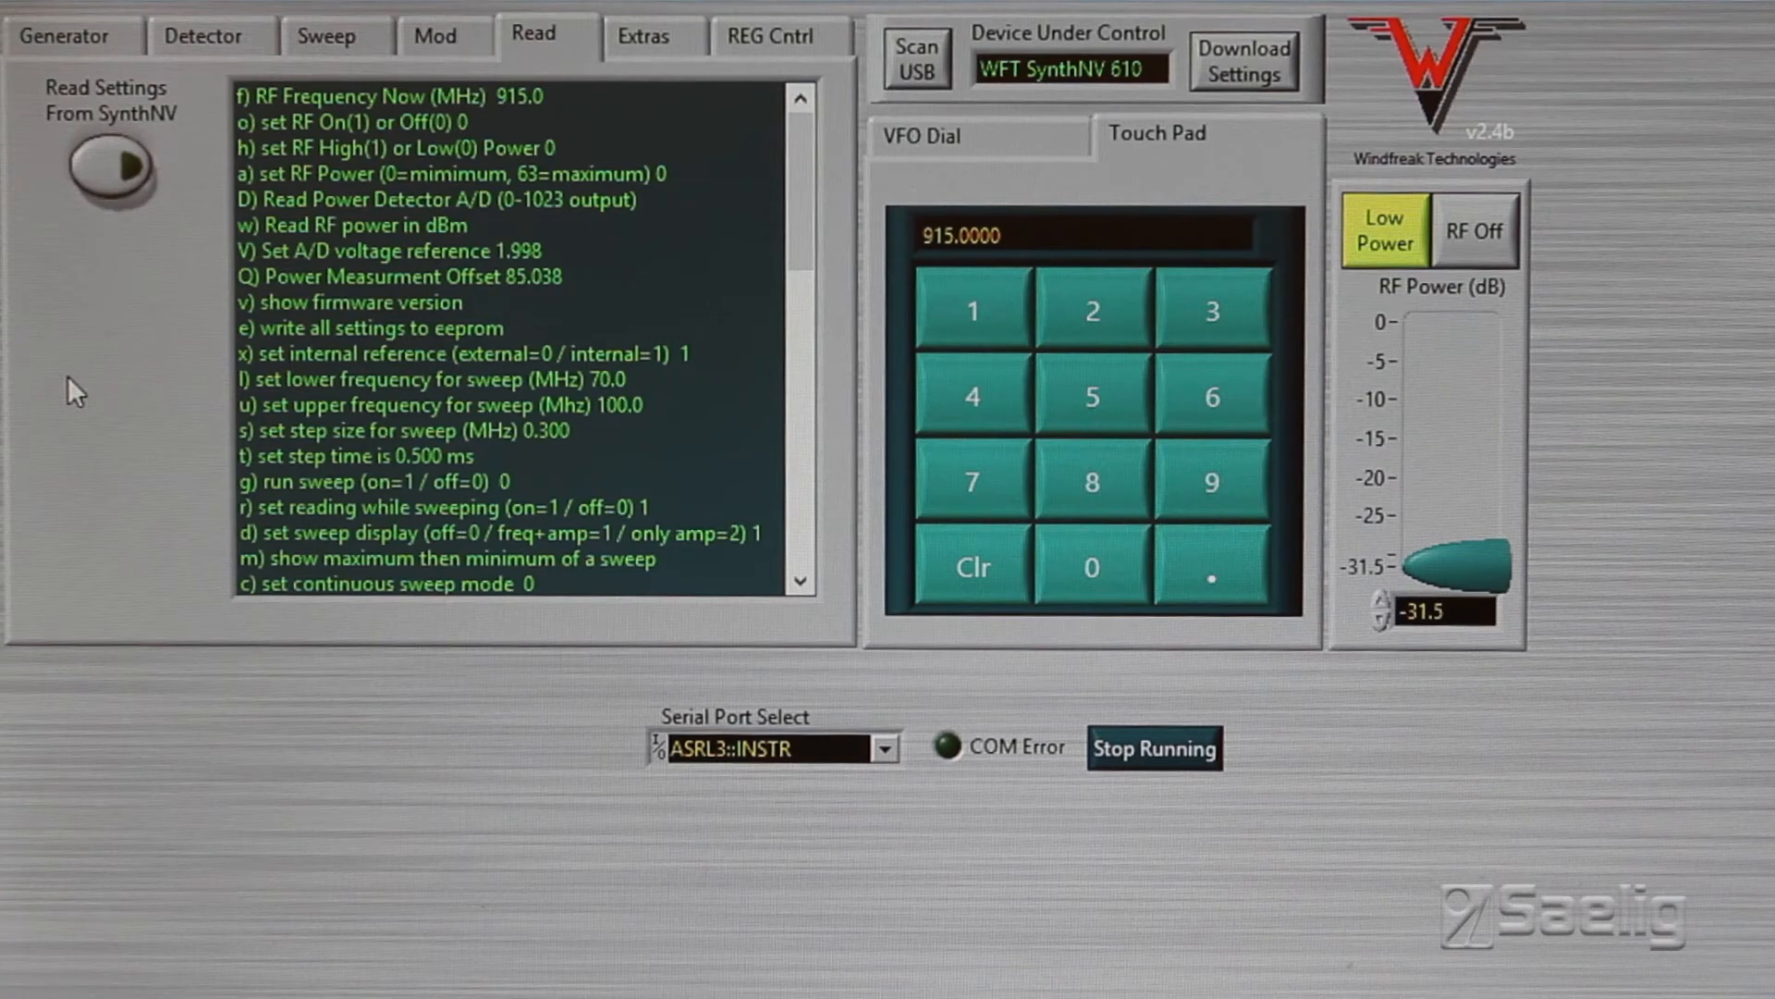
mouse_move(17, 385)
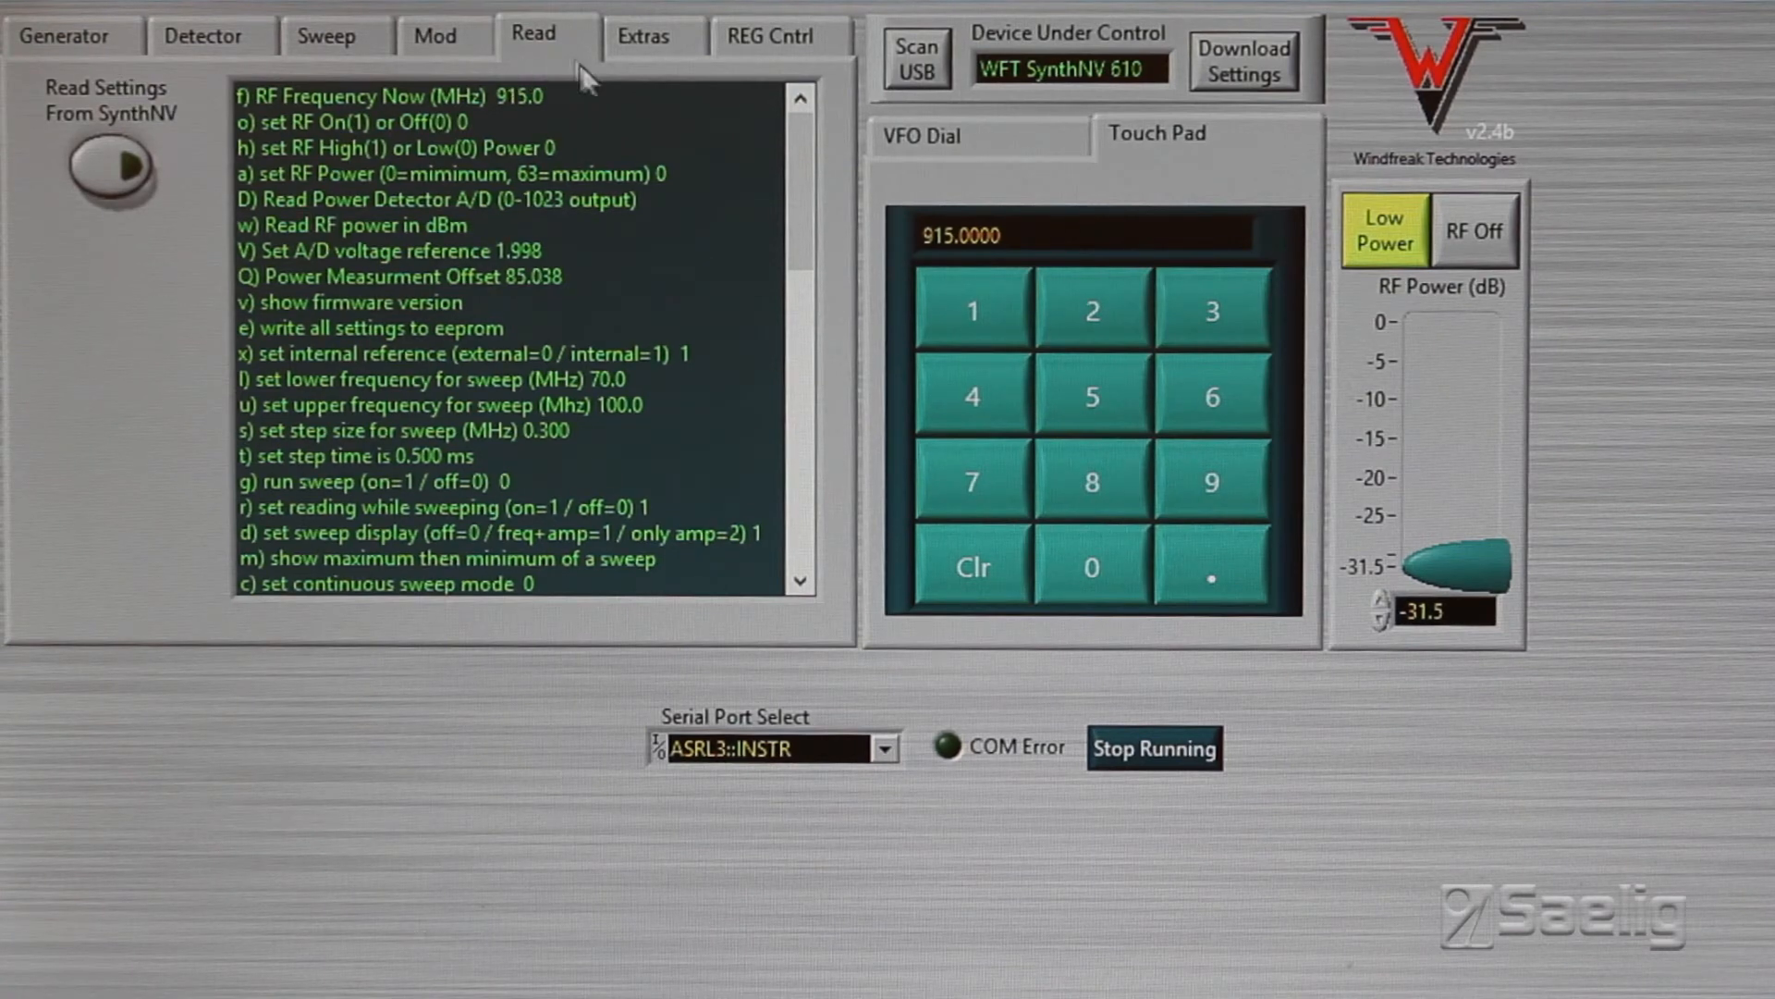
On the Extras page read firmware version 2.5e and J8 P1/P2 A/D values of 323 and 316.
click(642, 35)
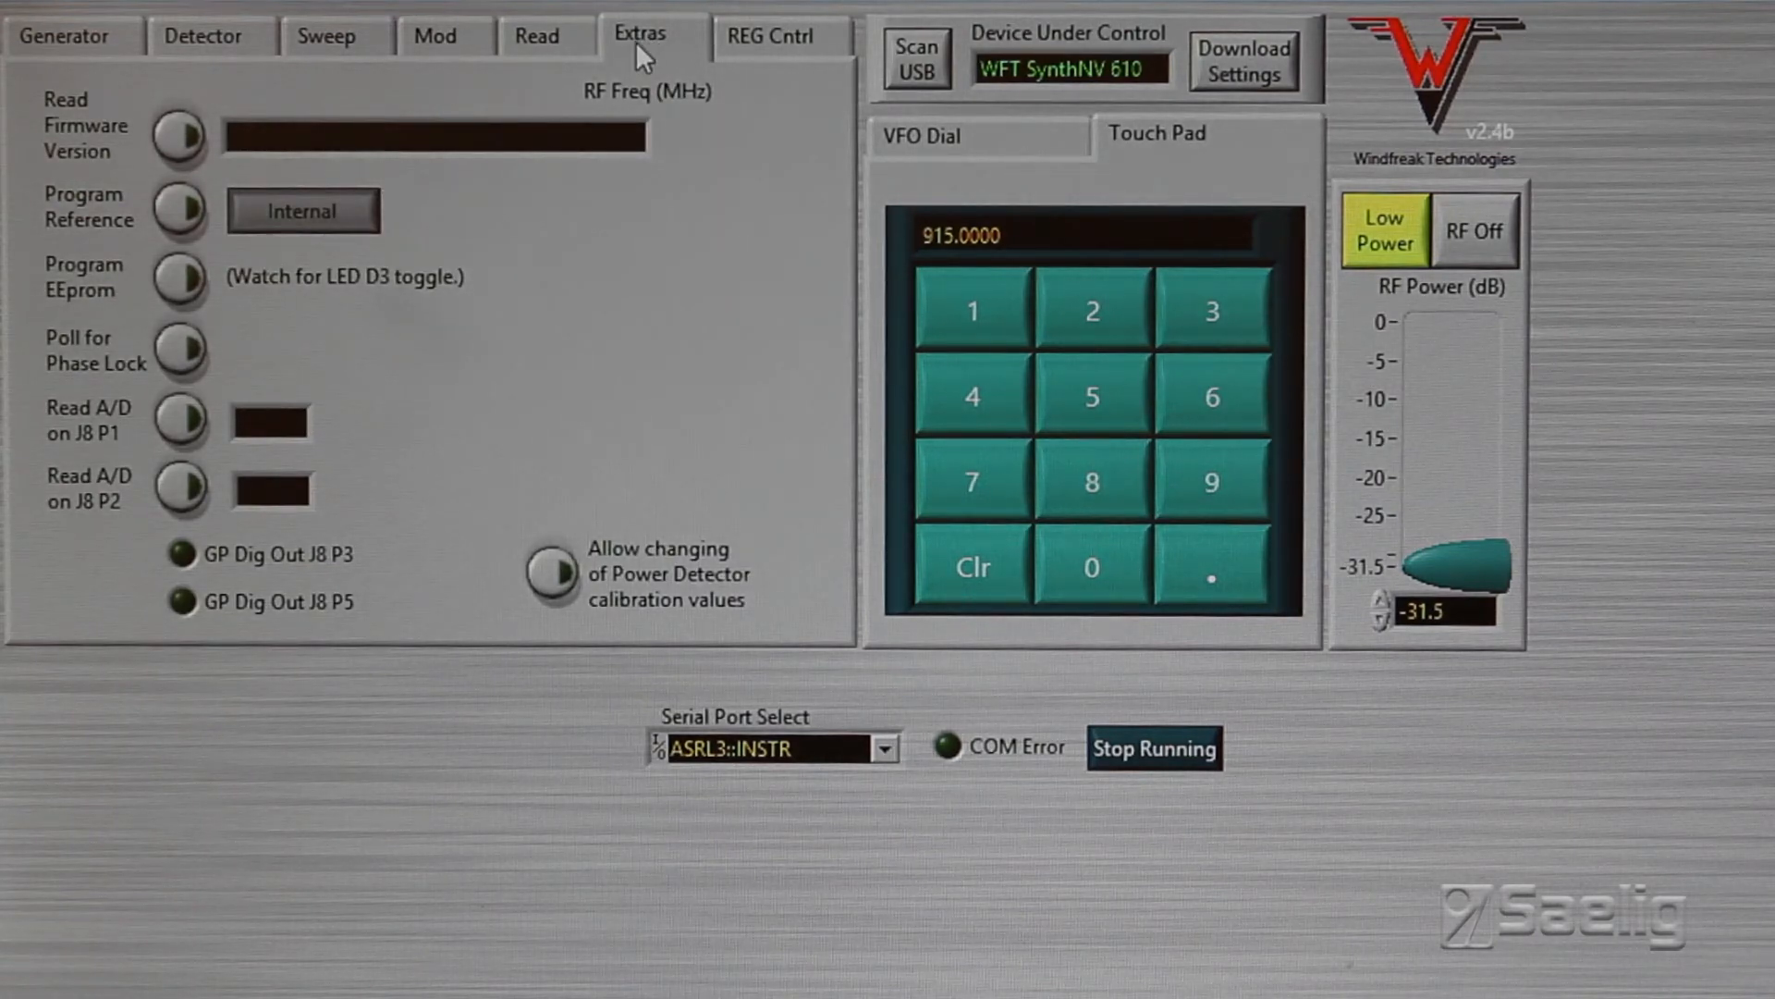
mouse_move(437, 381)
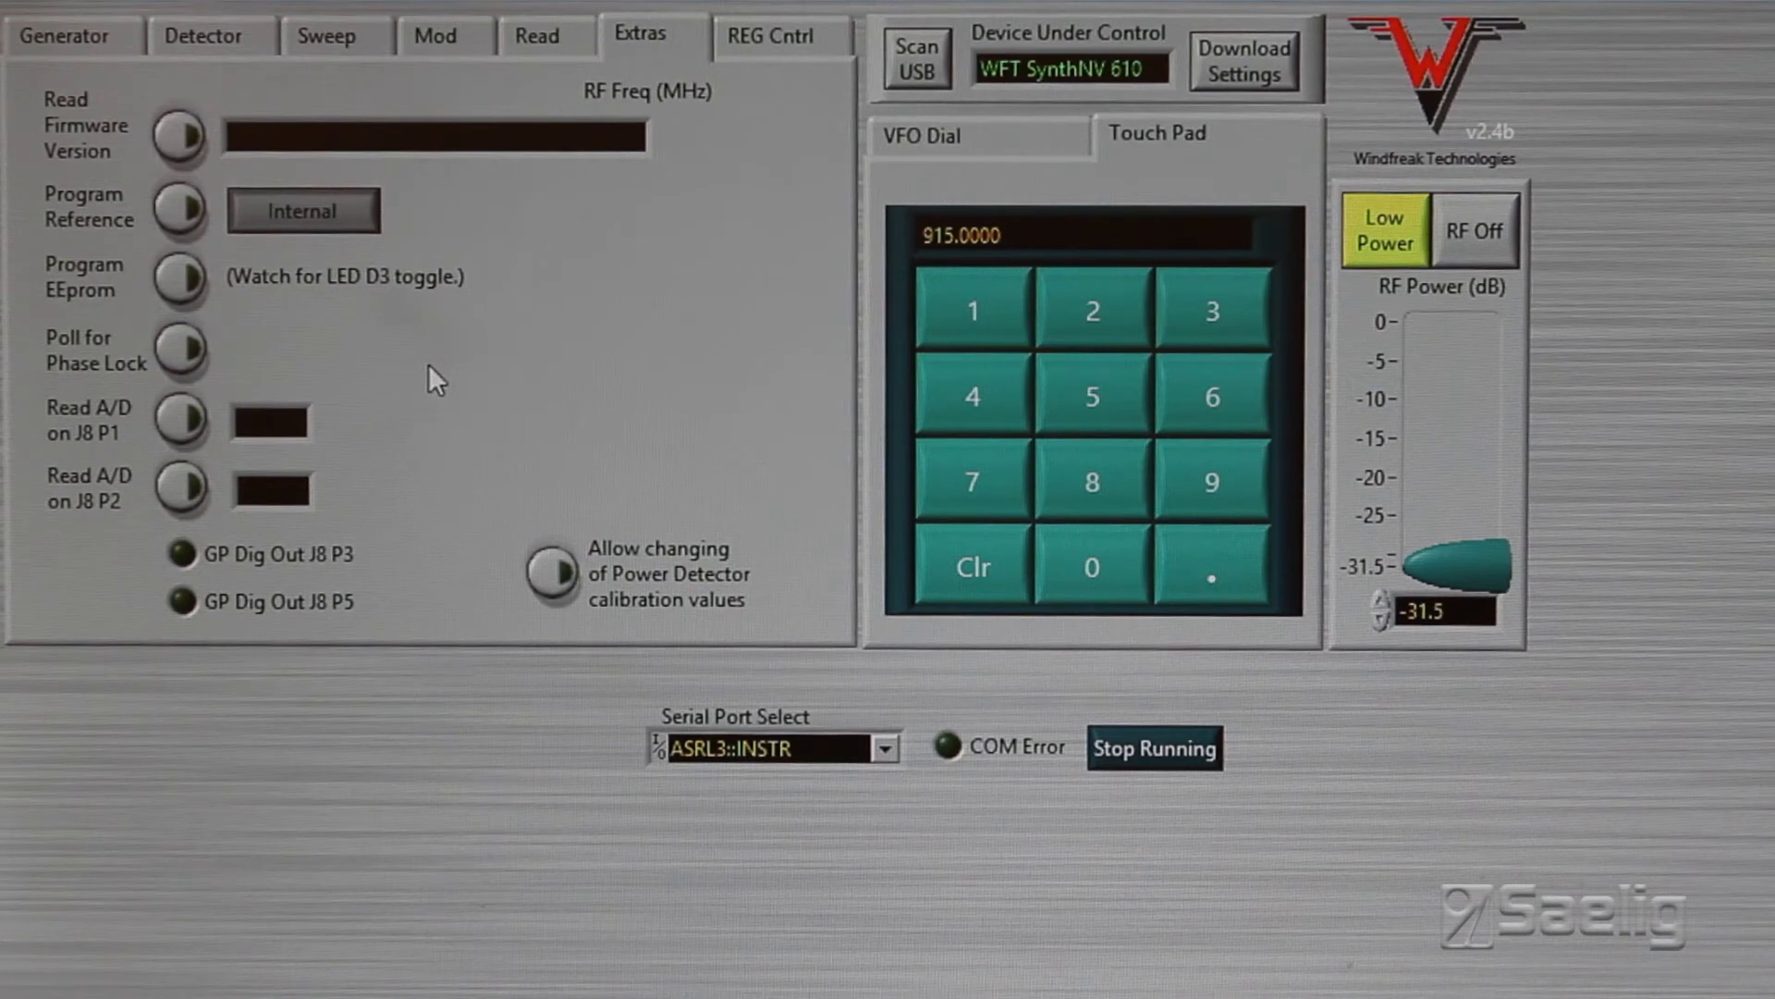
mouse_move(331, 238)
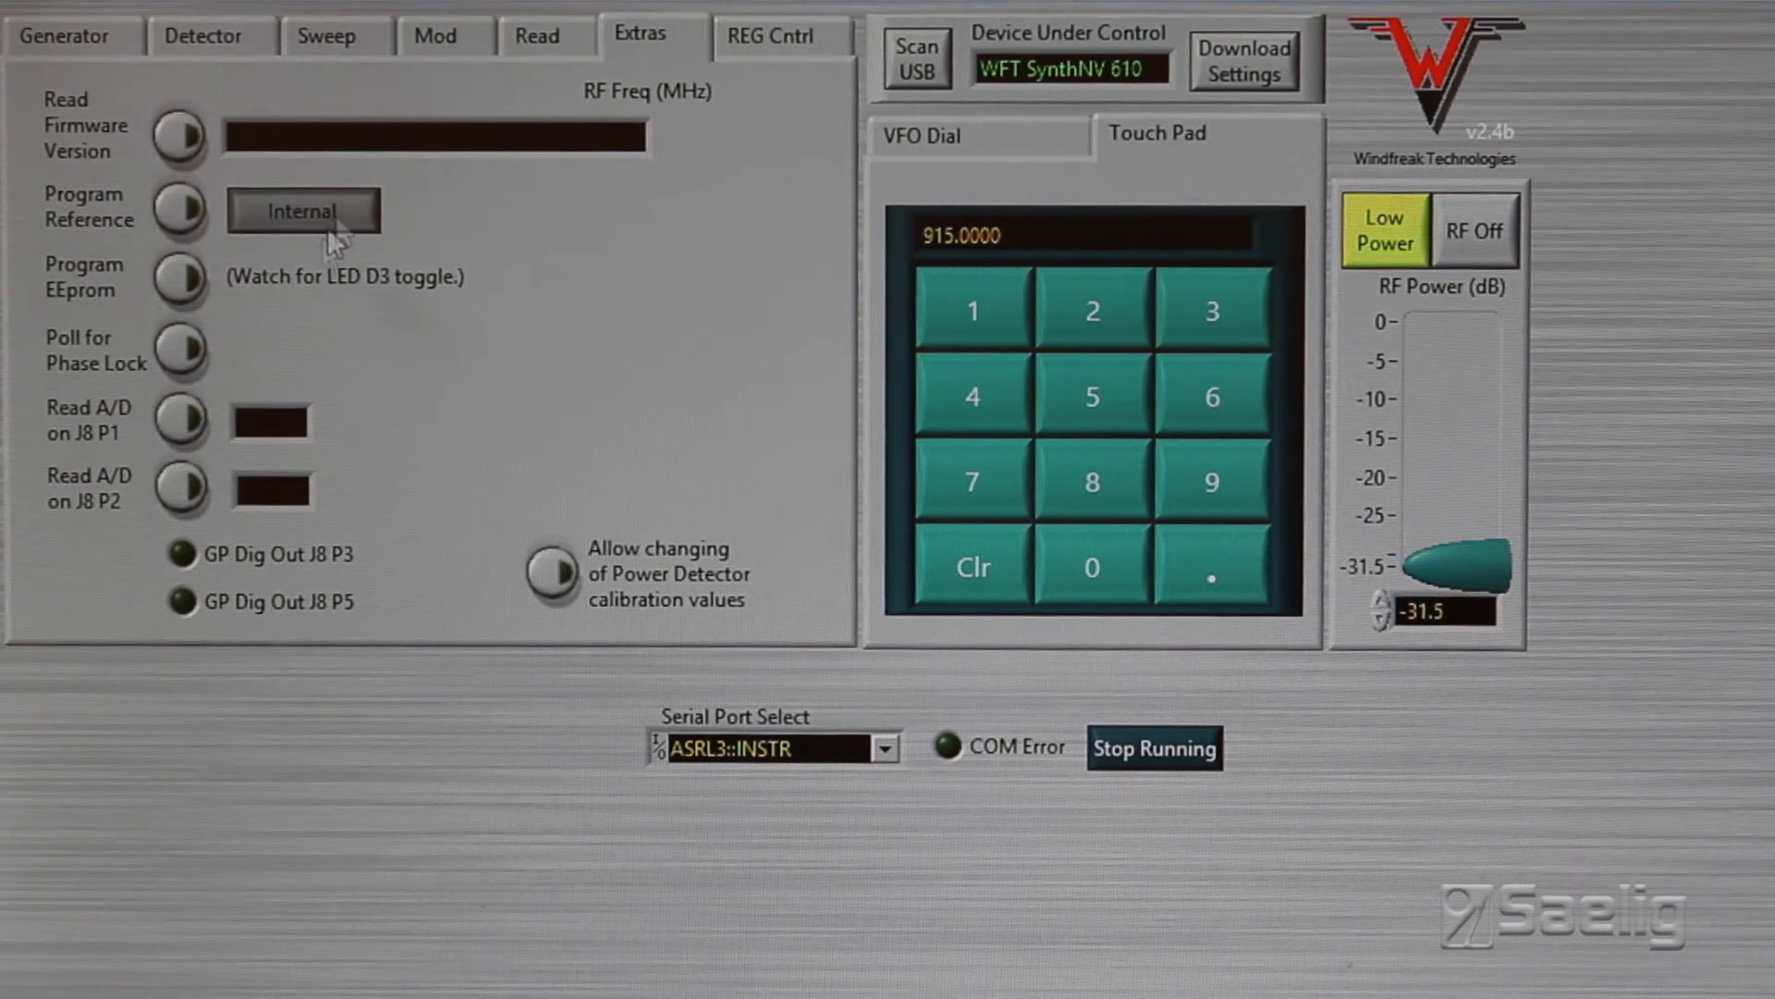
mouse_move(220, 226)
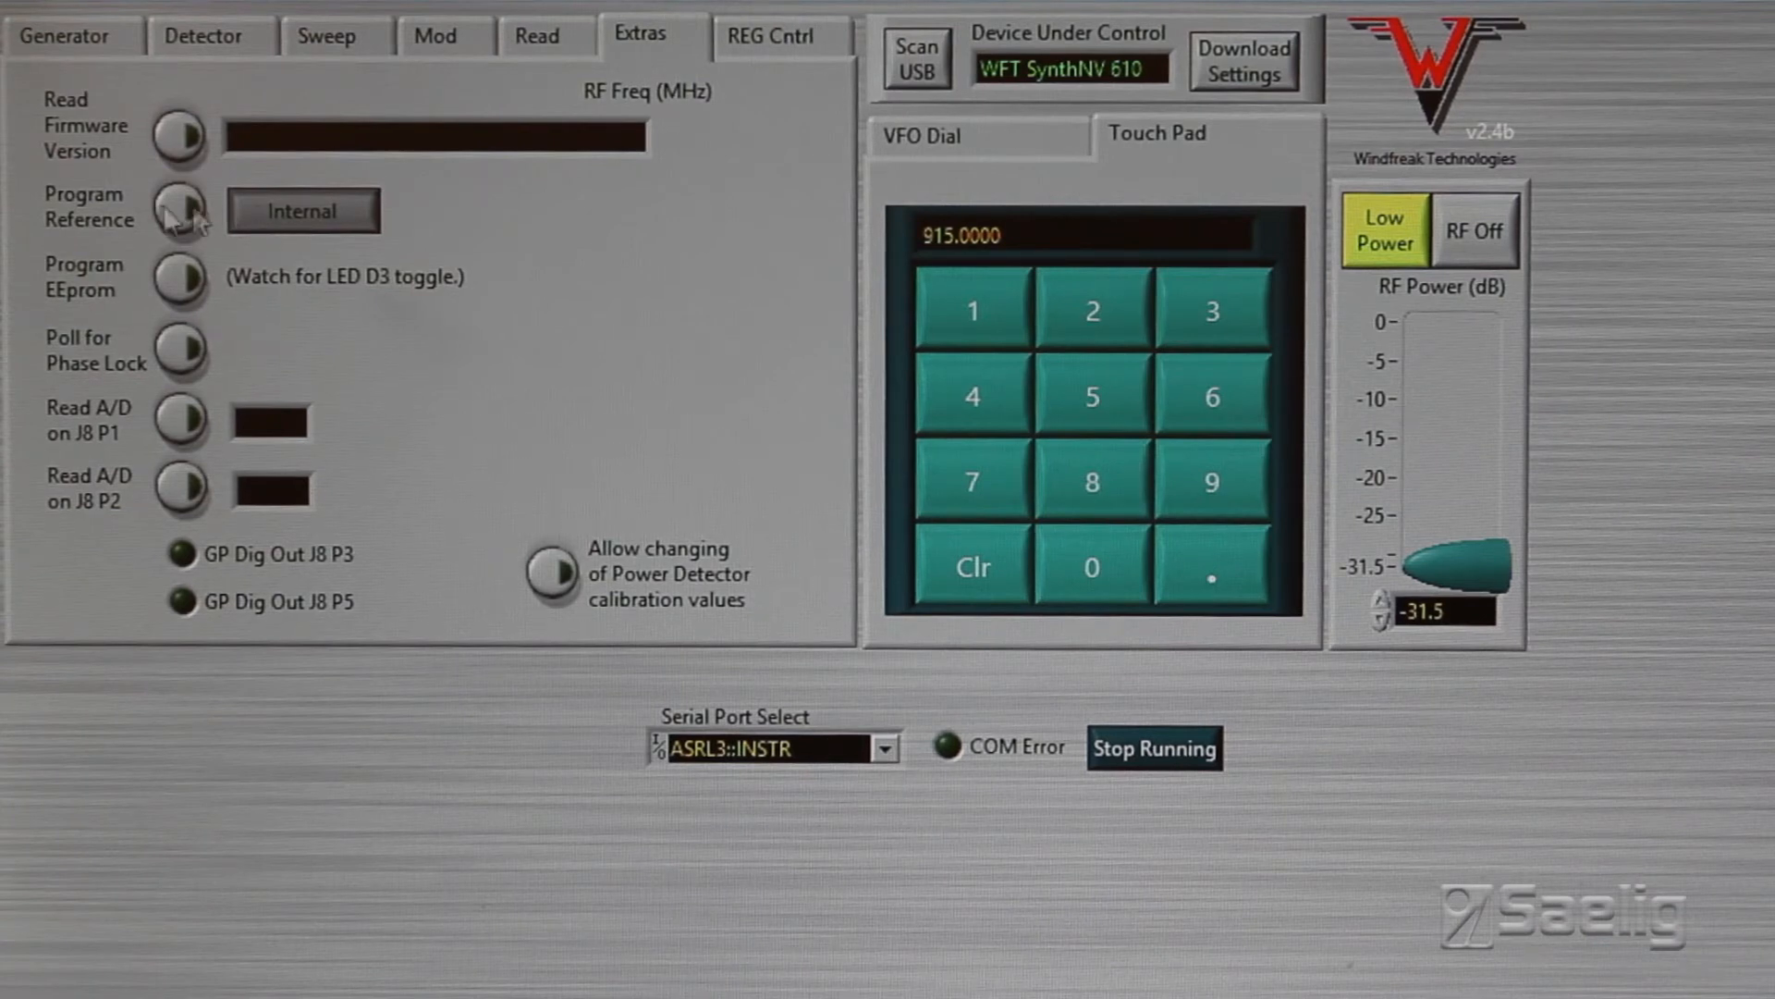
mouse_move(179, 135)
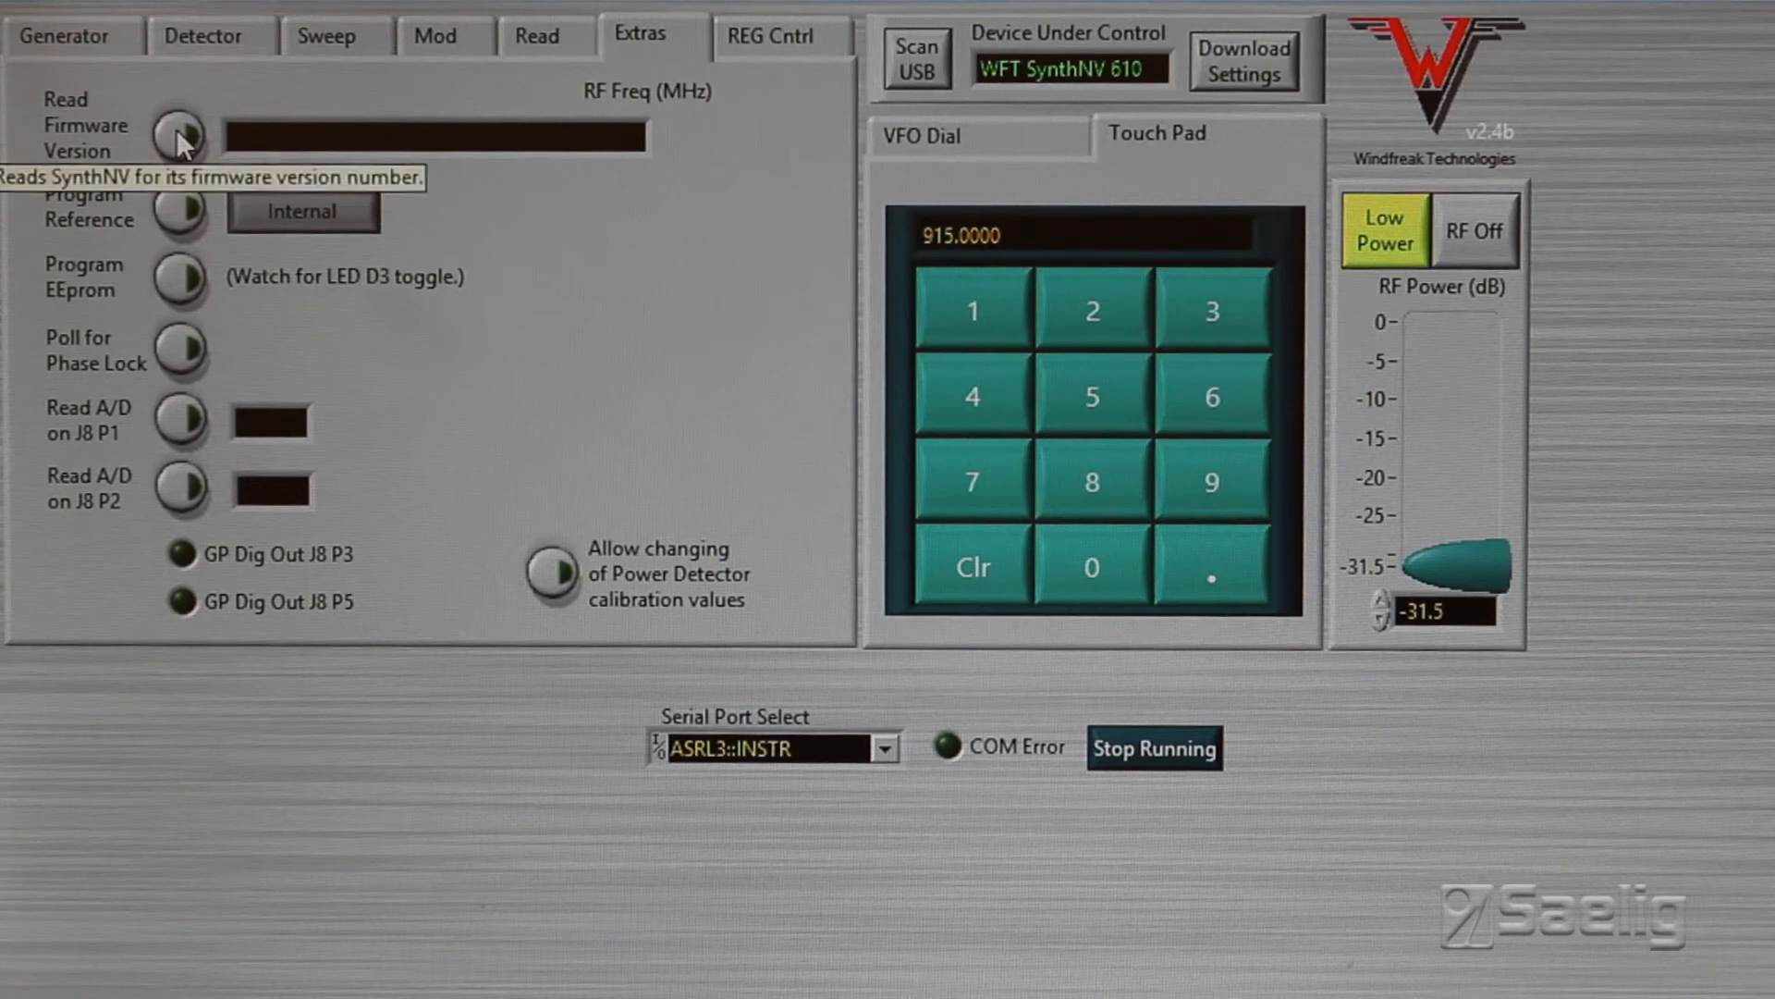
click(178, 133)
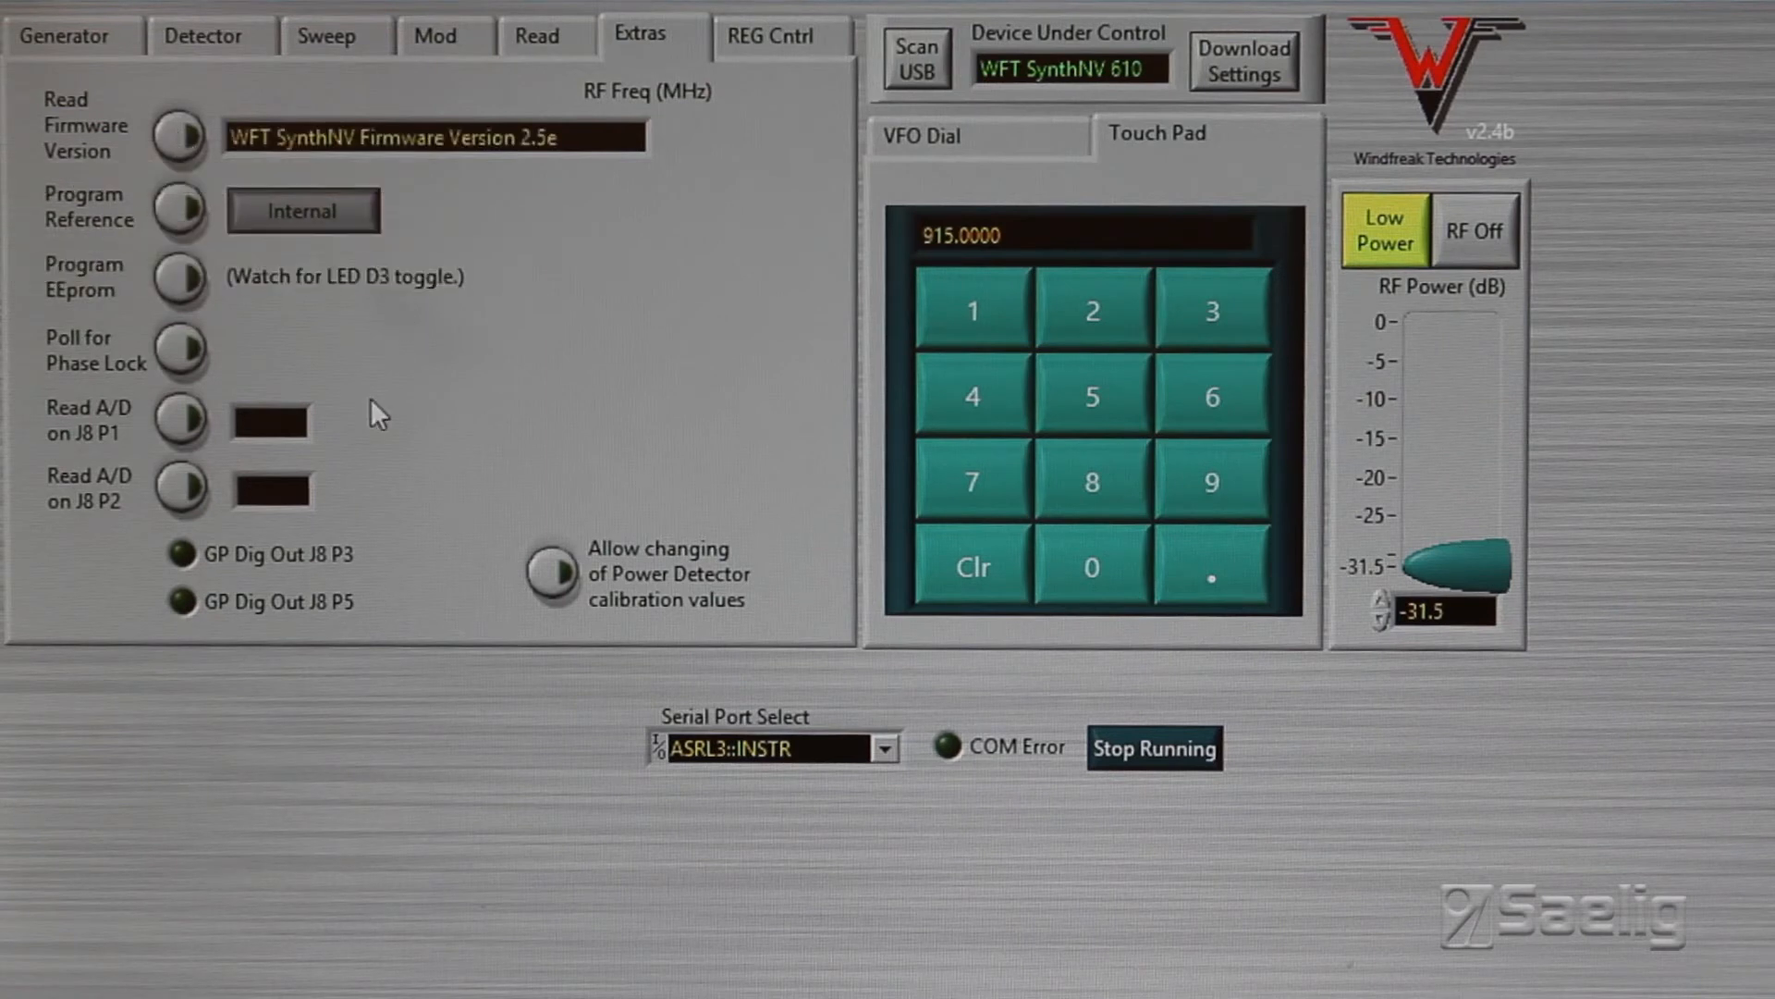
mouse_move(390, 490)
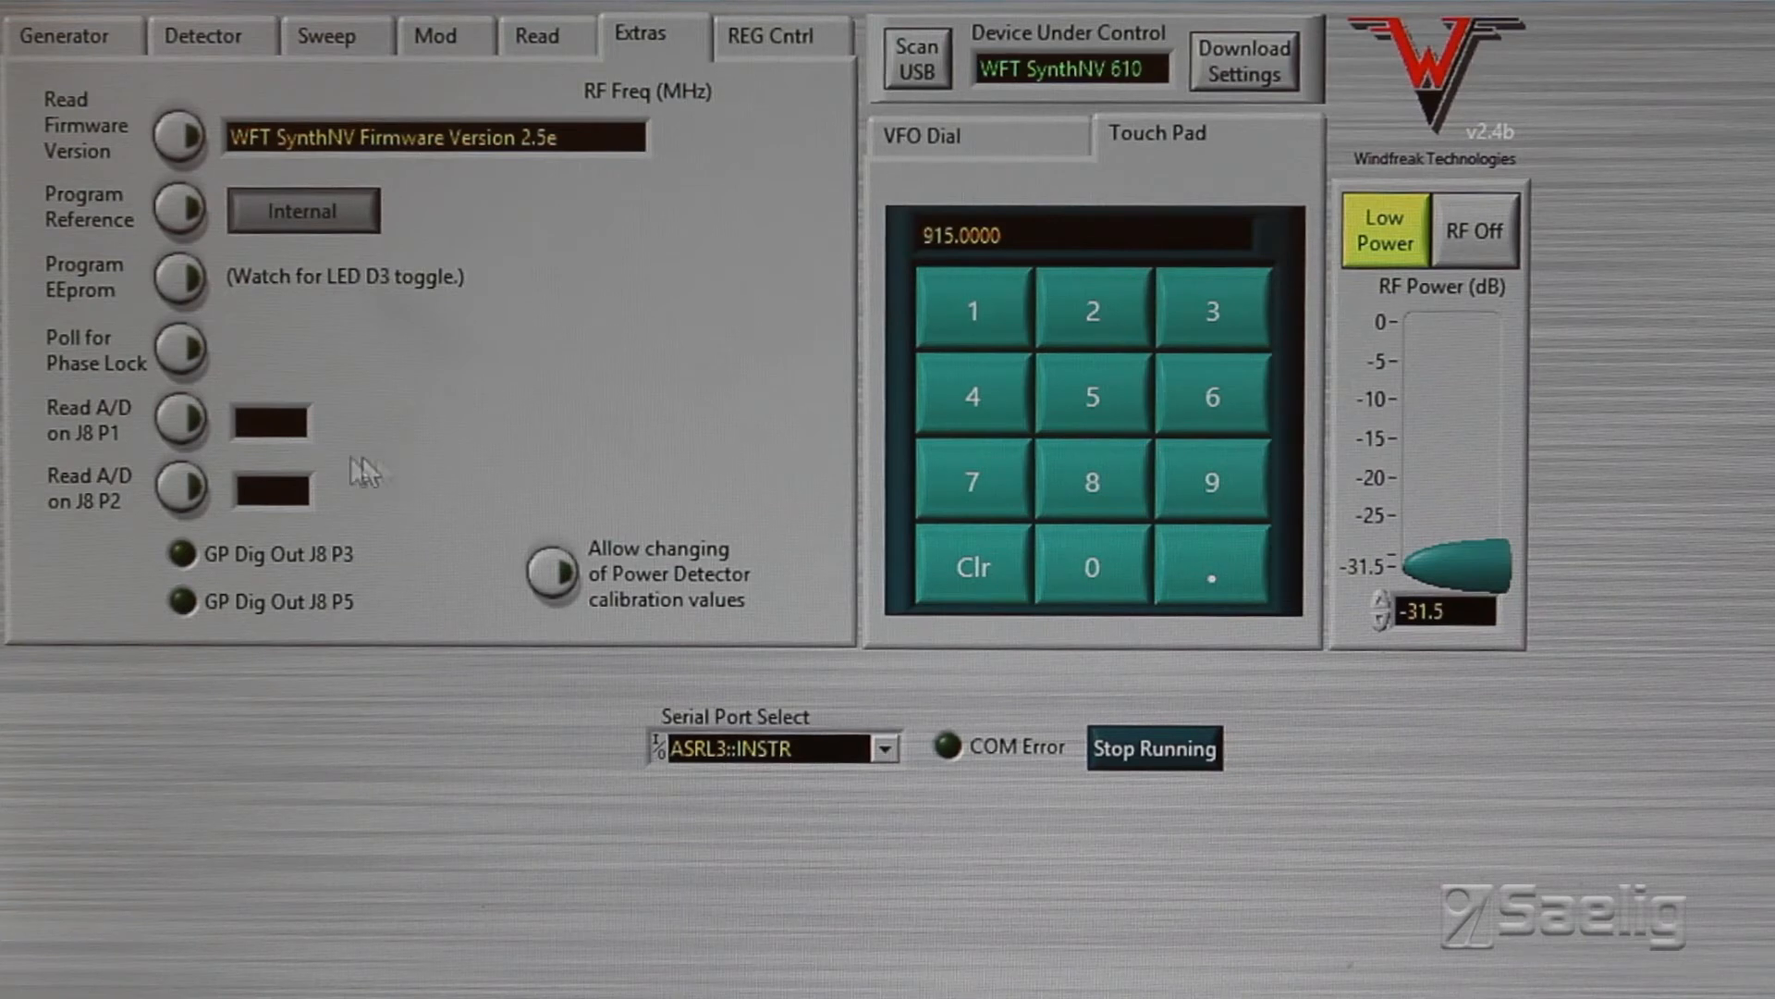
click(179, 420)
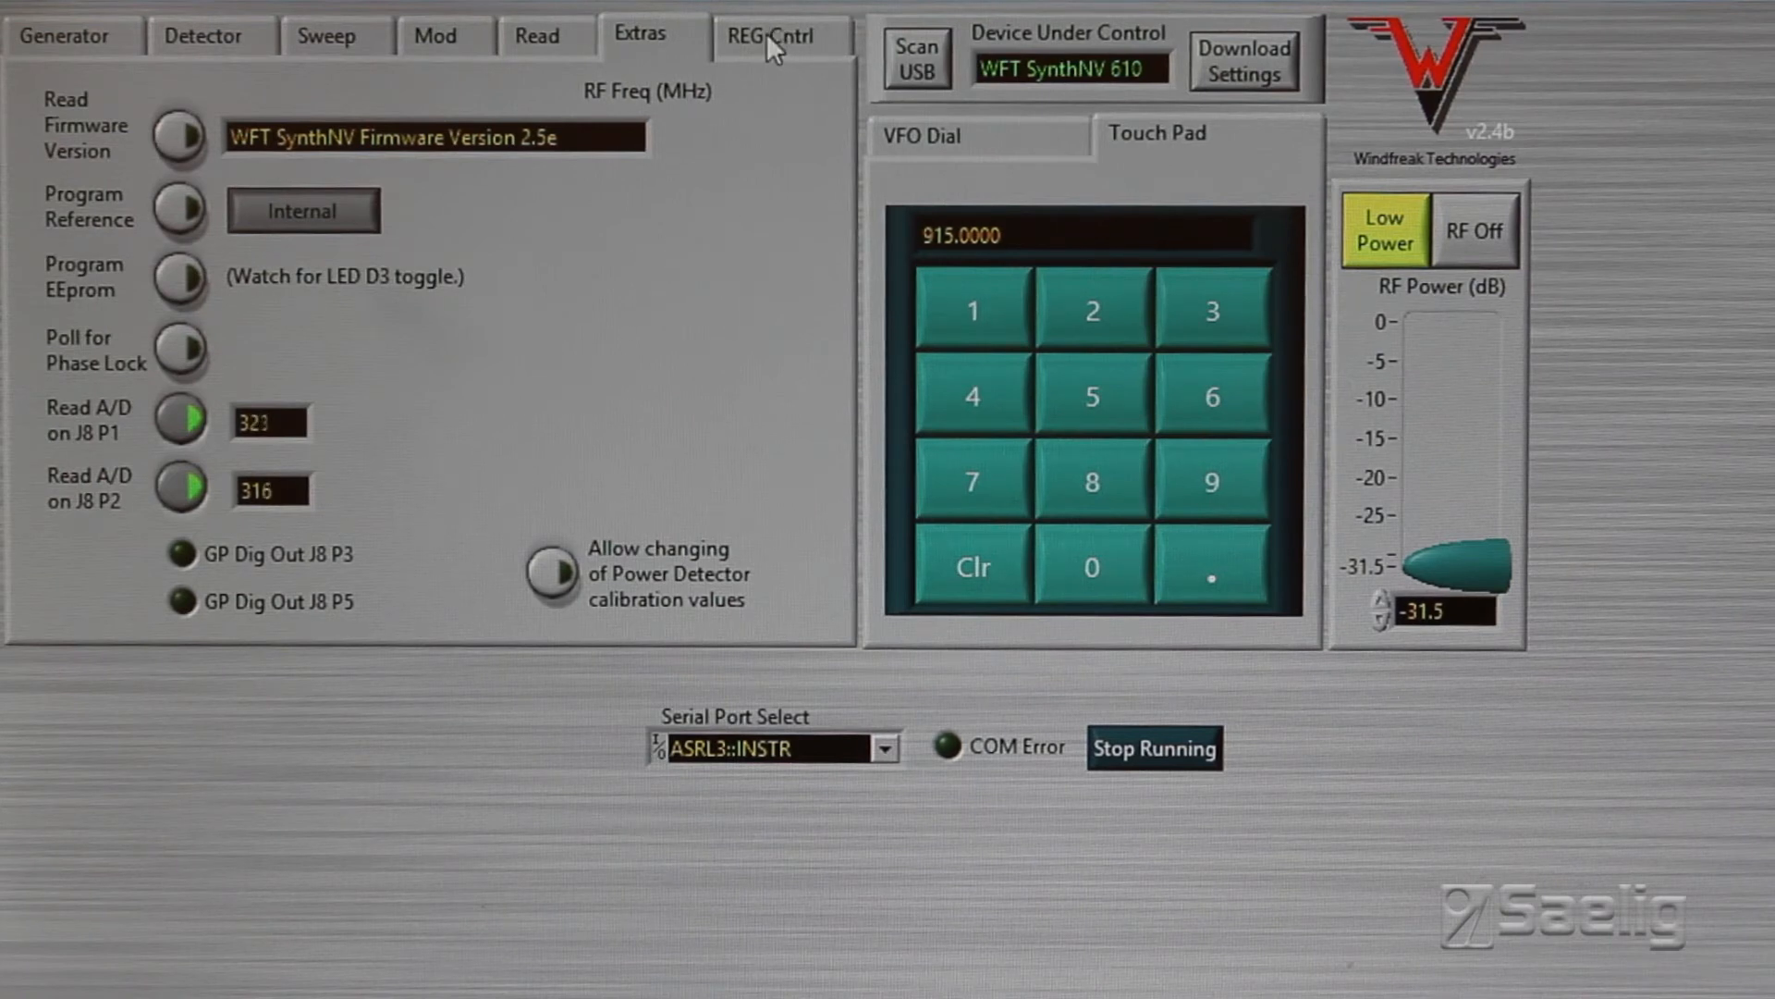
Show the experimental register controls with 1000 MHz frequency and 10 MHz reference register values.
click(778, 34)
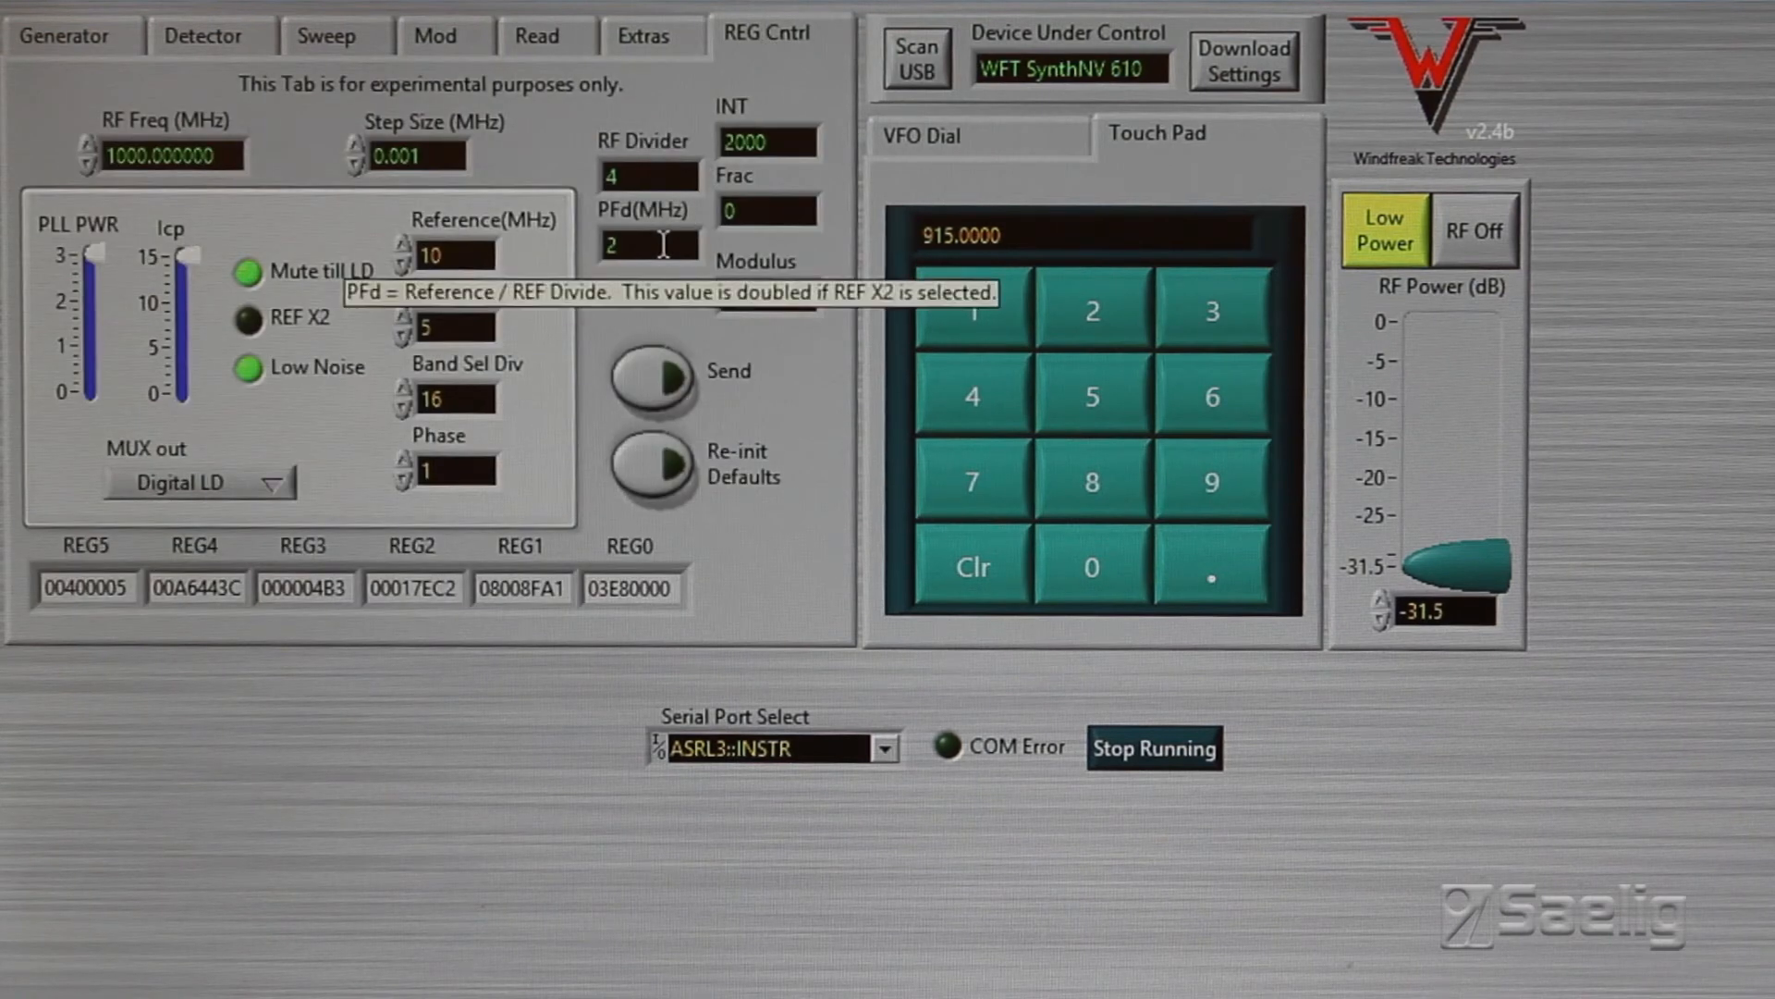
mouse_move(677, 647)
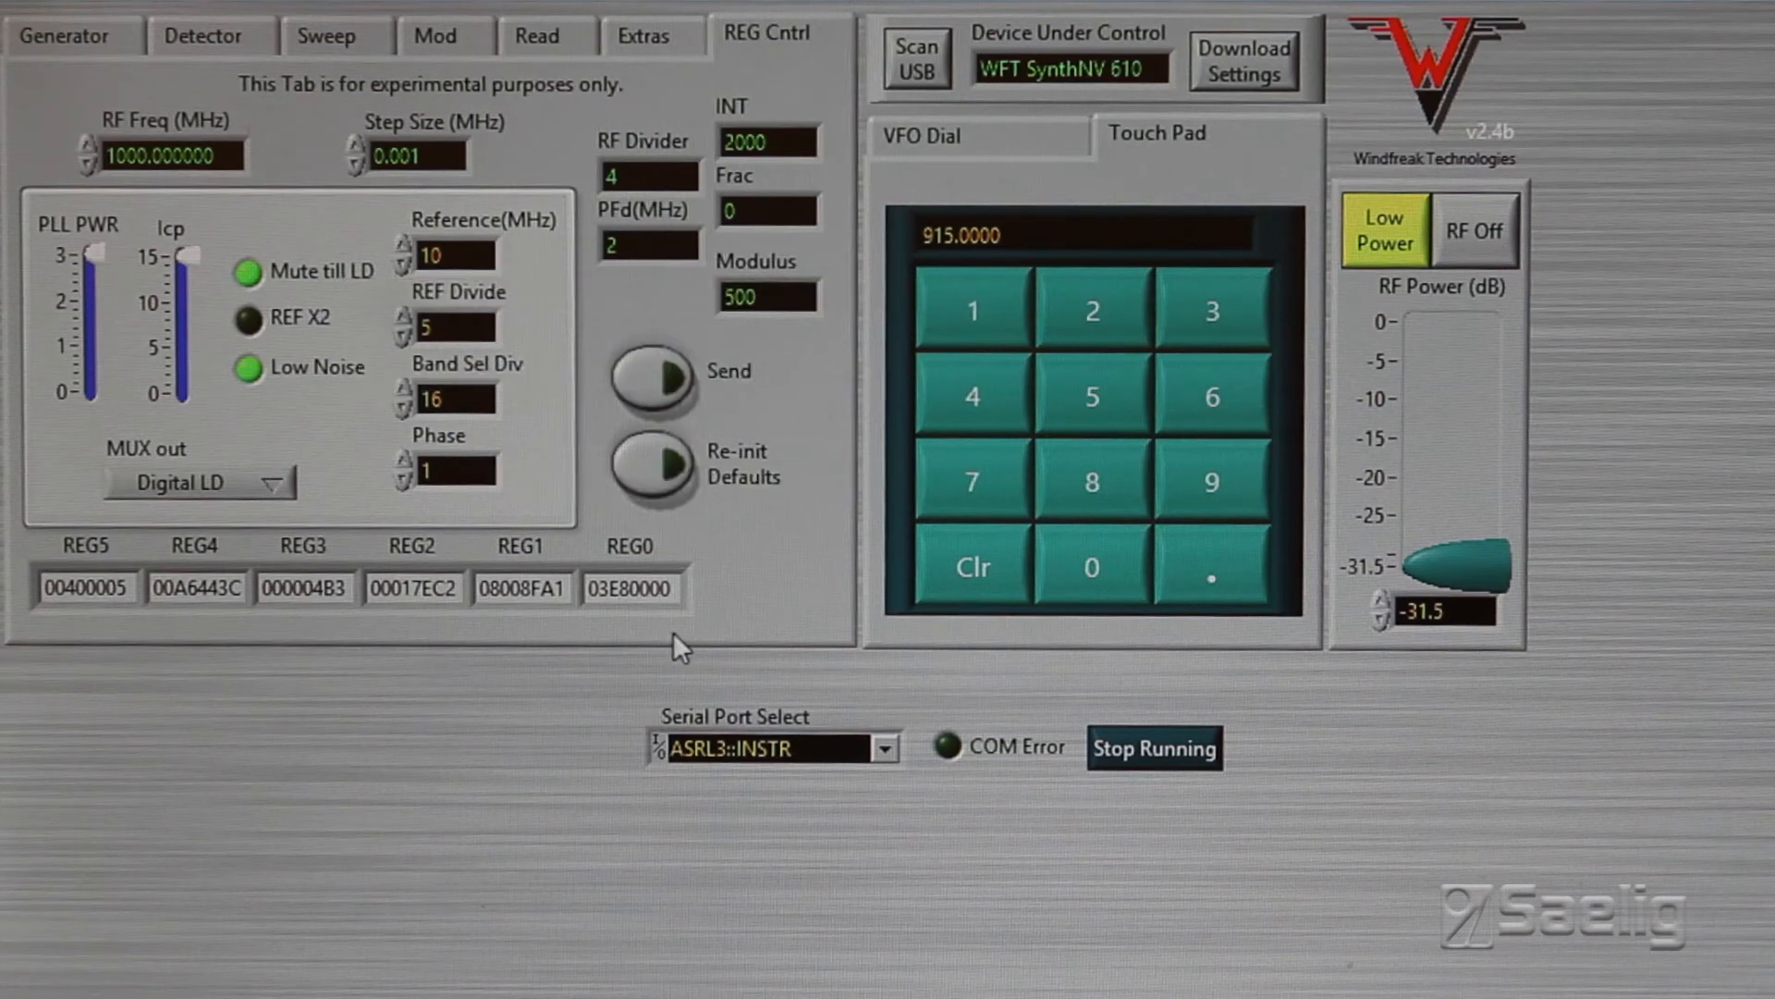
mouse_move(209, 218)
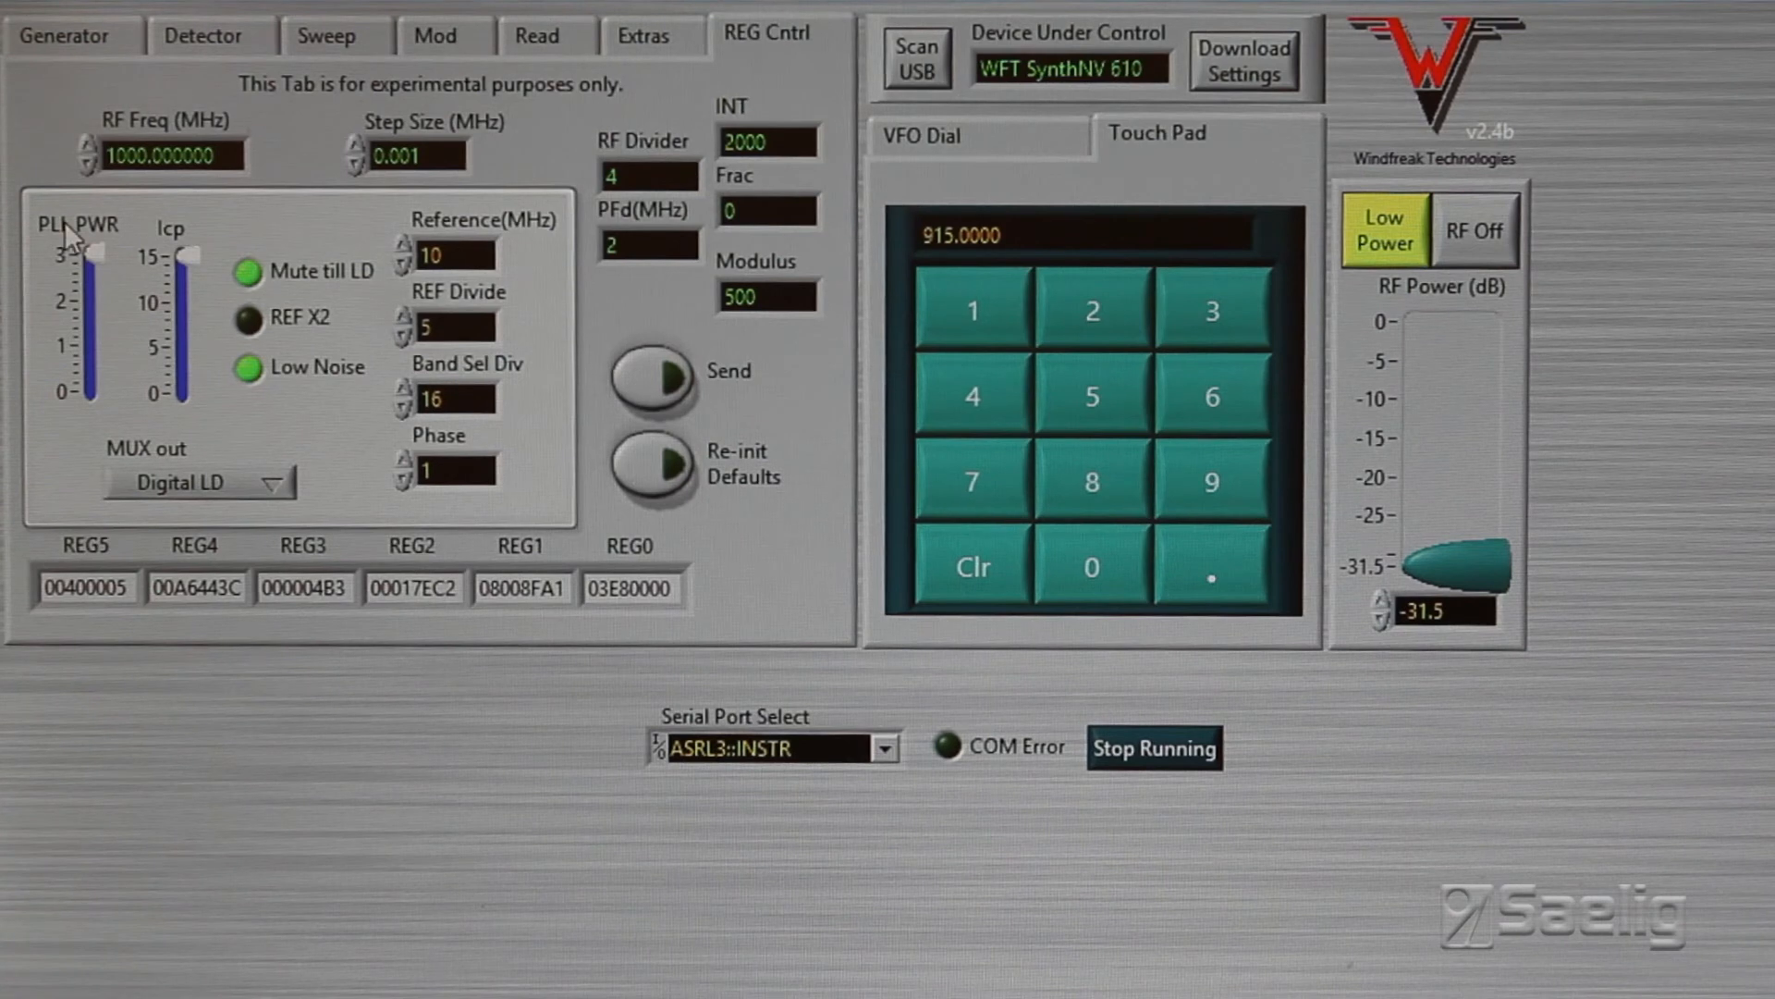
mouse_move(51, 138)
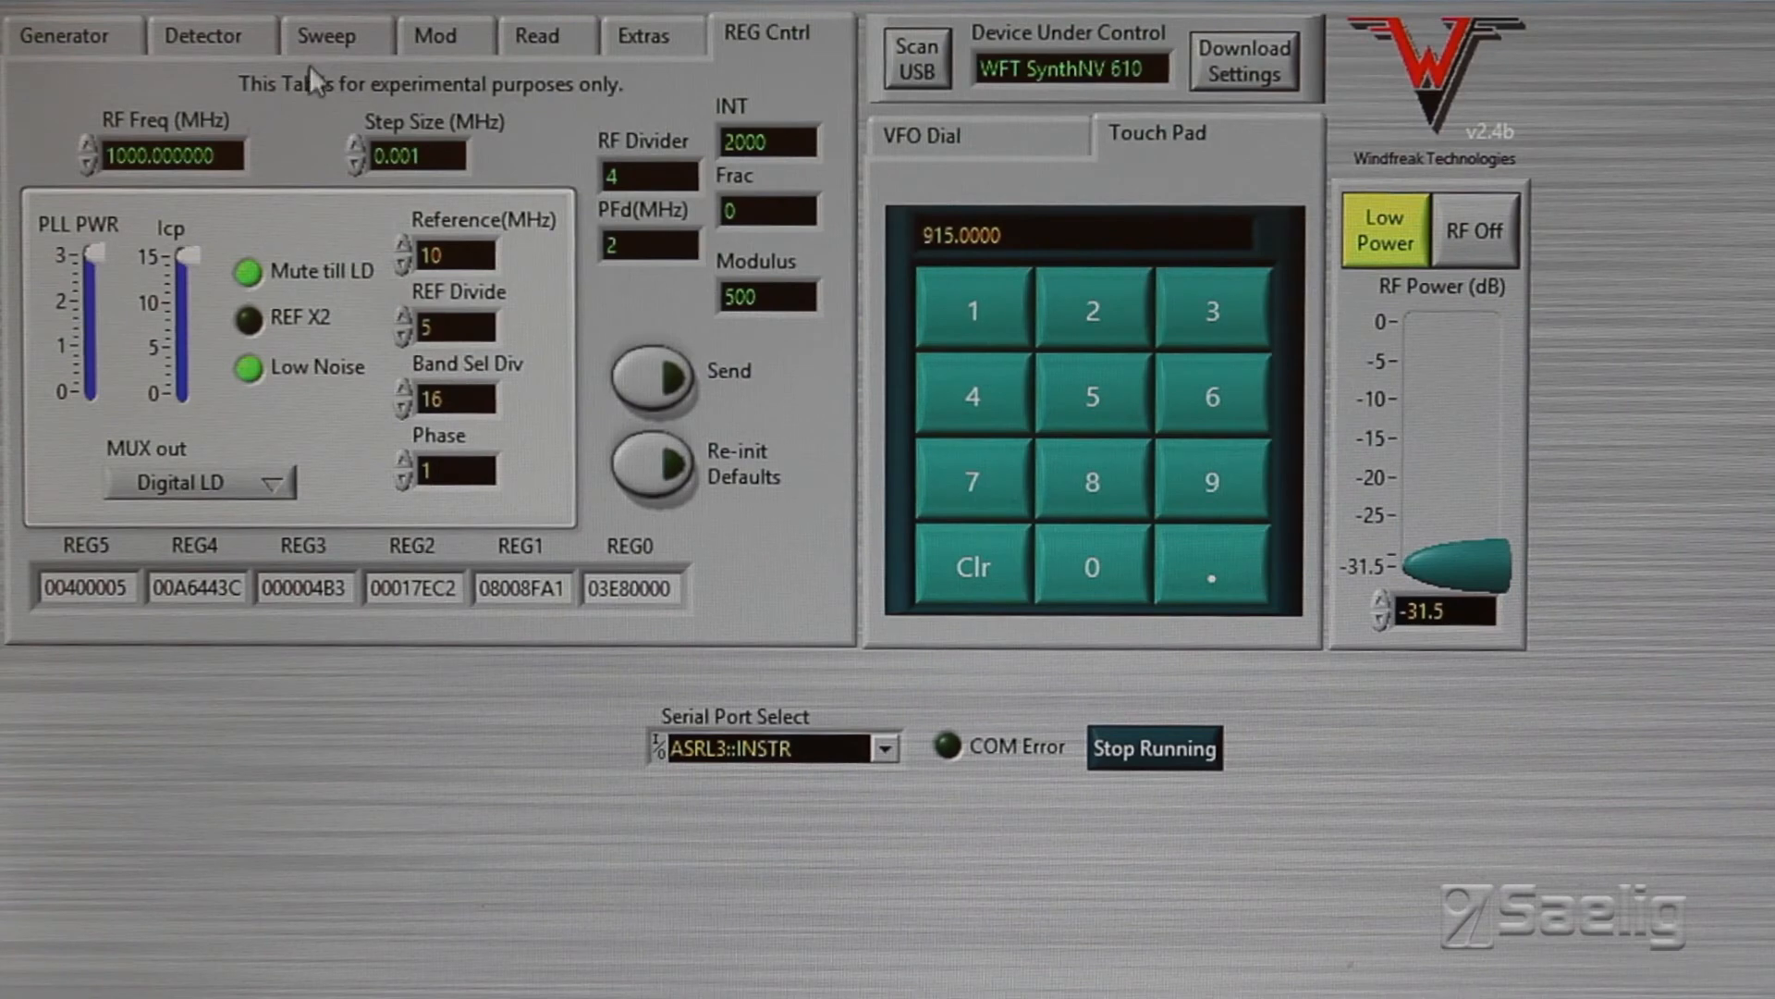
Launch the network analyzer from the Sweep page using the 70–100 MHz sweep.
click(325, 33)
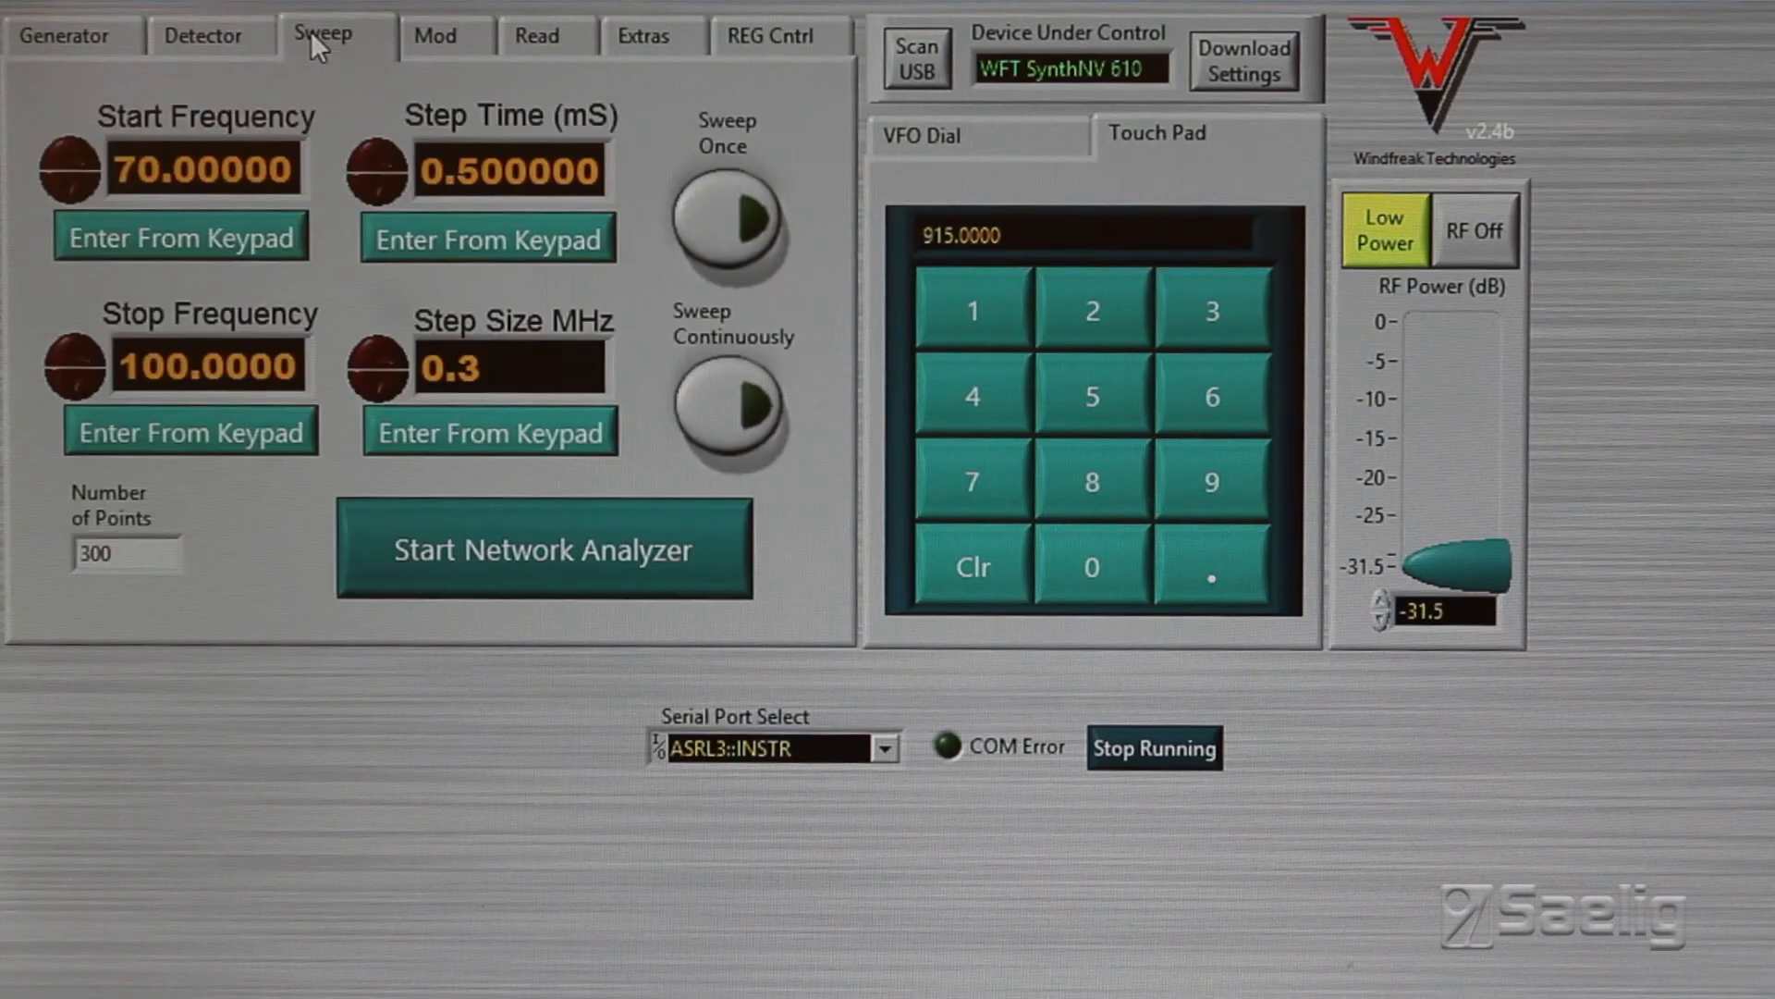
mouse_move(476, 582)
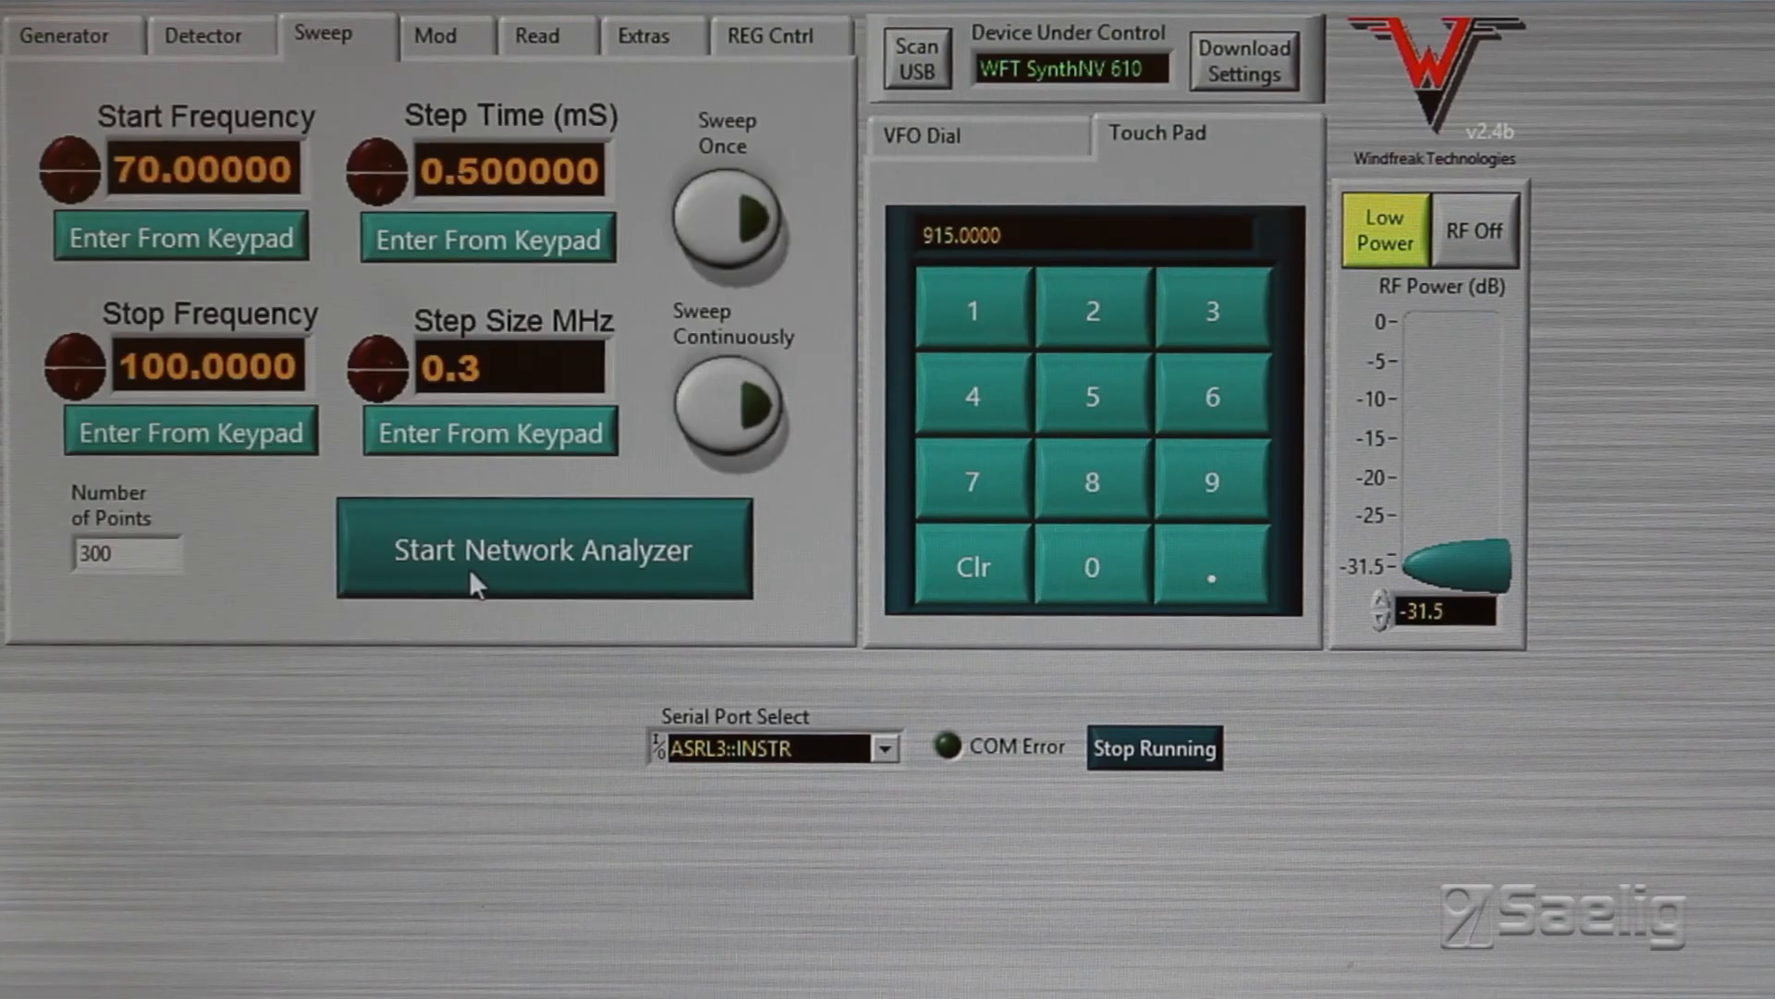
click(543, 551)
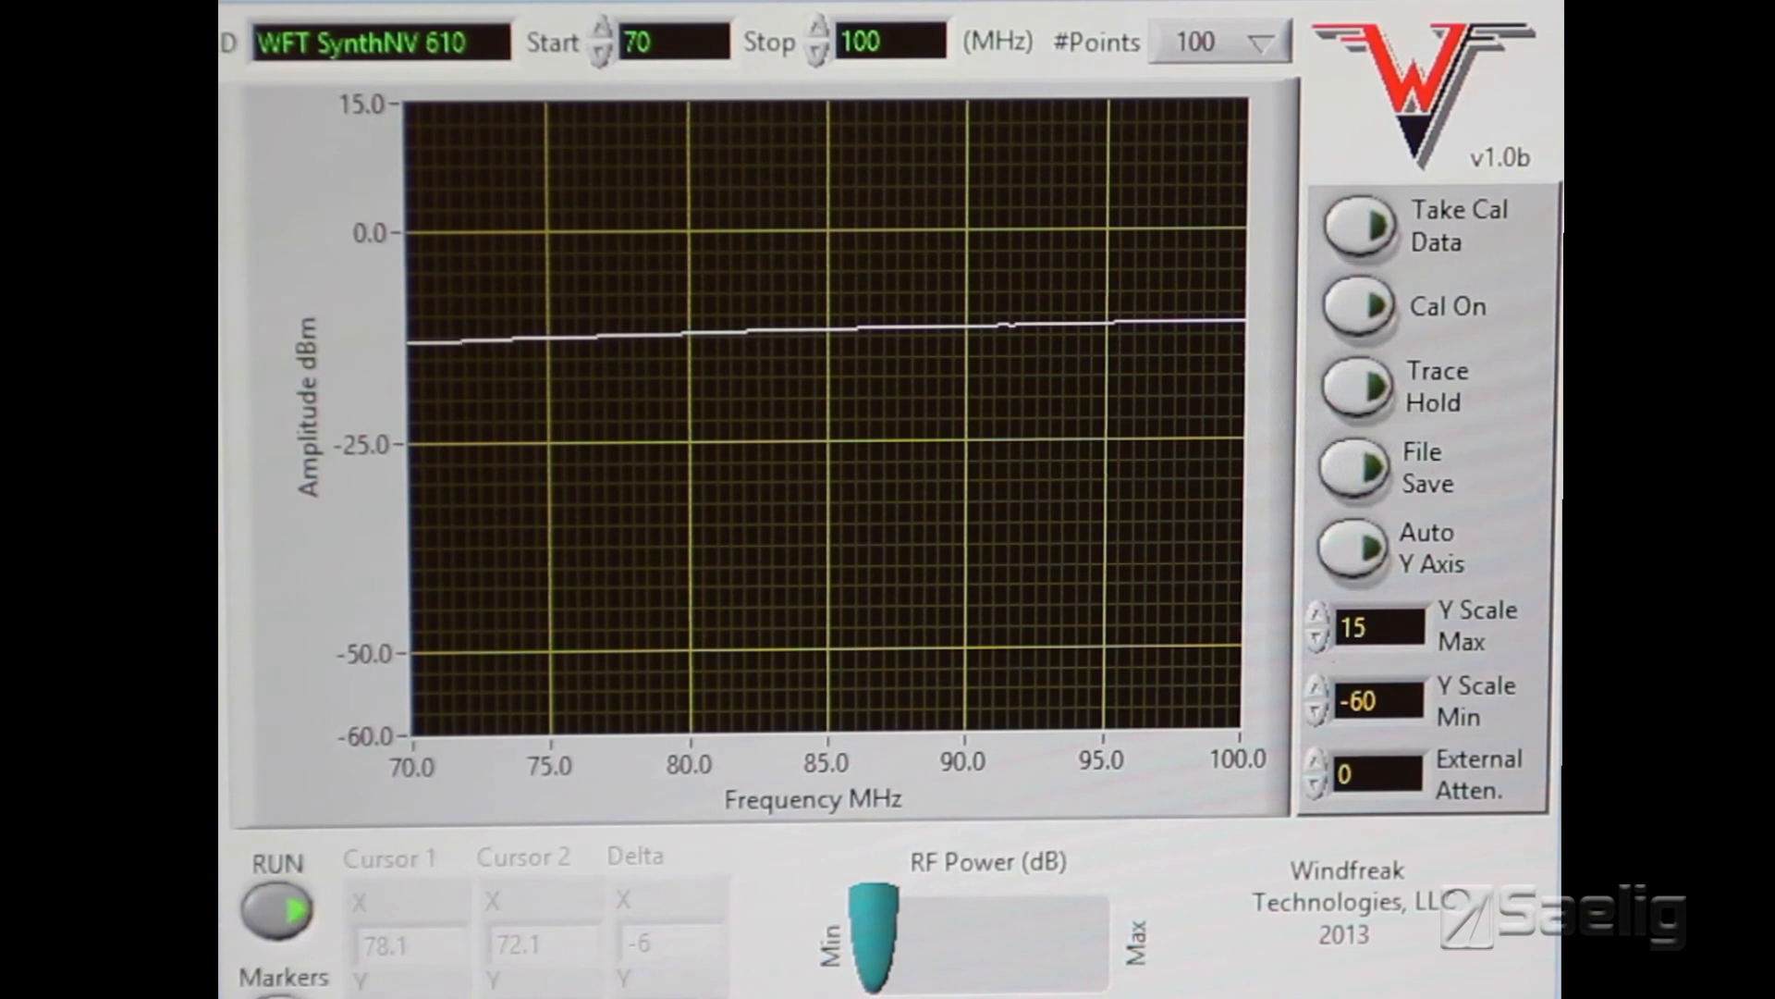
mouse_move(881, 560)
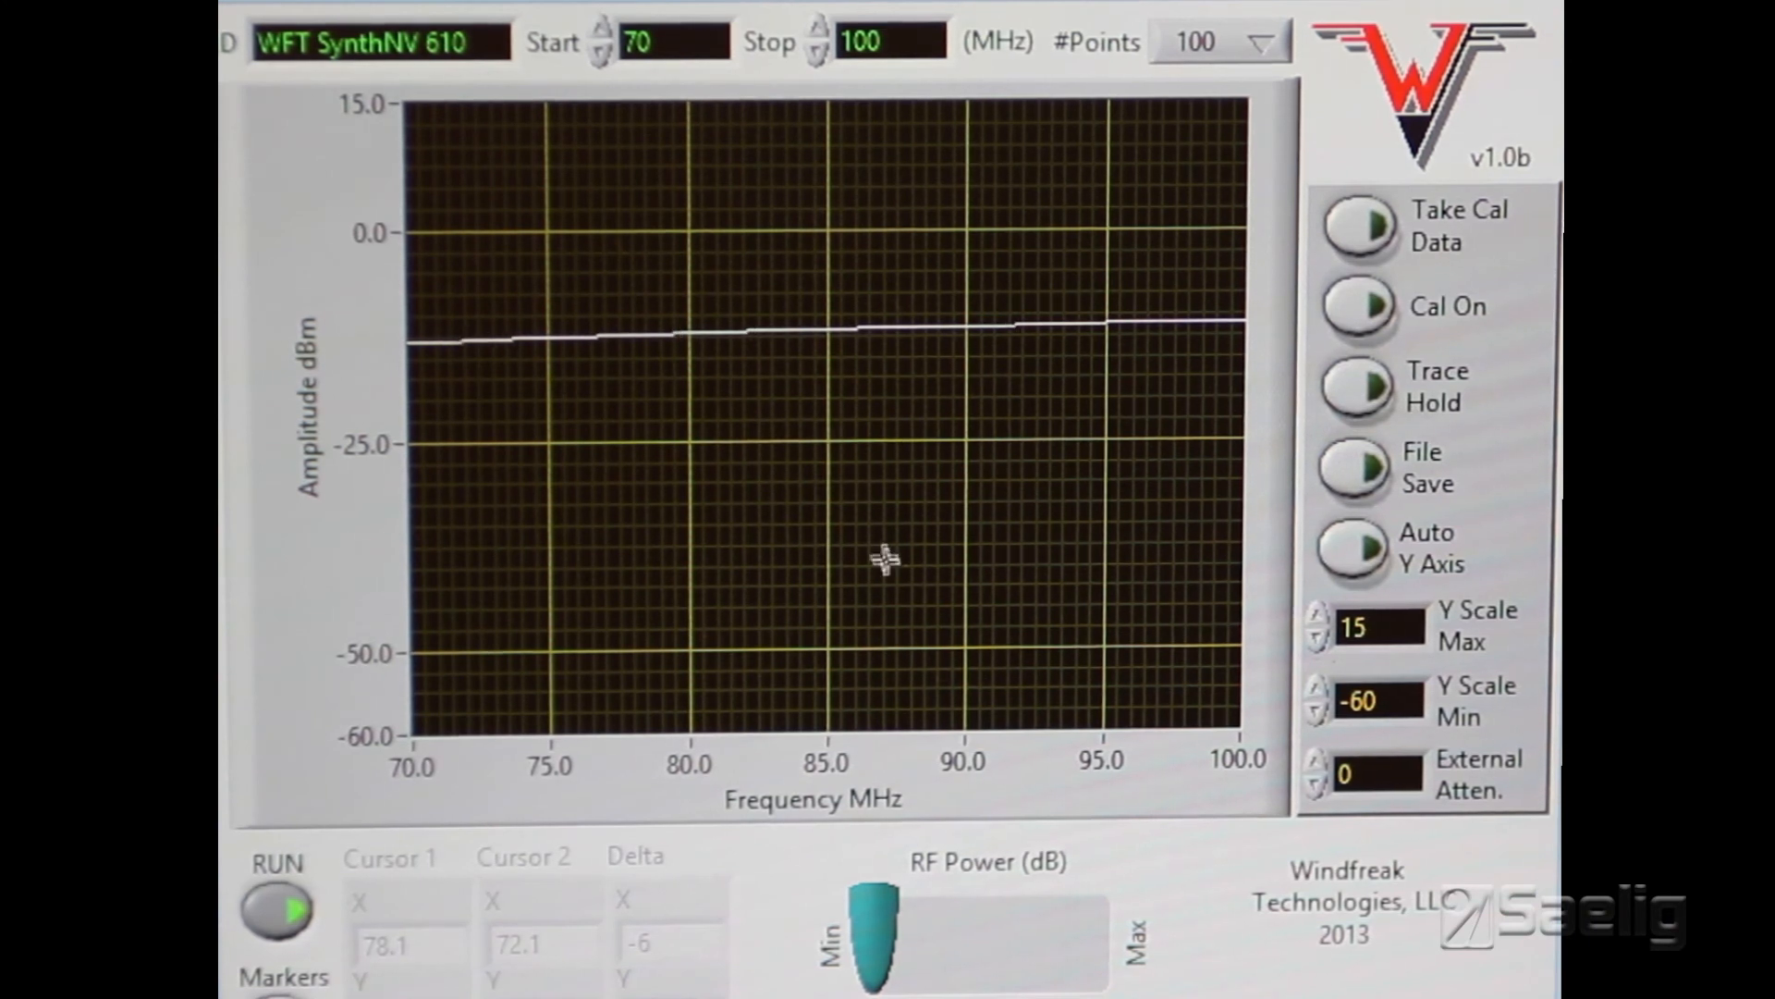
mouse_move(825, 640)
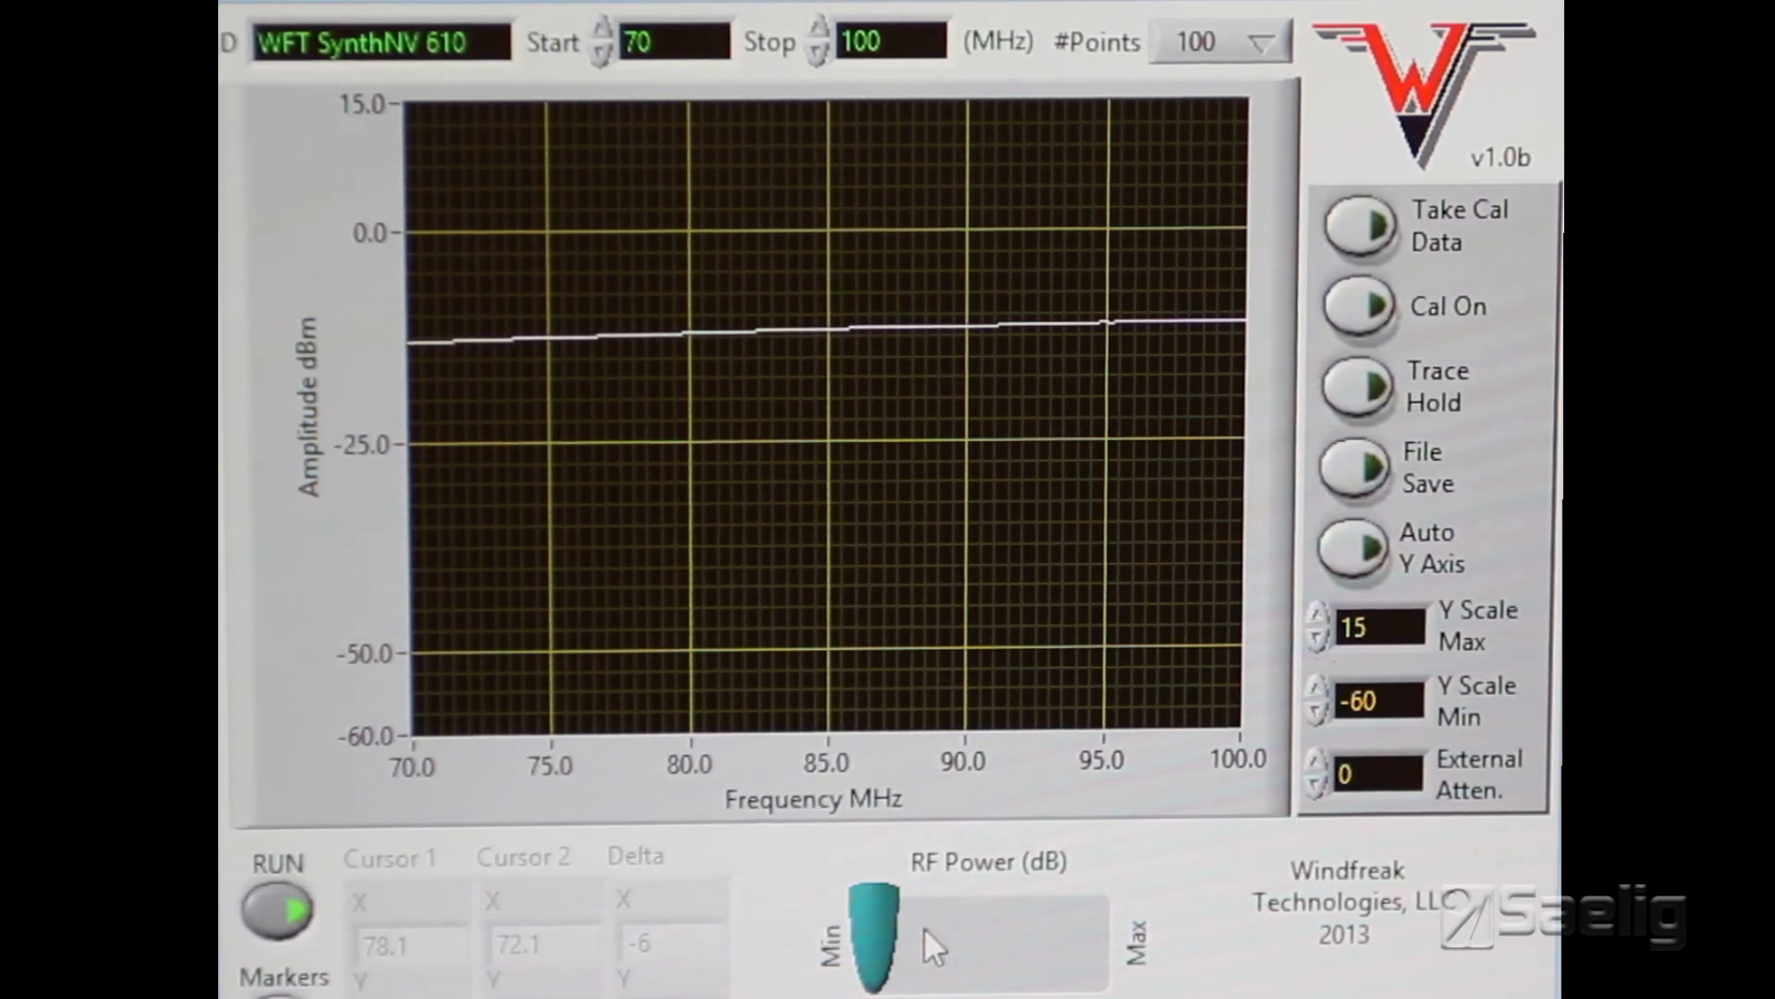
mouse_move(1404, 250)
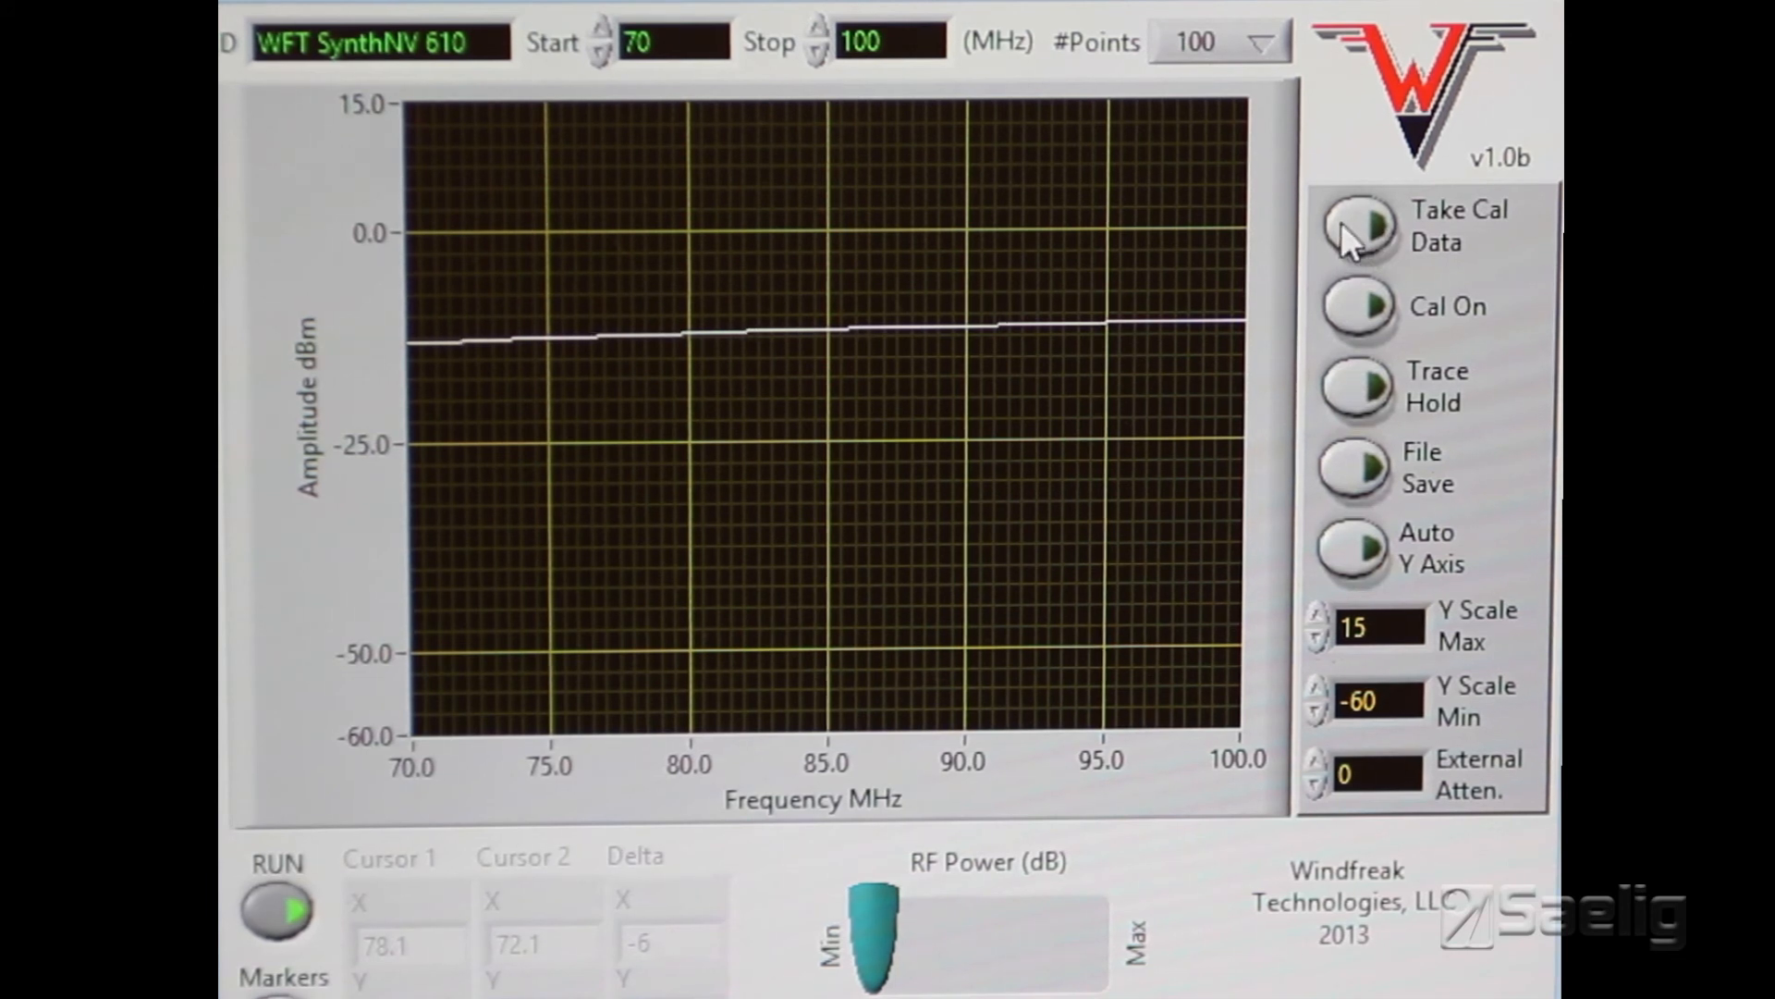
Capture calibration data for the 70–100 MHz sweep sitting near -12 dBm.
click(1355, 225)
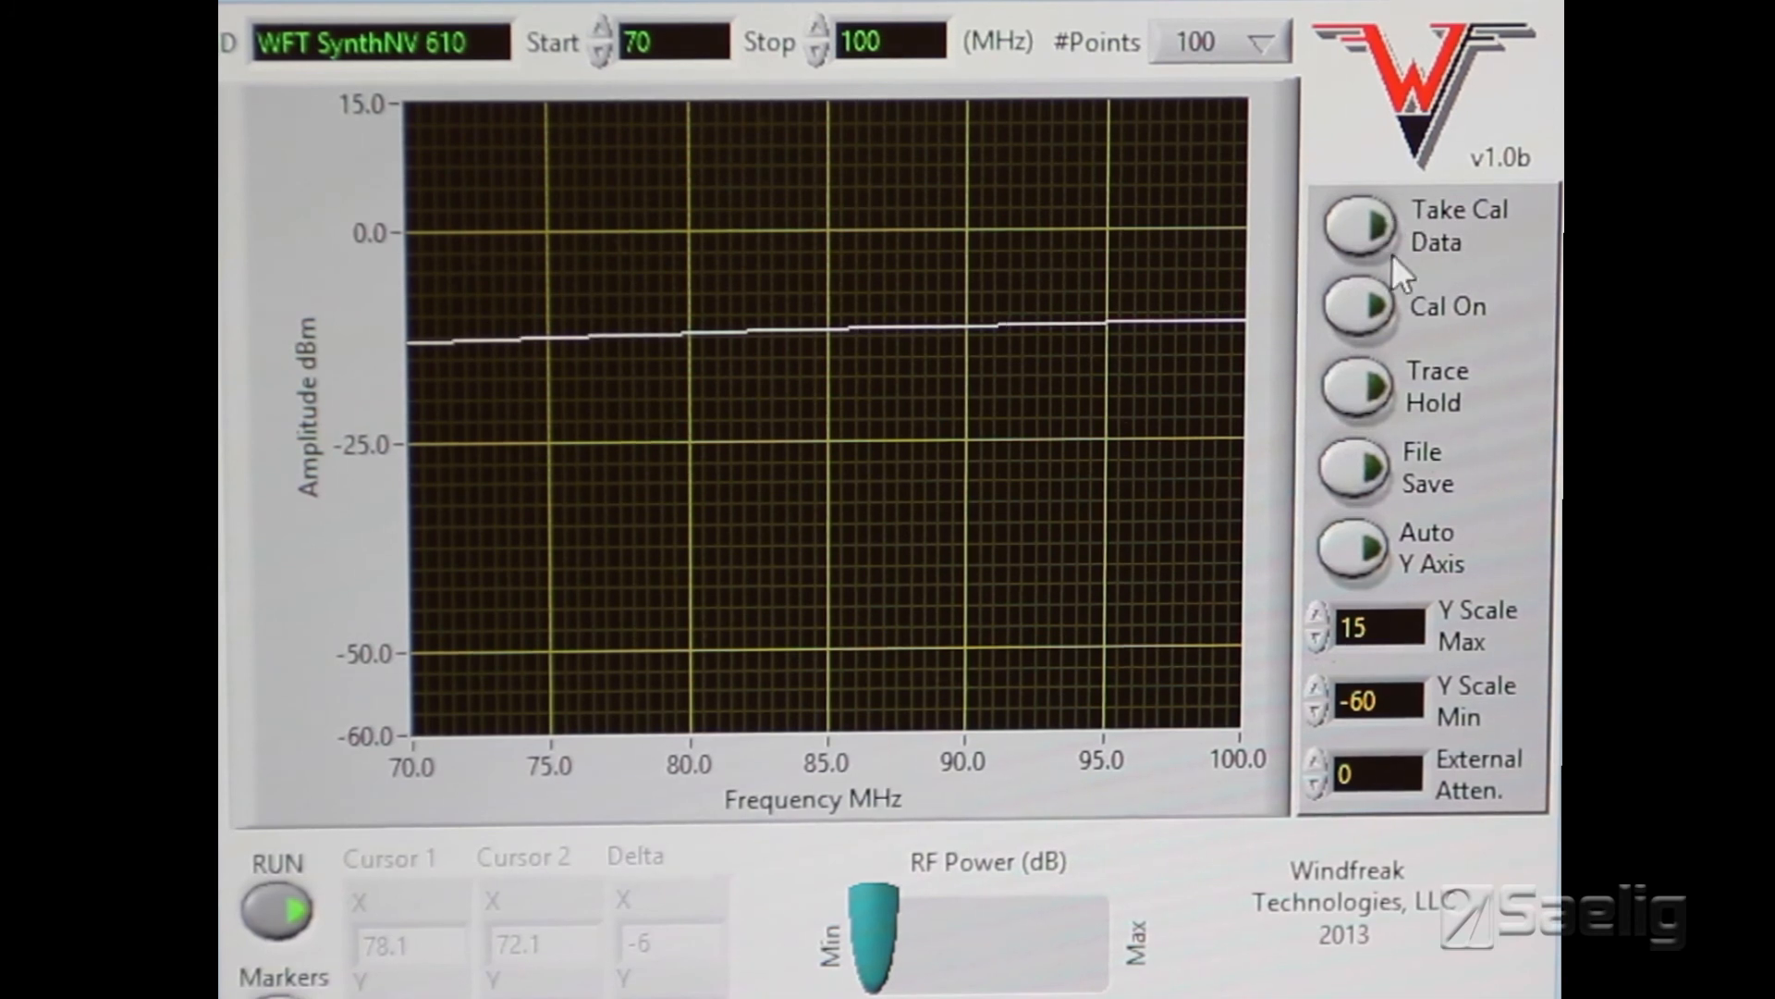
mouse_move(1202, 423)
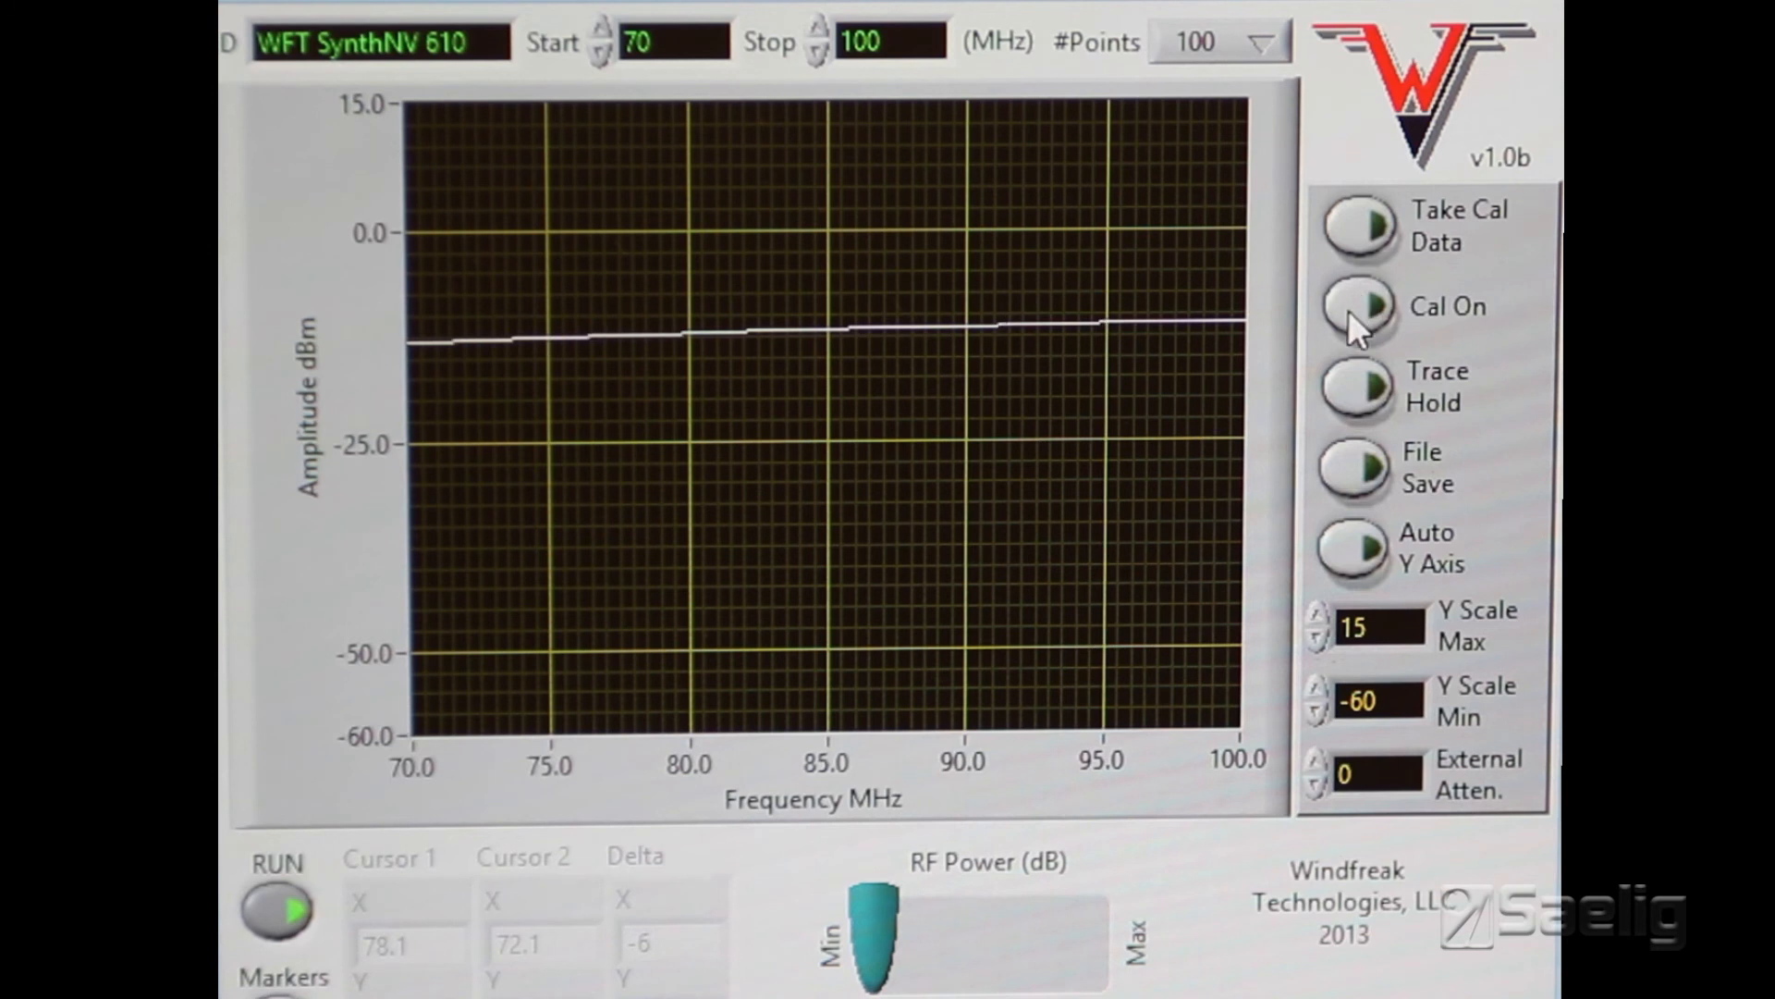
Turn calibration on so the 70–100 MHz trace flattens to a 0 dB gain line.
click(1355, 307)
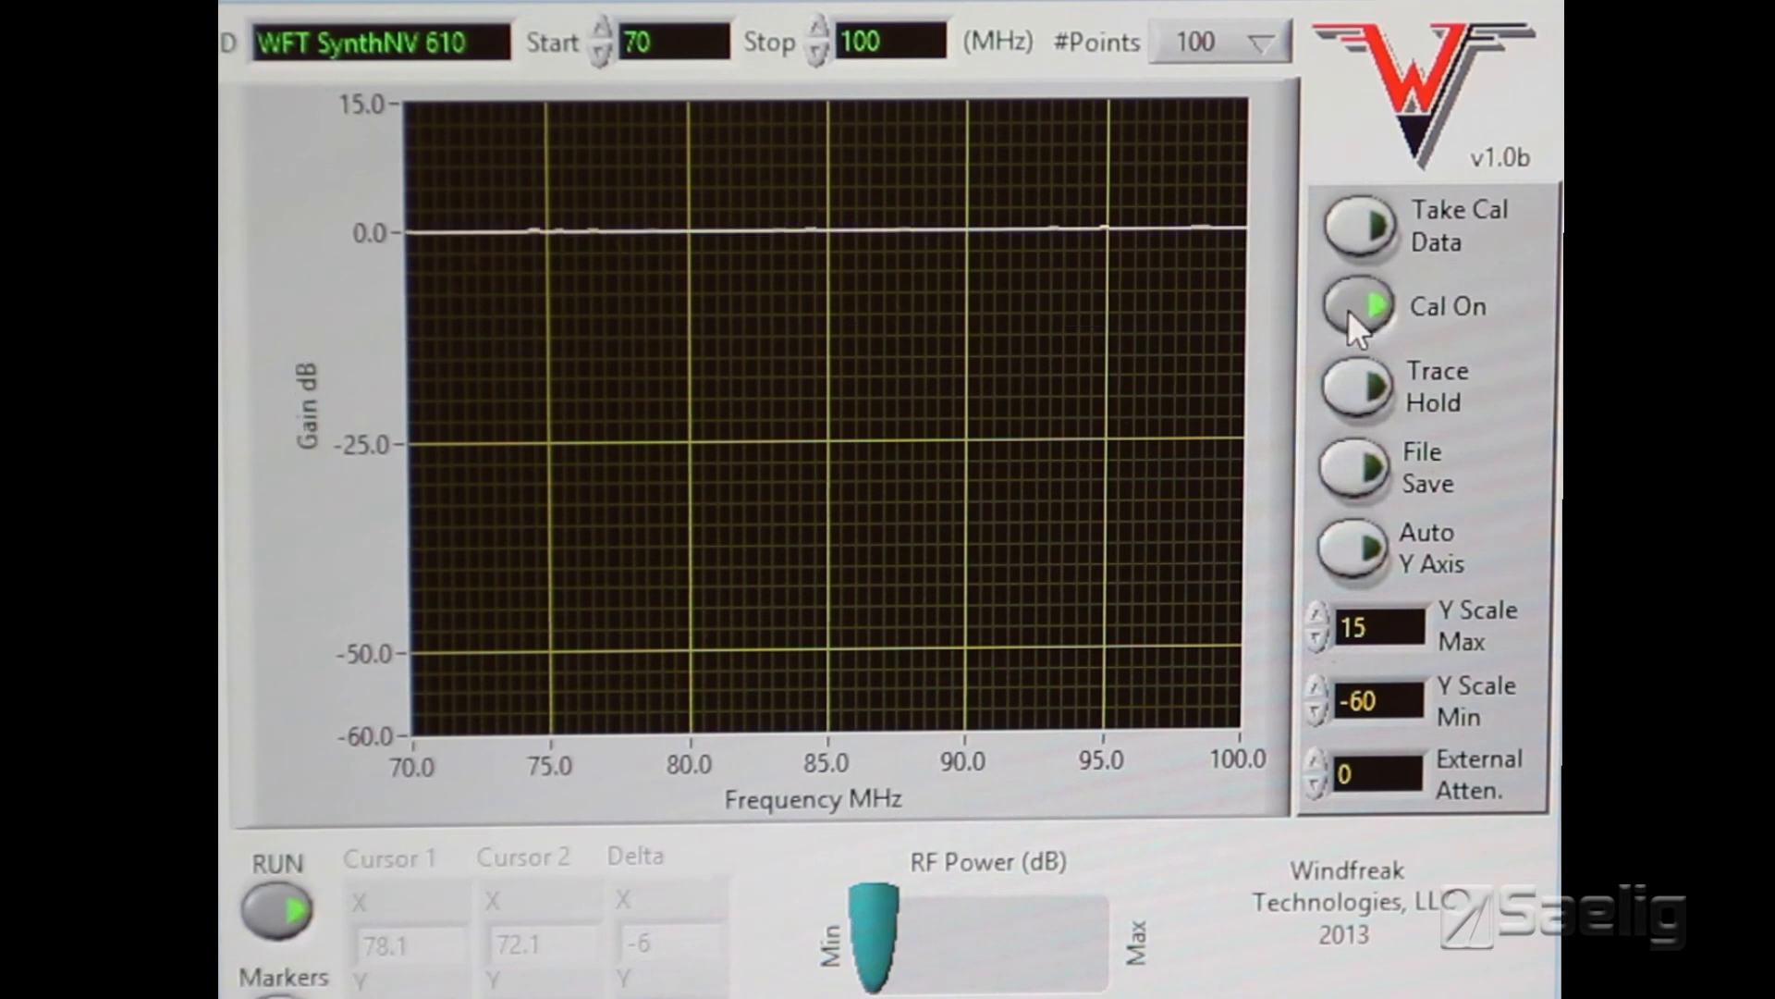
click(1359, 305)
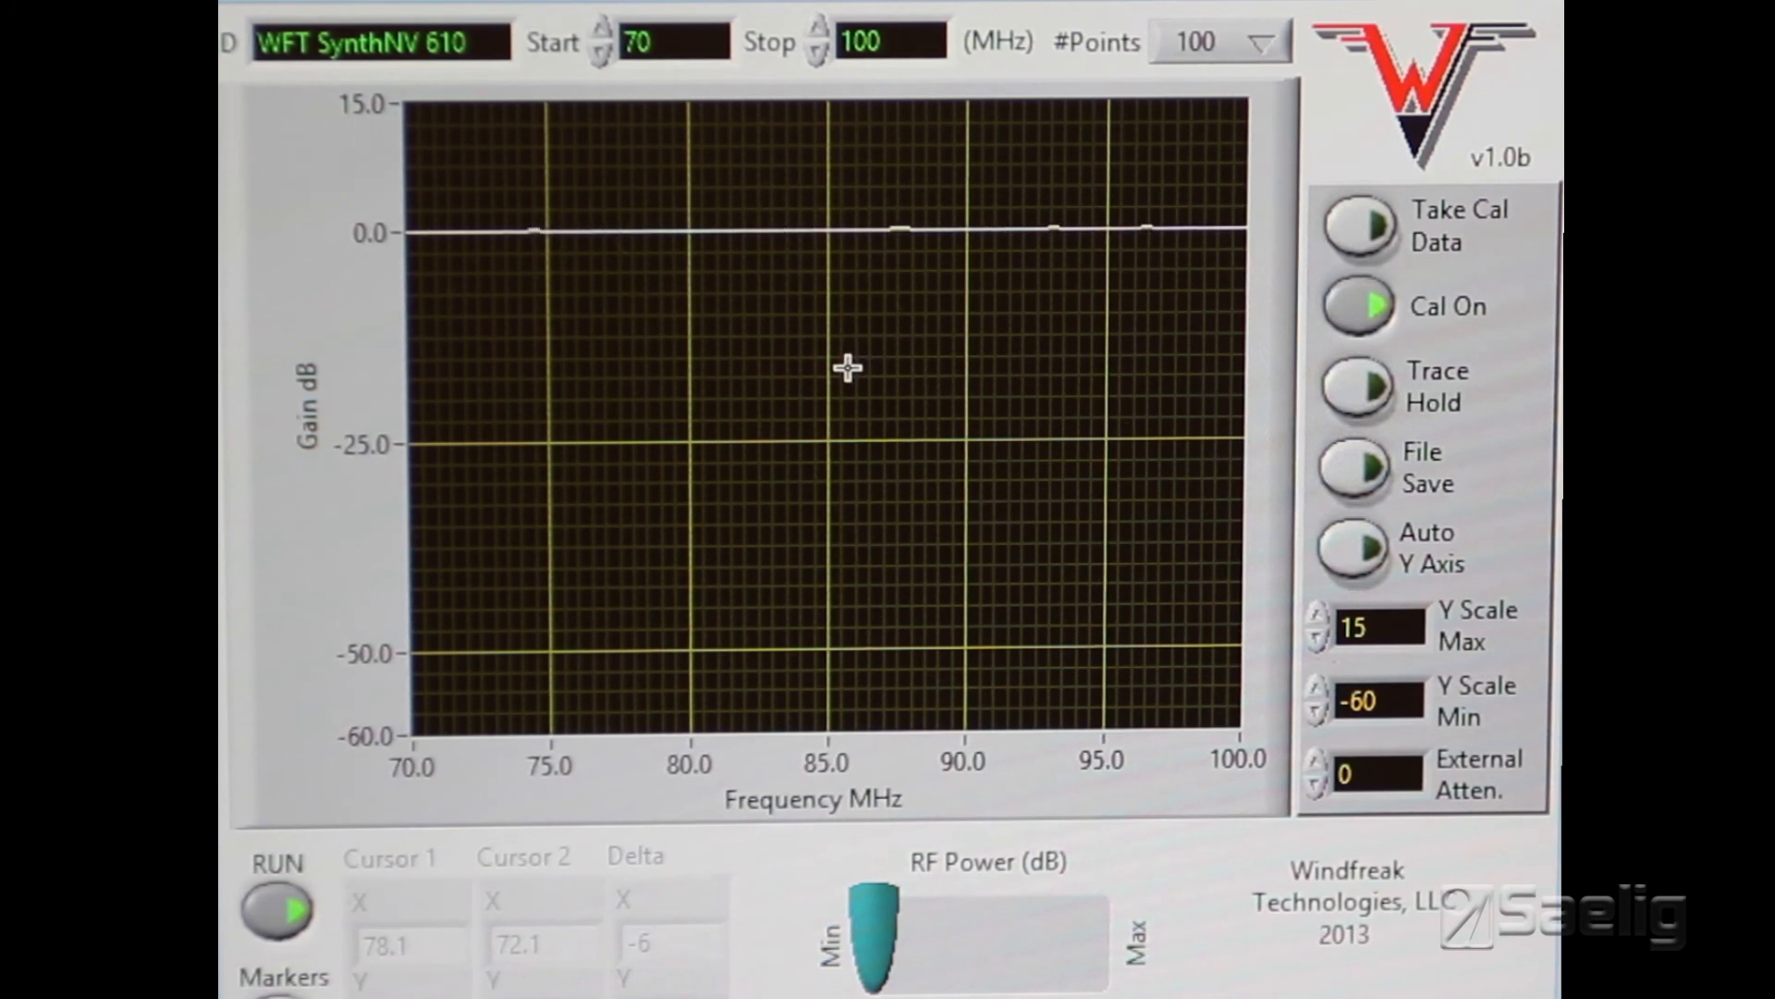
mouse_move(826, 363)
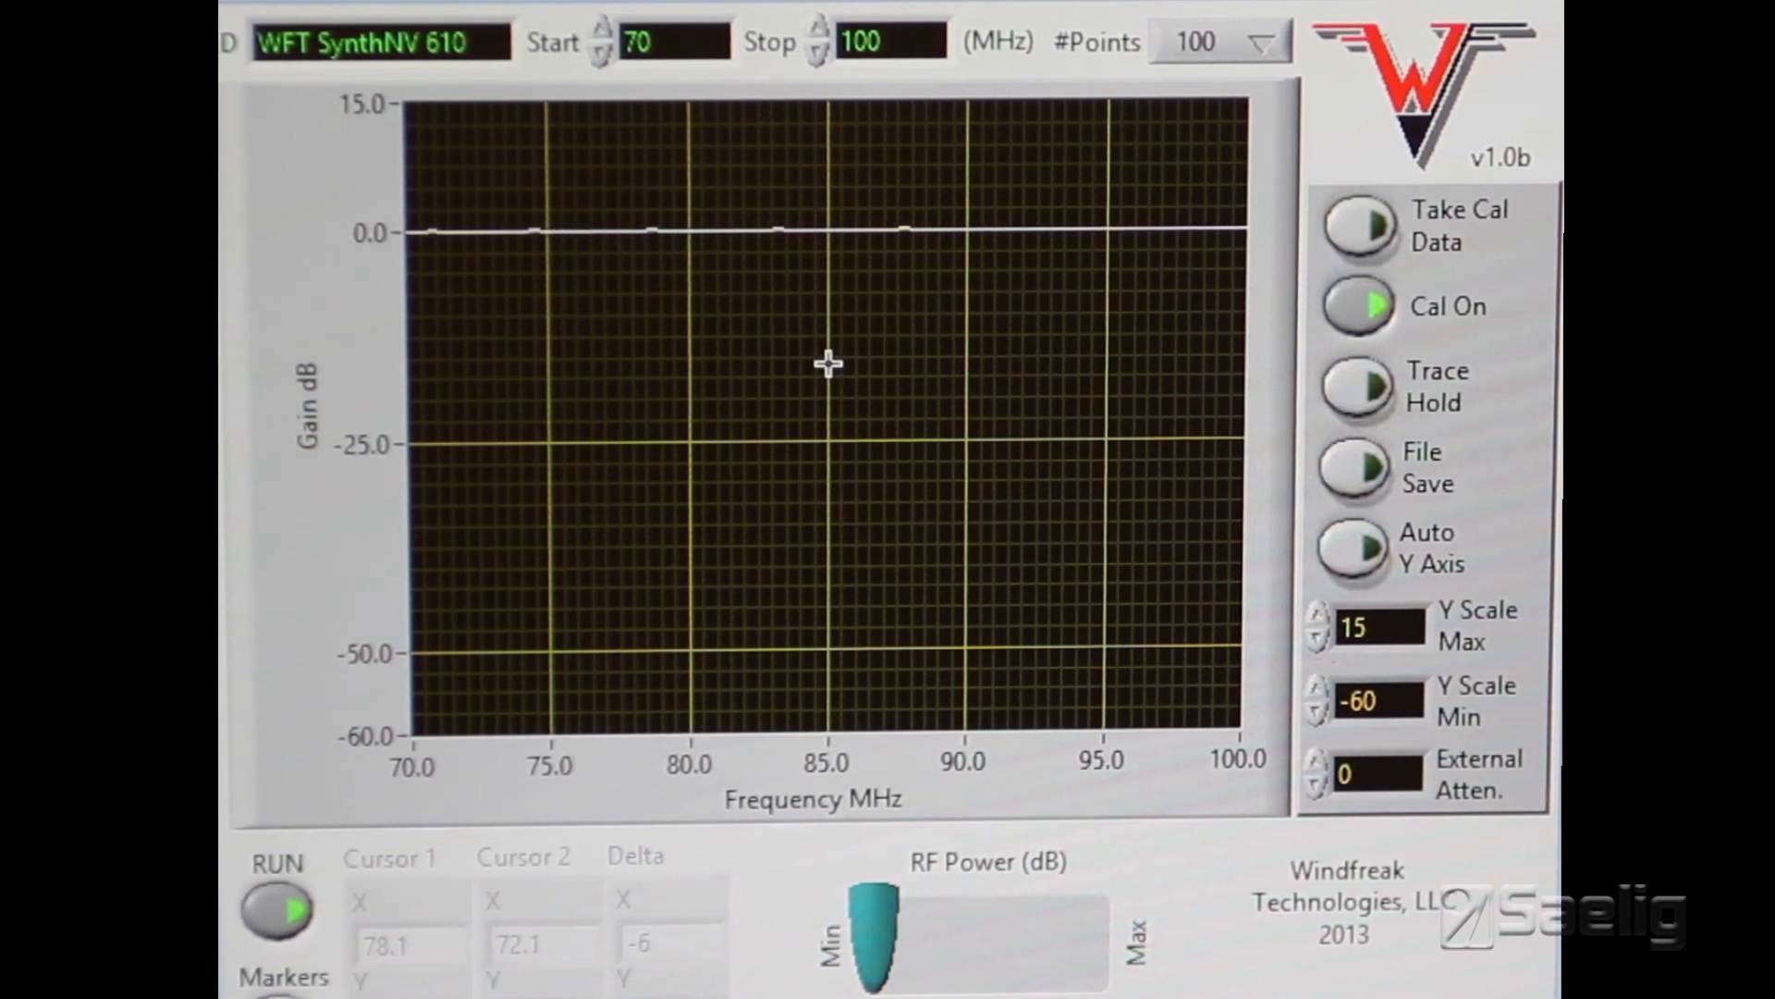